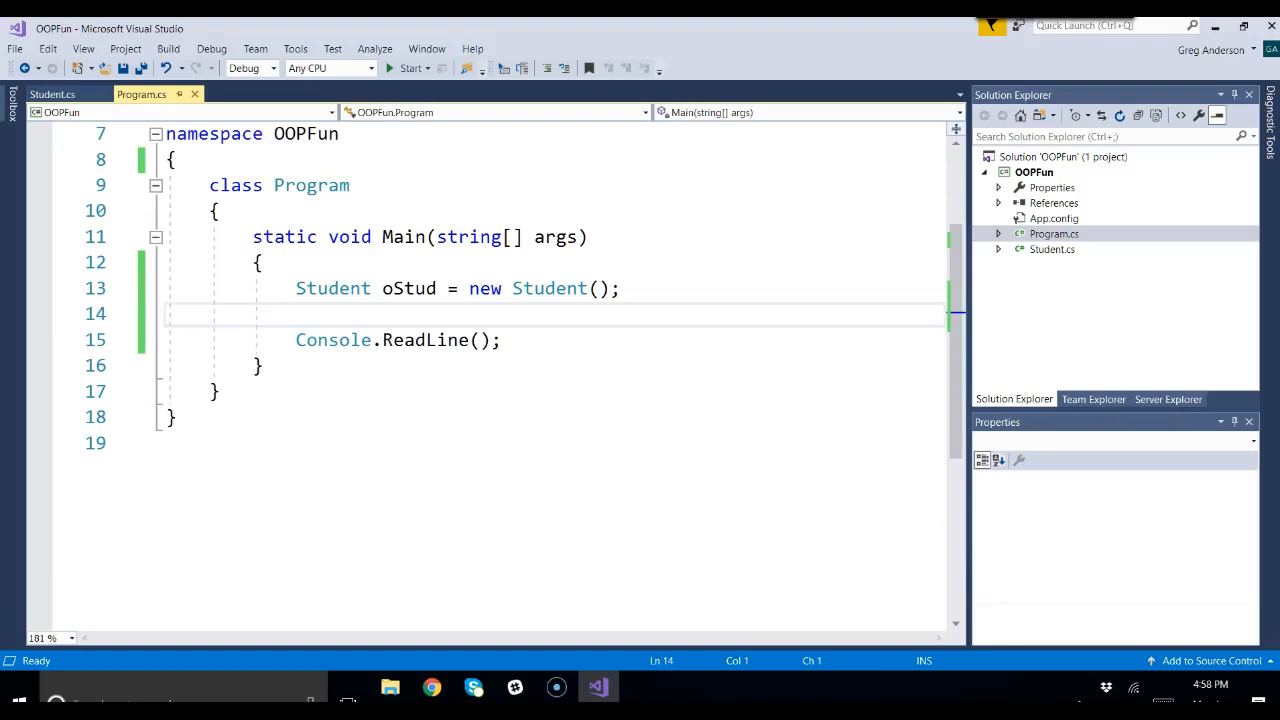
mouse_move(235, 613)
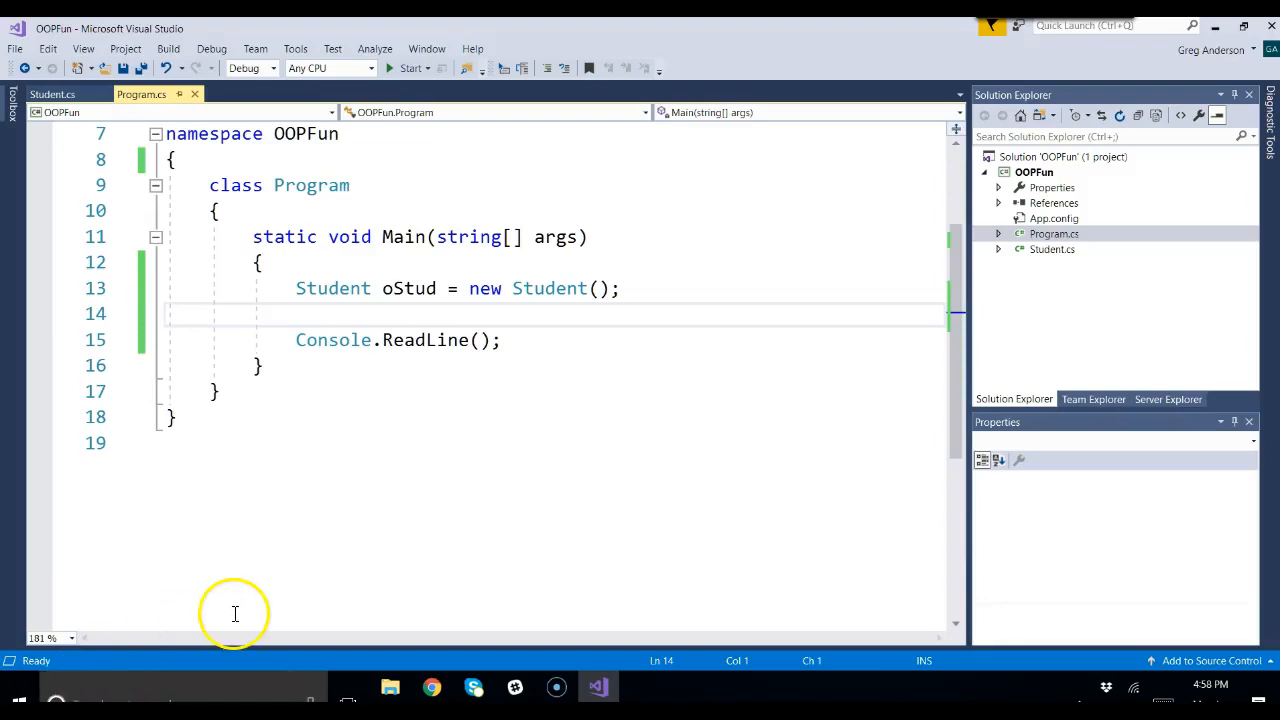
Open Student.cs in OOPFun to view its Name, Age, Gender and GPA fields.
left_click(1041, 172)
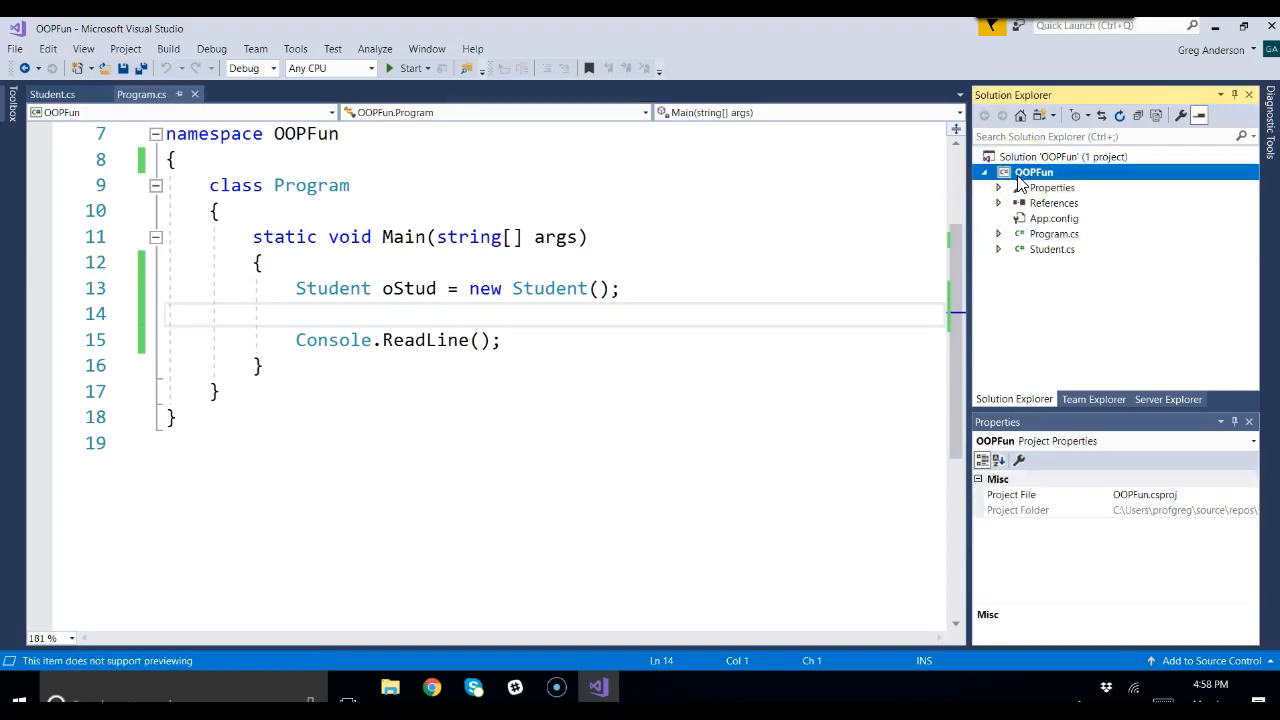
mouse_move(589, 191)
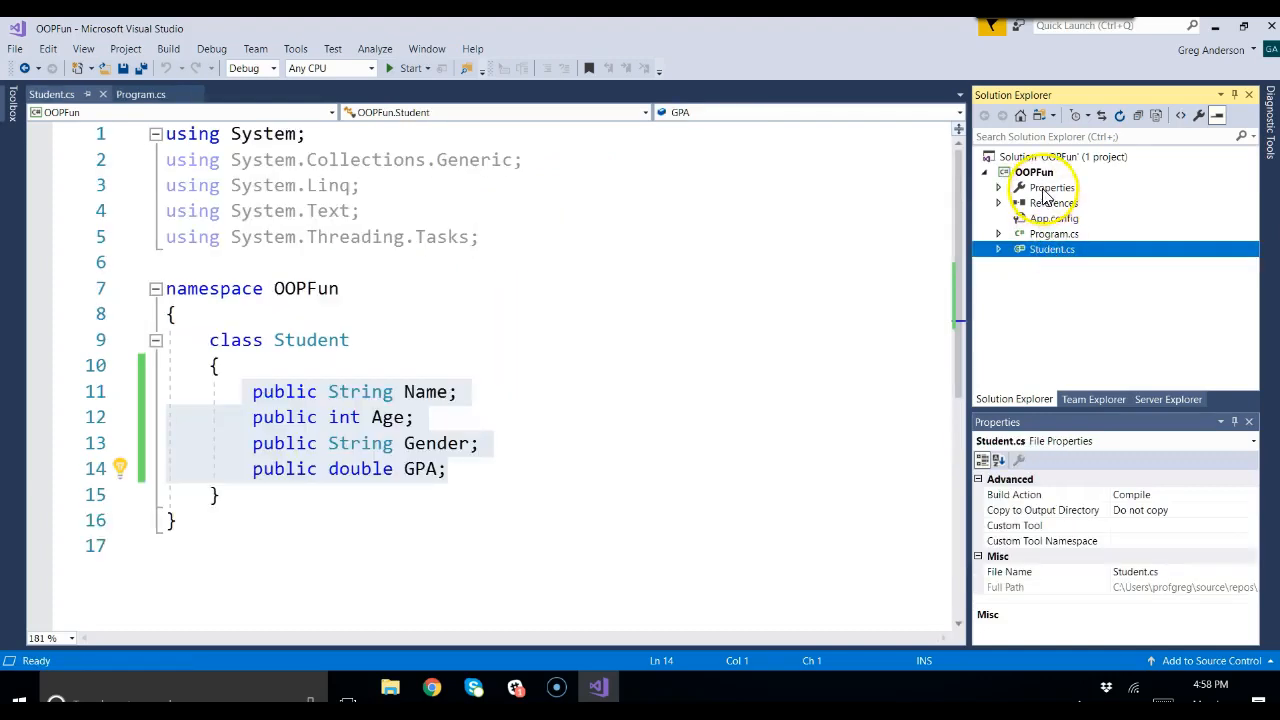
left_click(1033, 172)
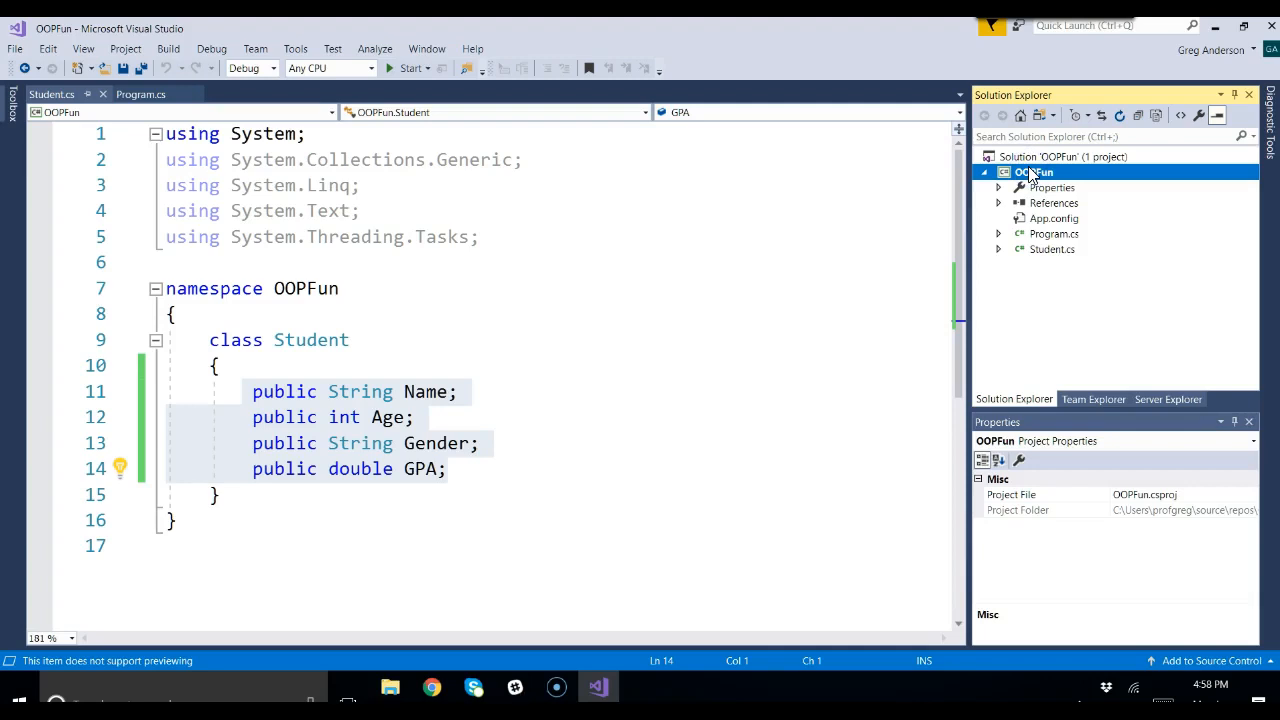
right_click(1038, 171)
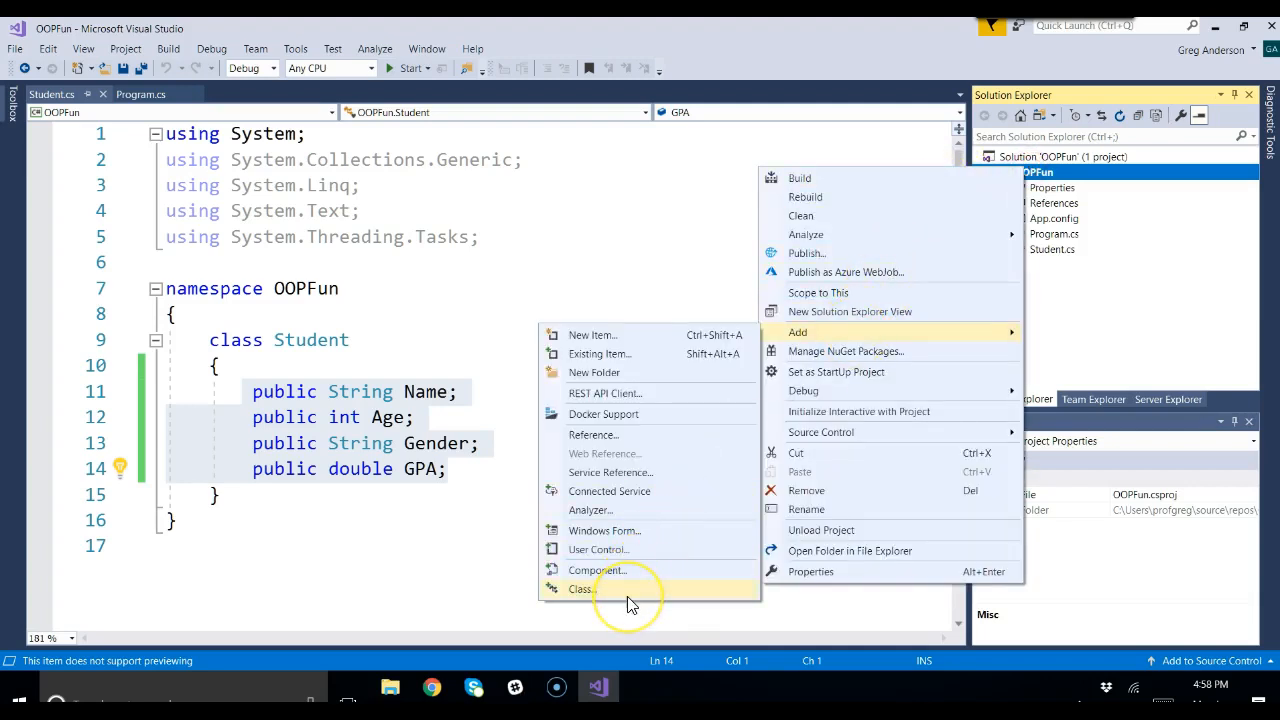
mouse_move(630, 210)
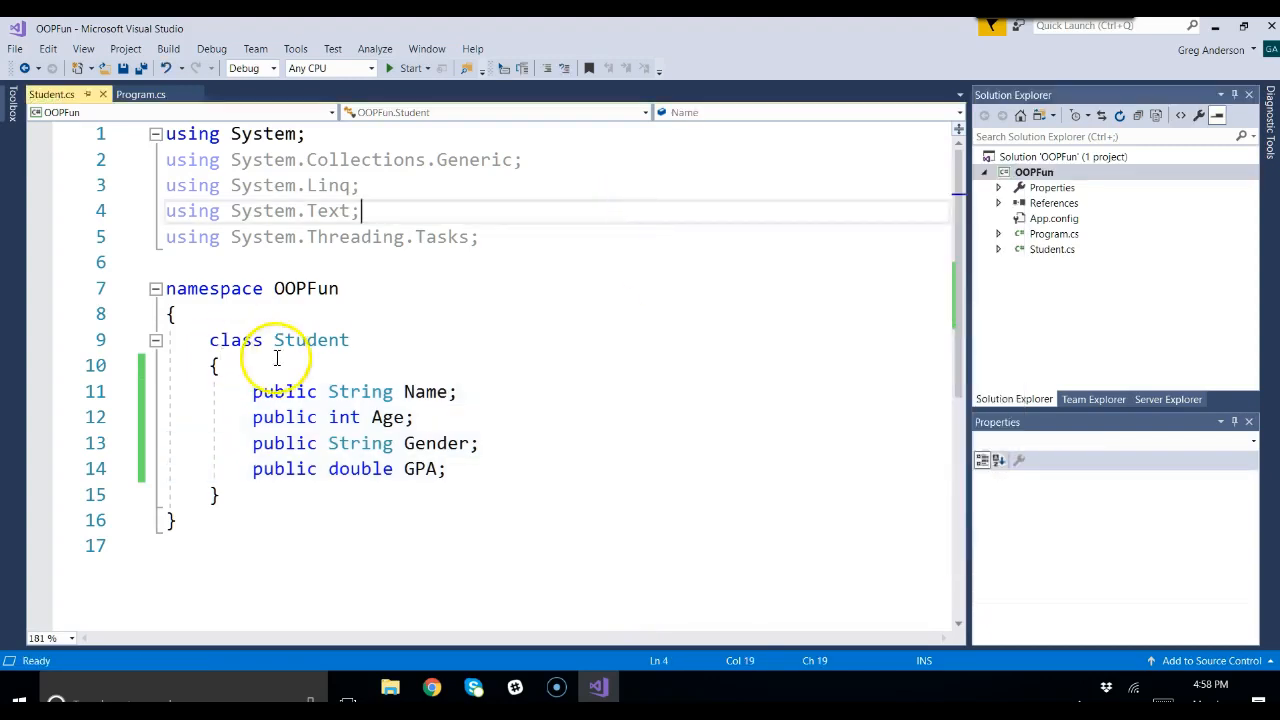
double_click(311, 340)
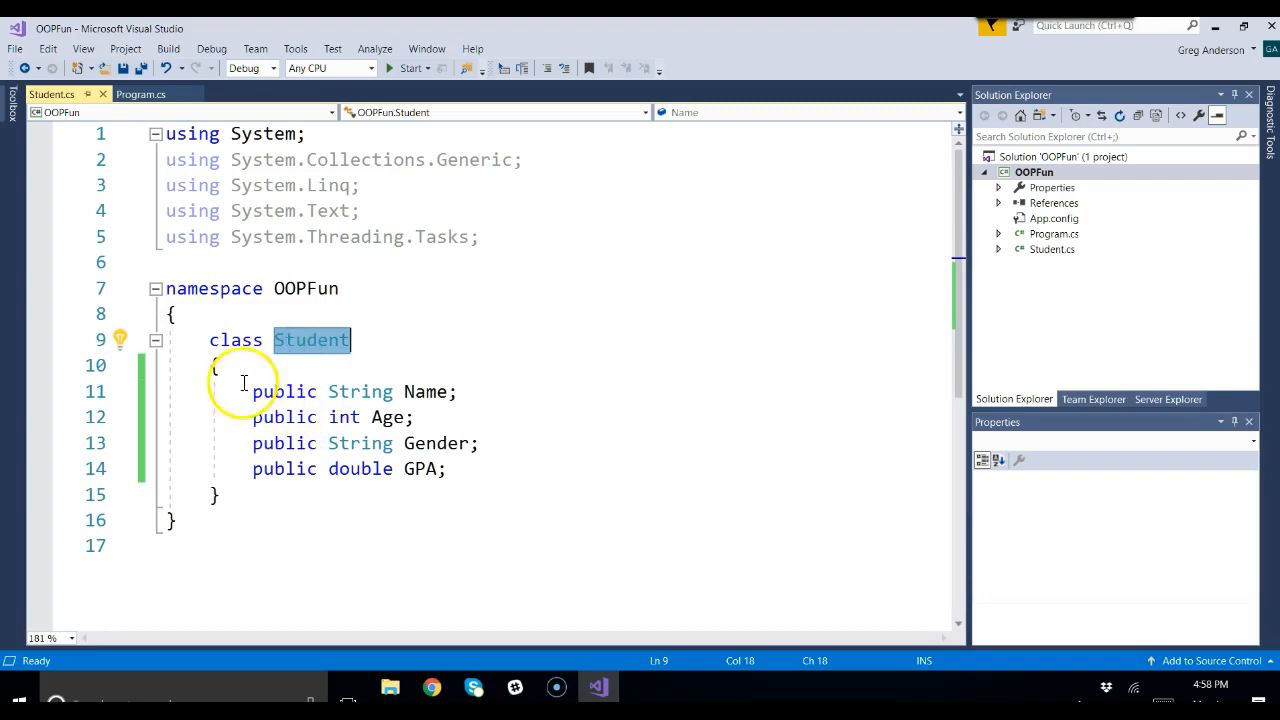
left_click_drag(252, 391, 446, 468)
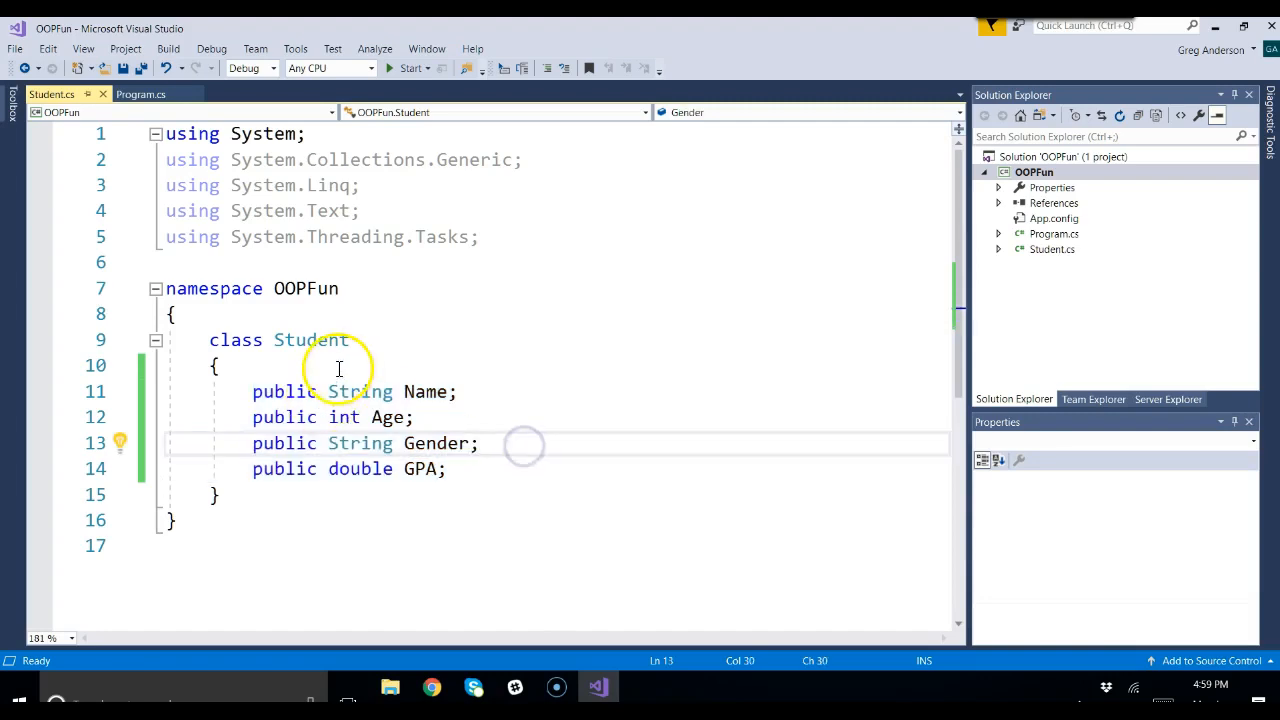
mouse_move(310, 340)
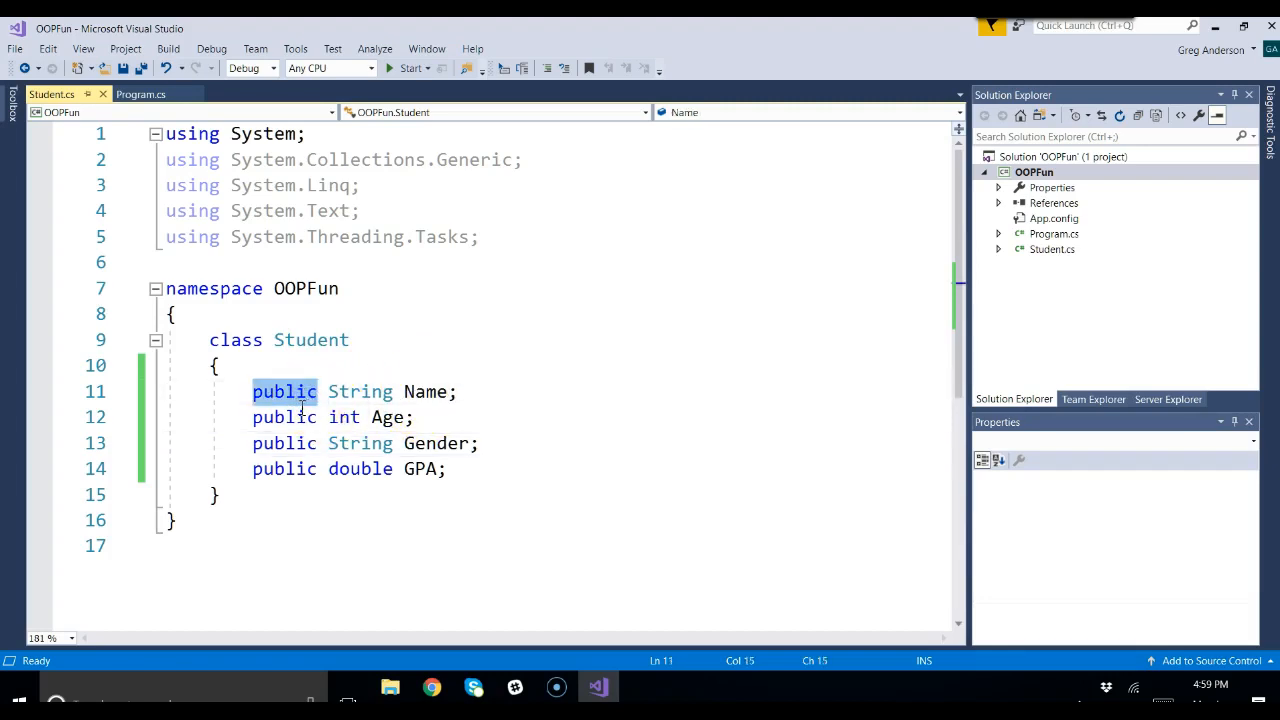
mouse_move(242, 168)
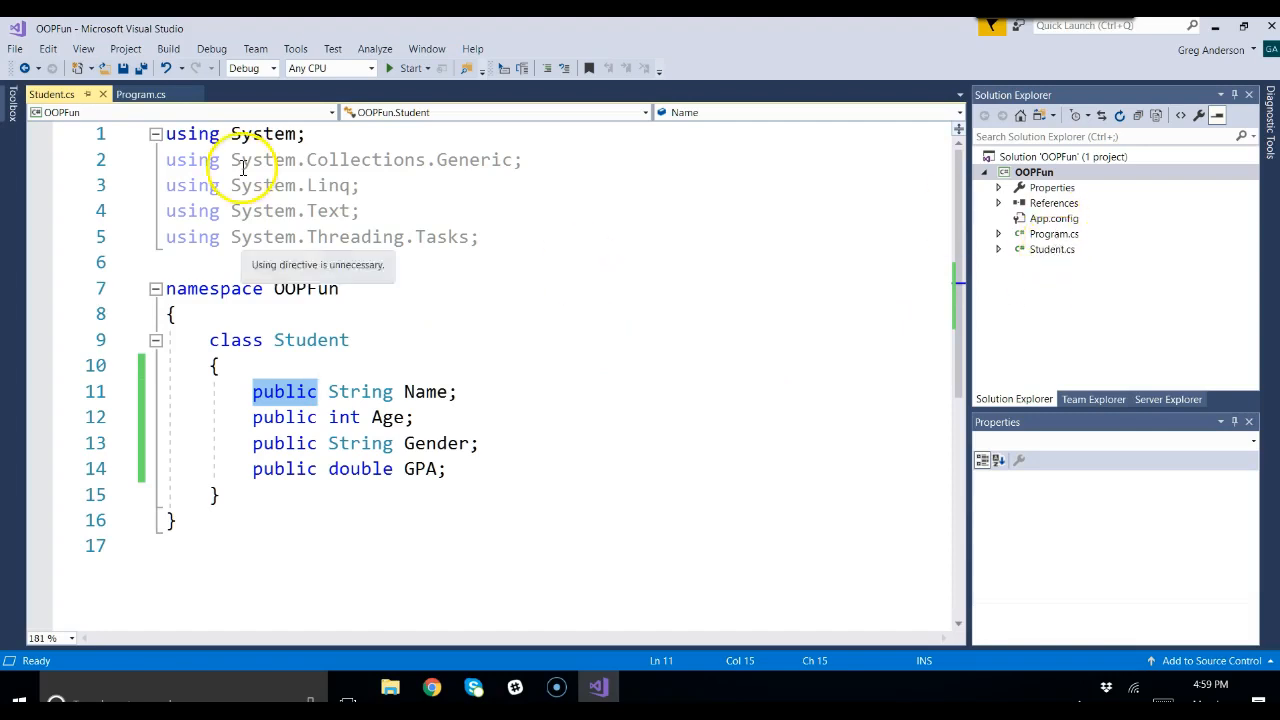
Switch to Program.cs and review the oStud = new Student() declaration on line 13.
left_click(140, 93)
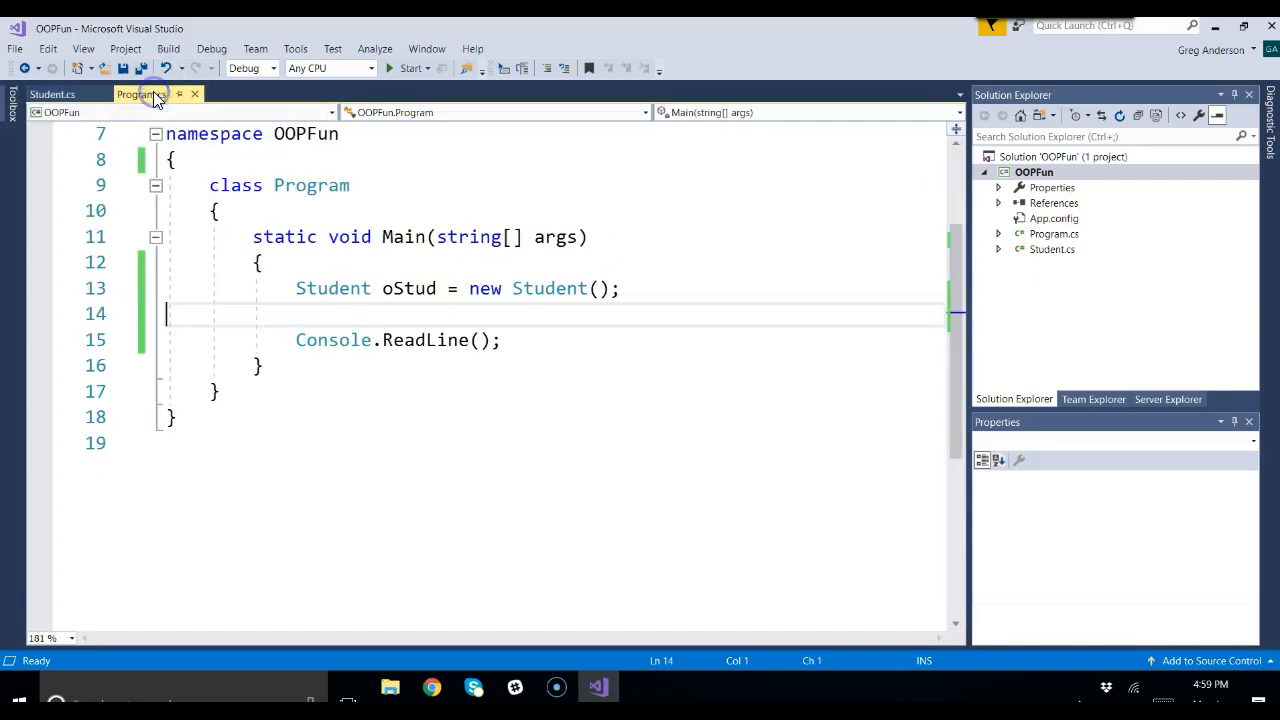
mouse_move(548, 288)
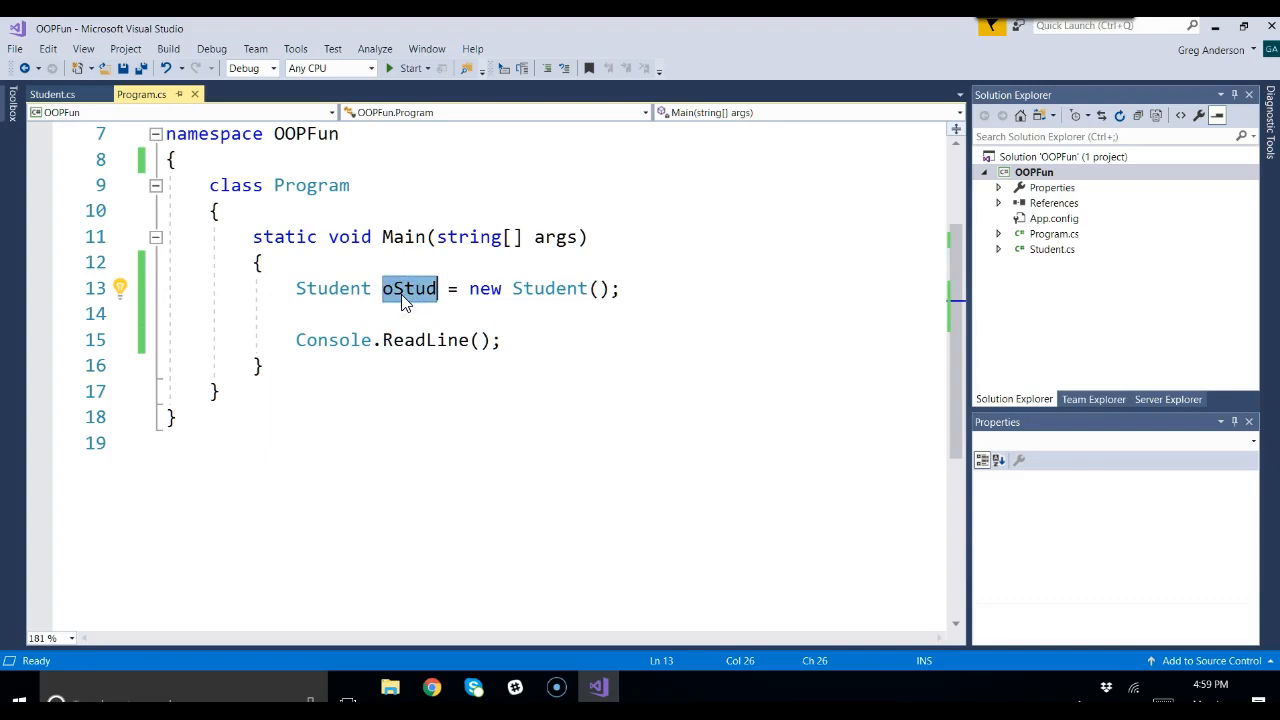
double_click(332, 288)
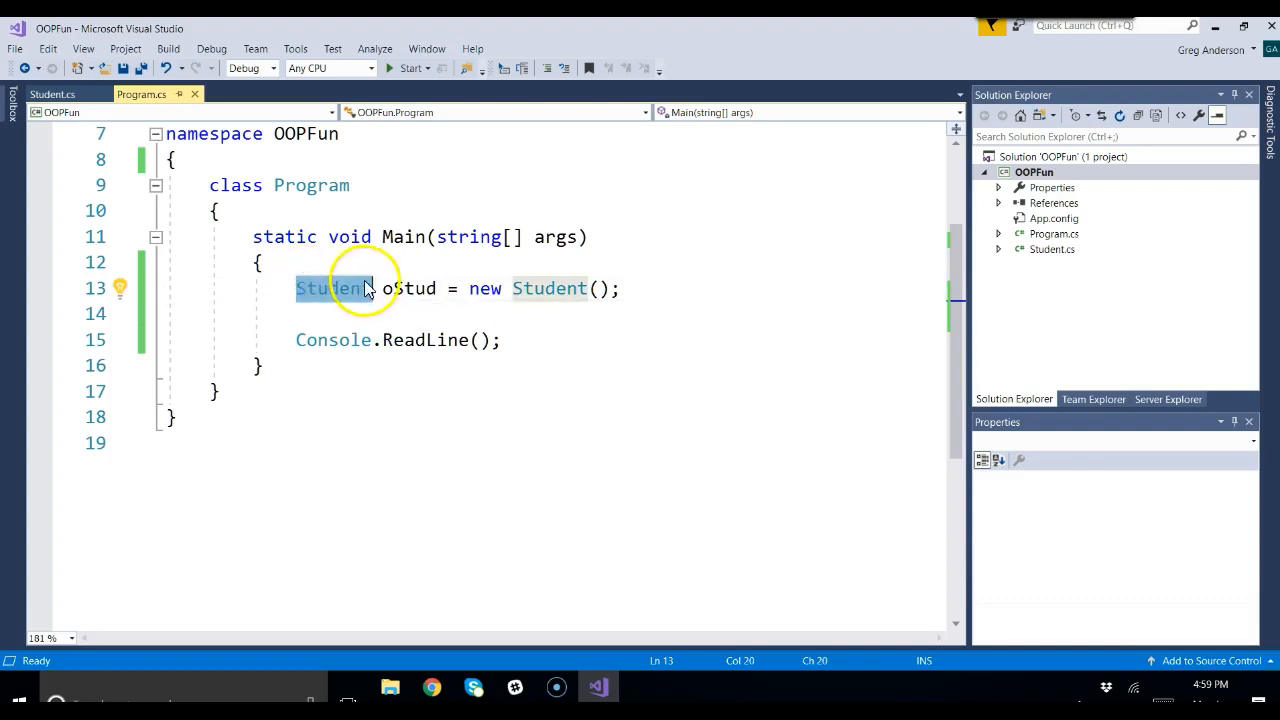
left_click(478, 288)
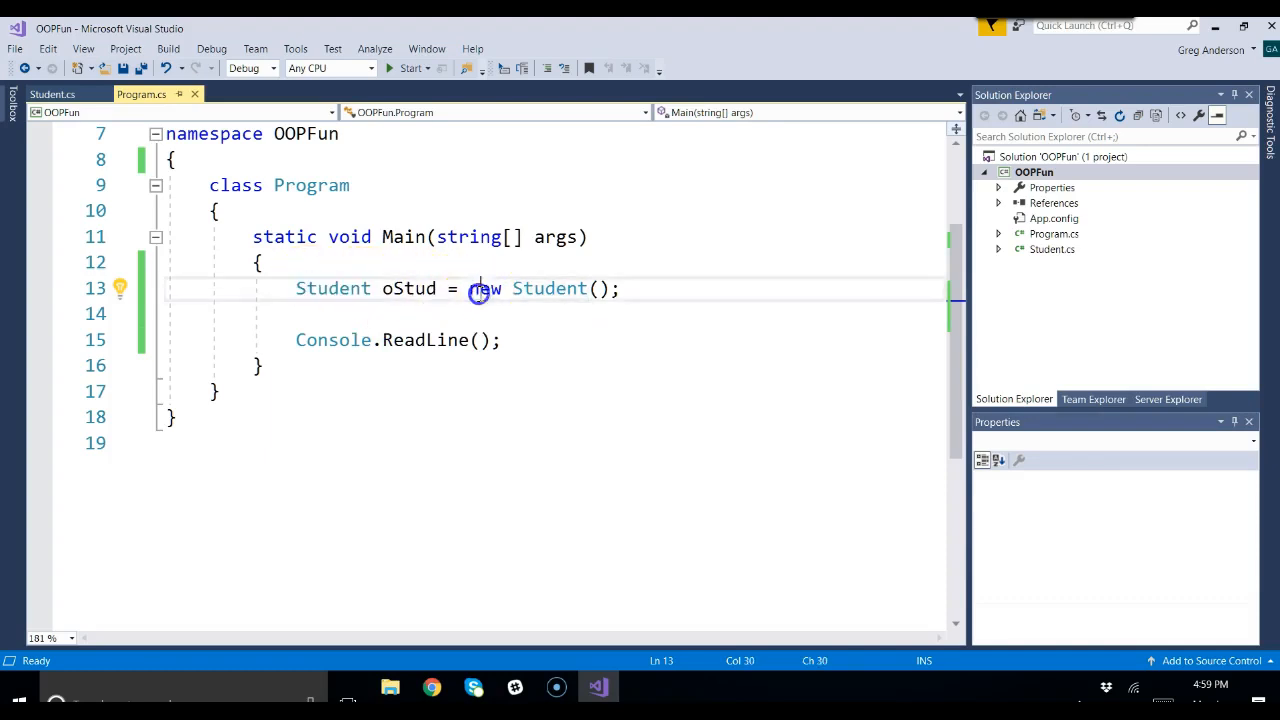
double_click(485, 288)
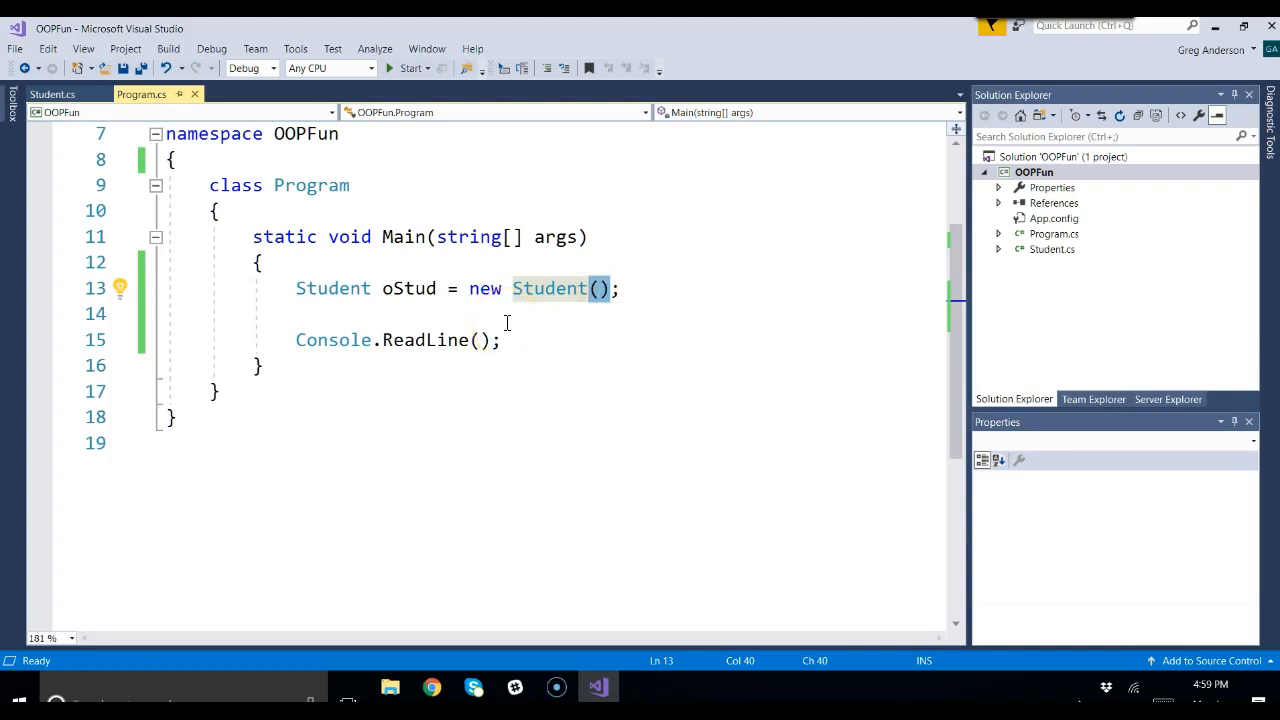
type("o")
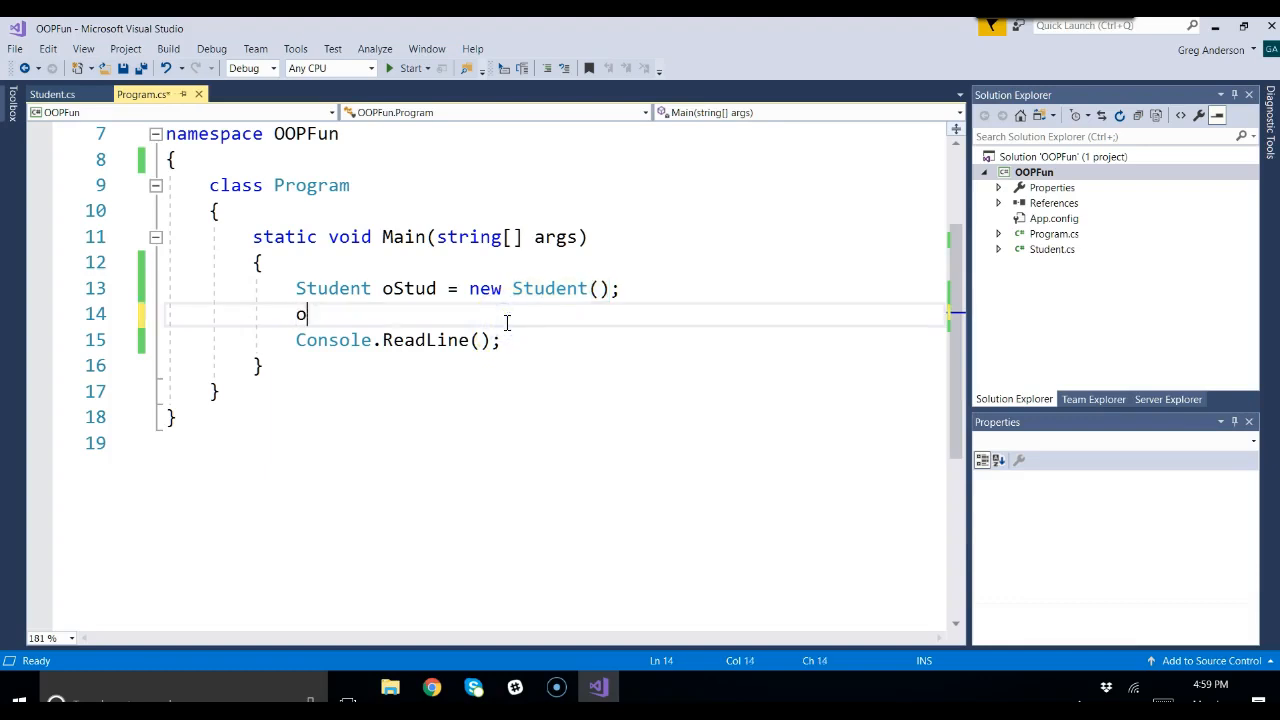
type("Stud.")
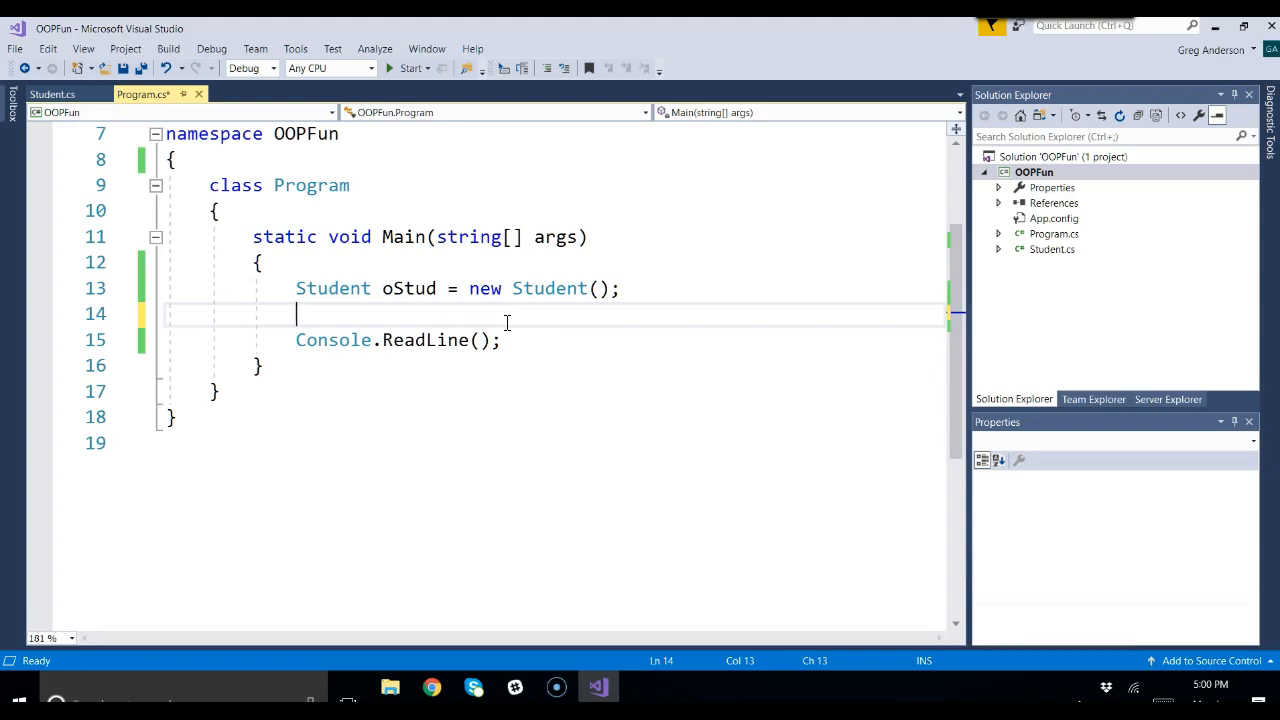
Rename oStud to oStud1, drop the oStud2 duplicate, and add a line above it.
double_click(408, 288)
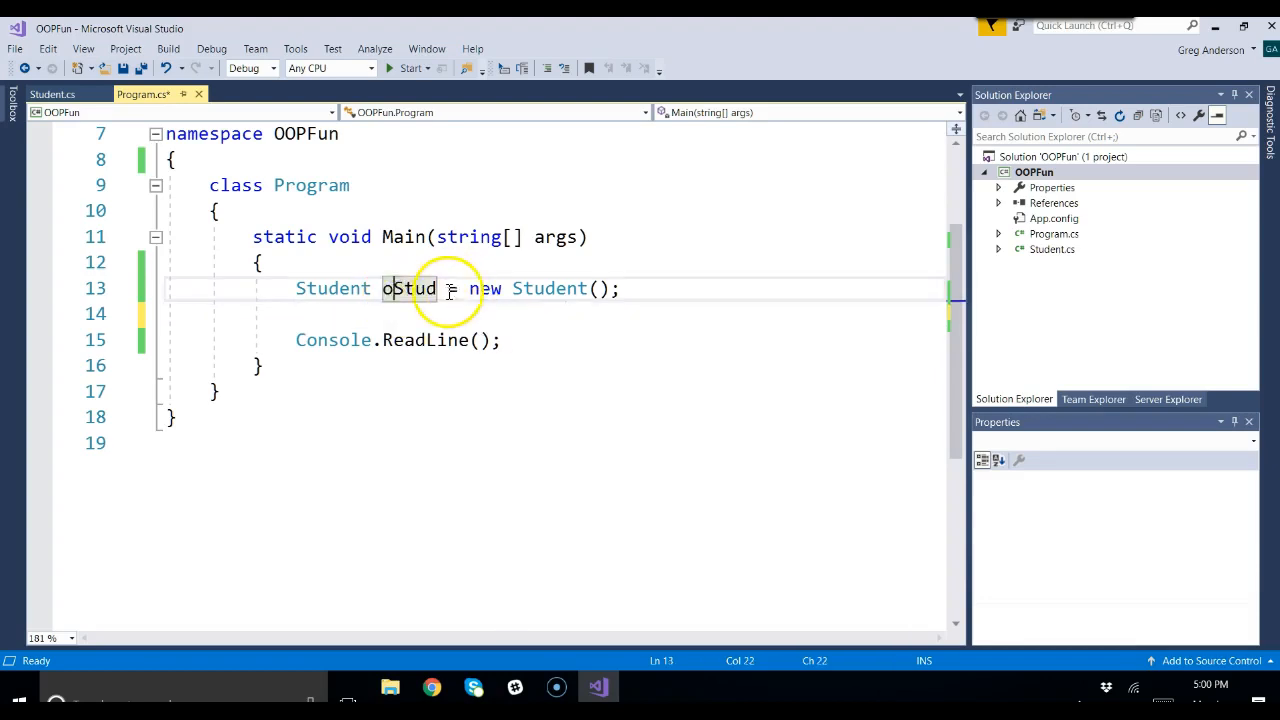
type("1")
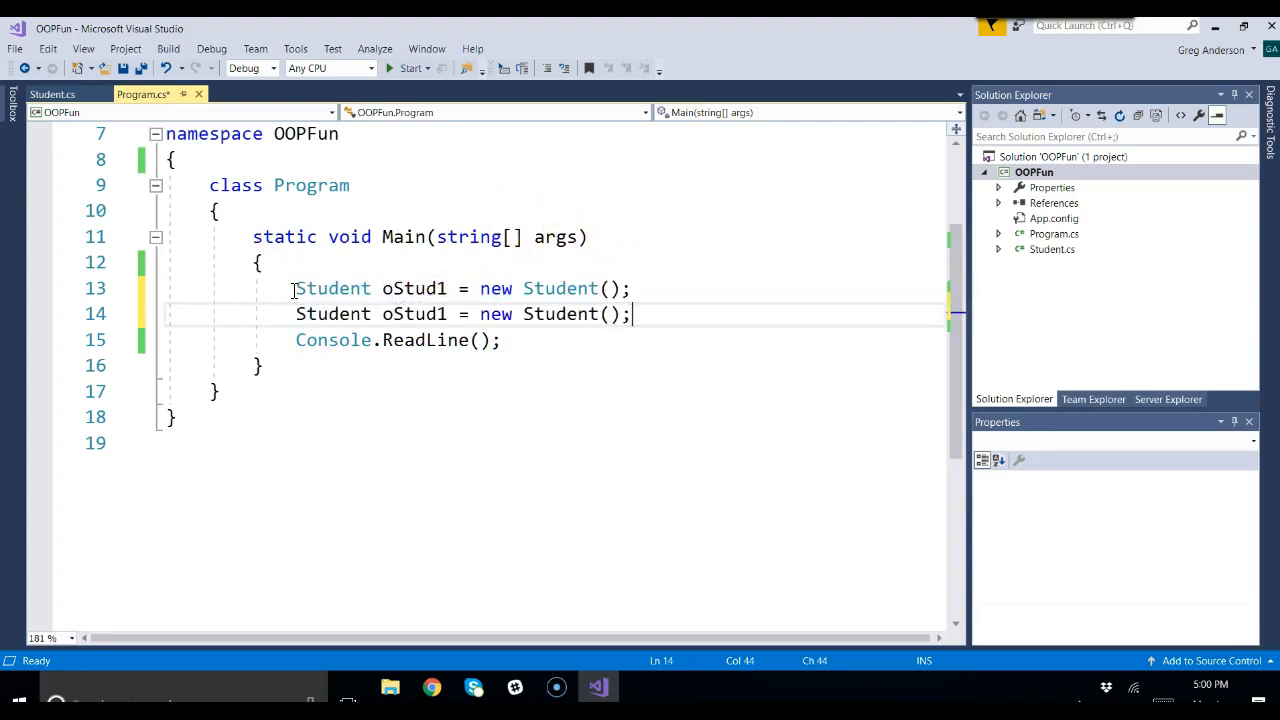
left_click(448, 313)
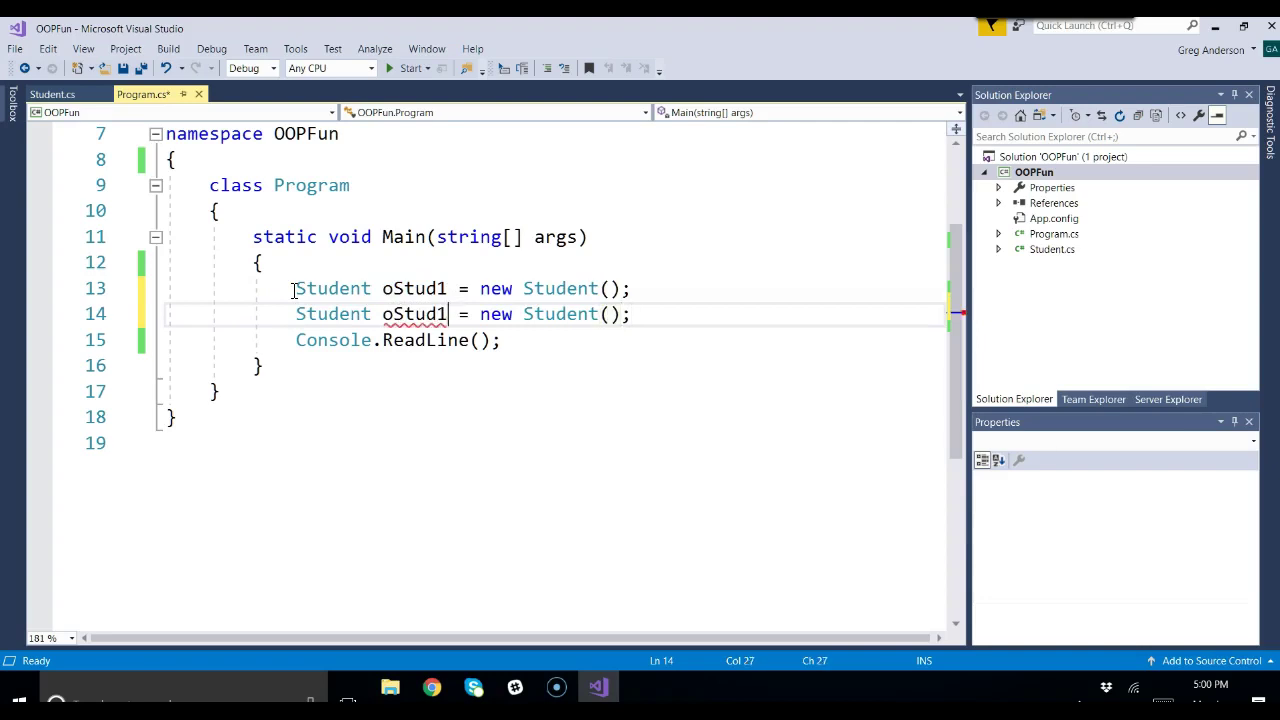
type("2")
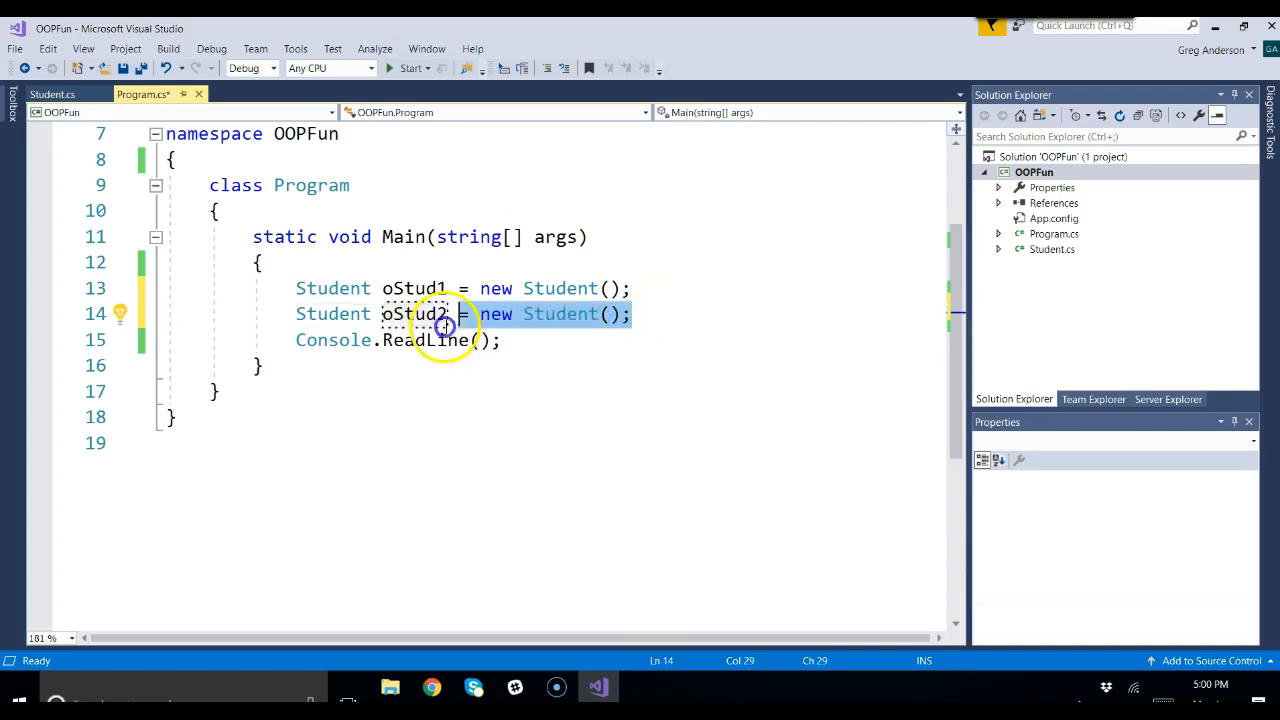
key("Delete")
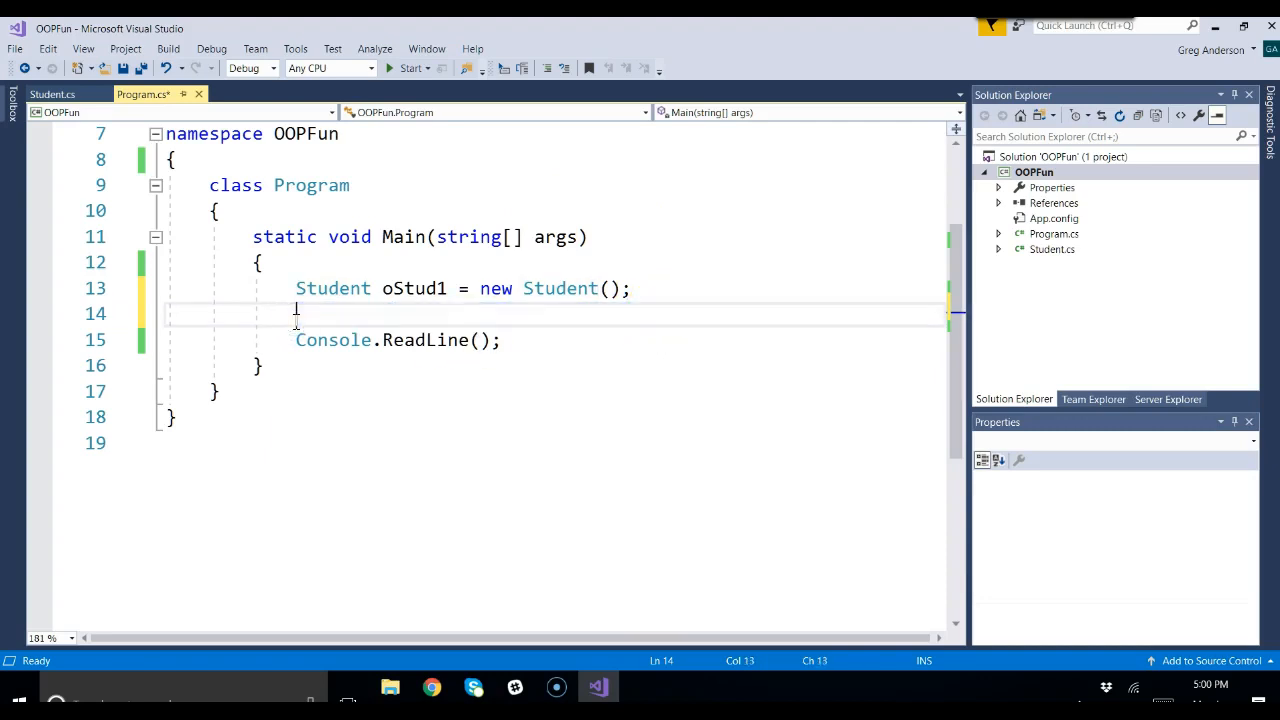
left_click(260, 262)
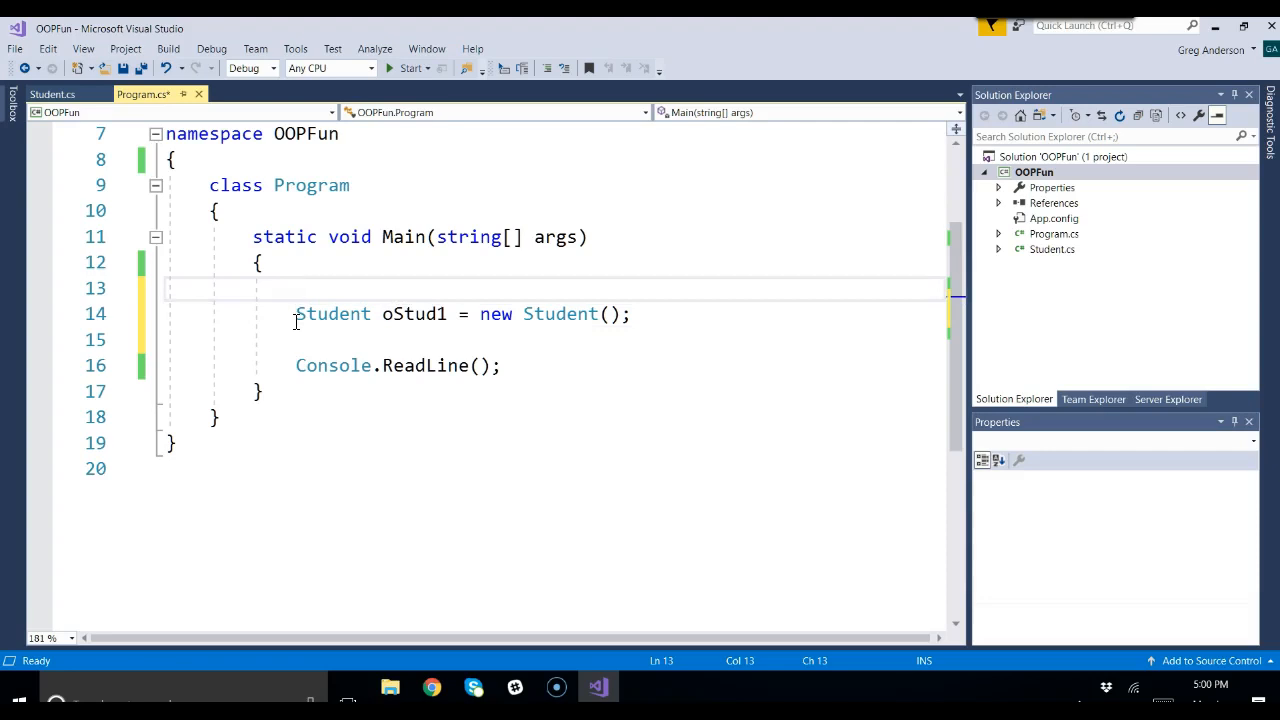
Type Student[] aoStudent = new Student[50]; on the line above oStud1.
left_click(295, 288)
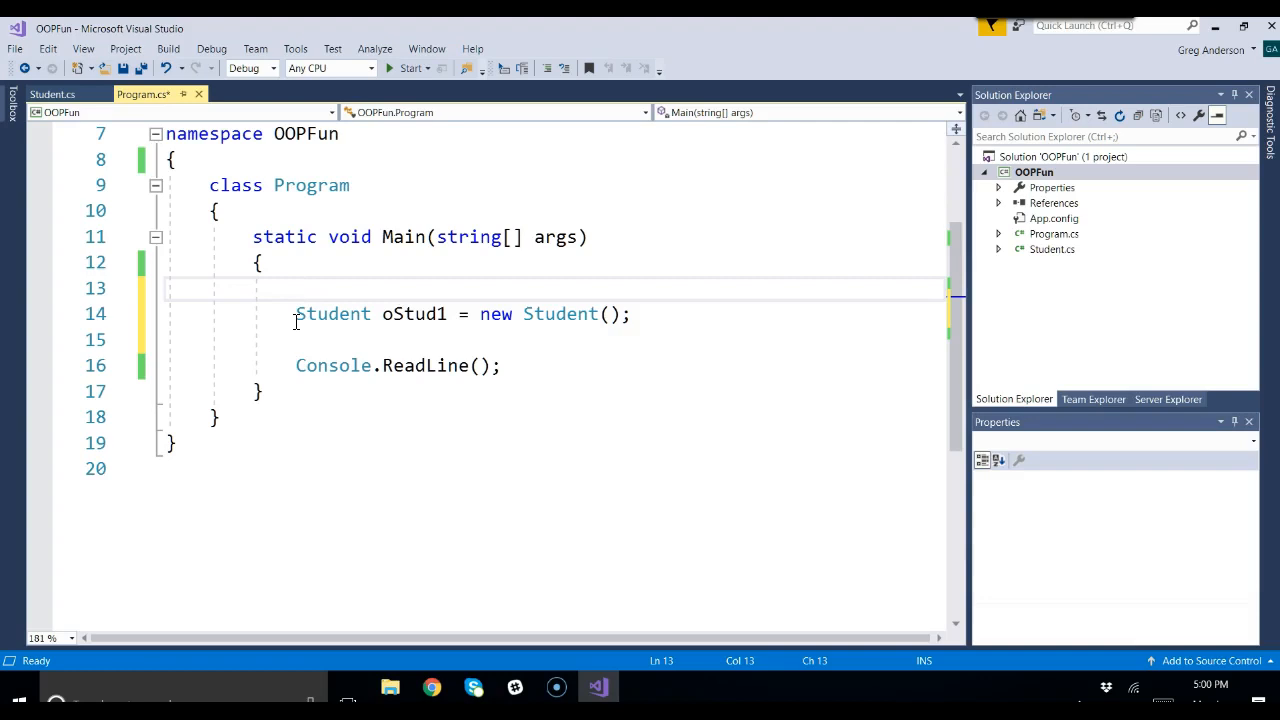
type("Student")
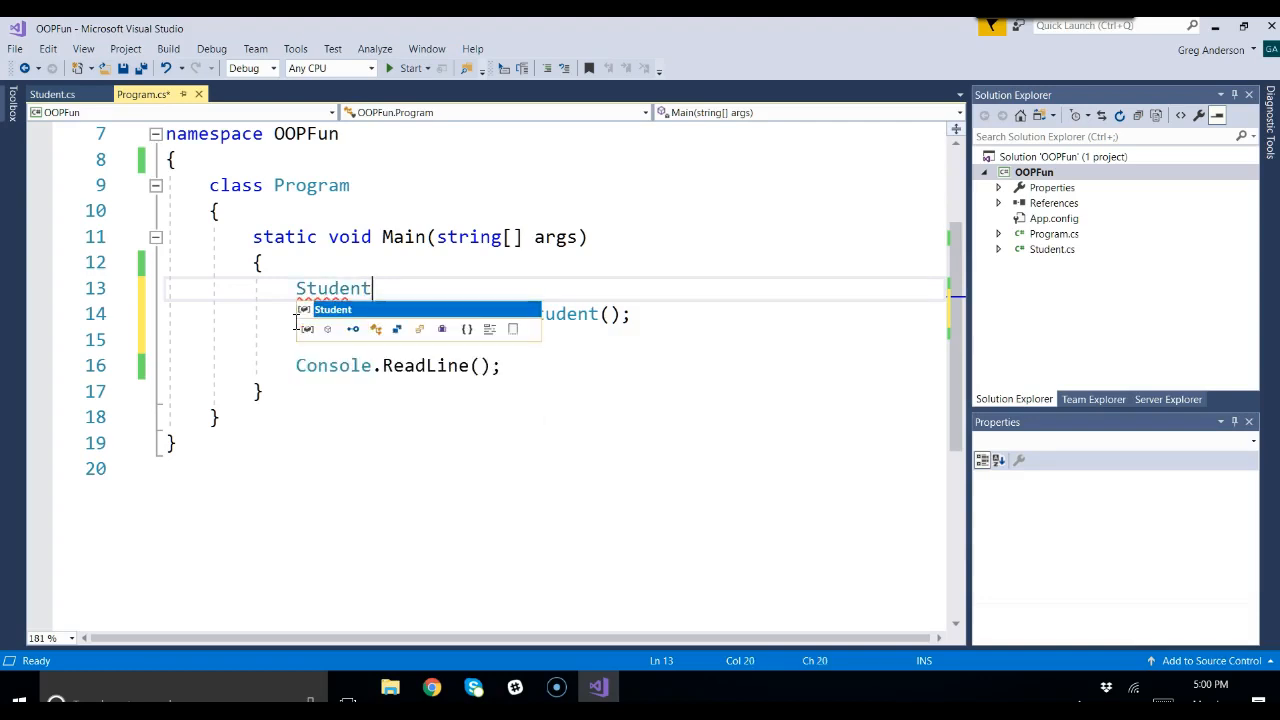
type("[]")
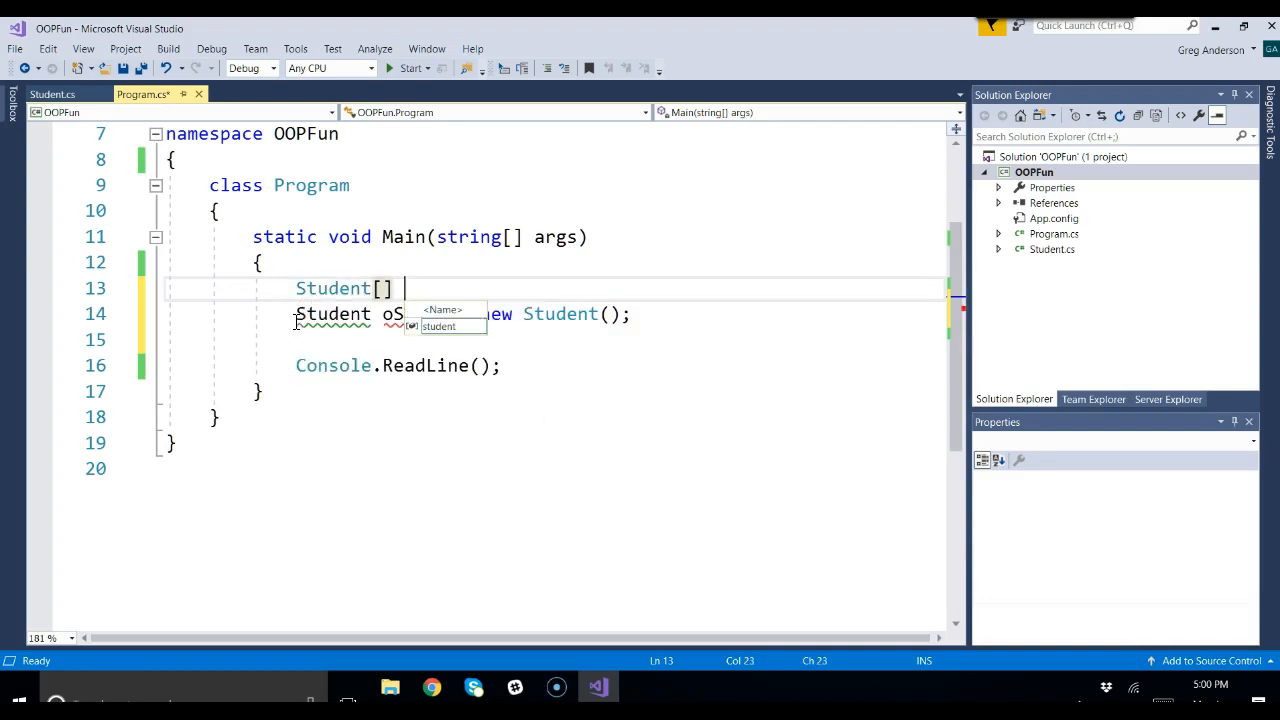
type("ao")
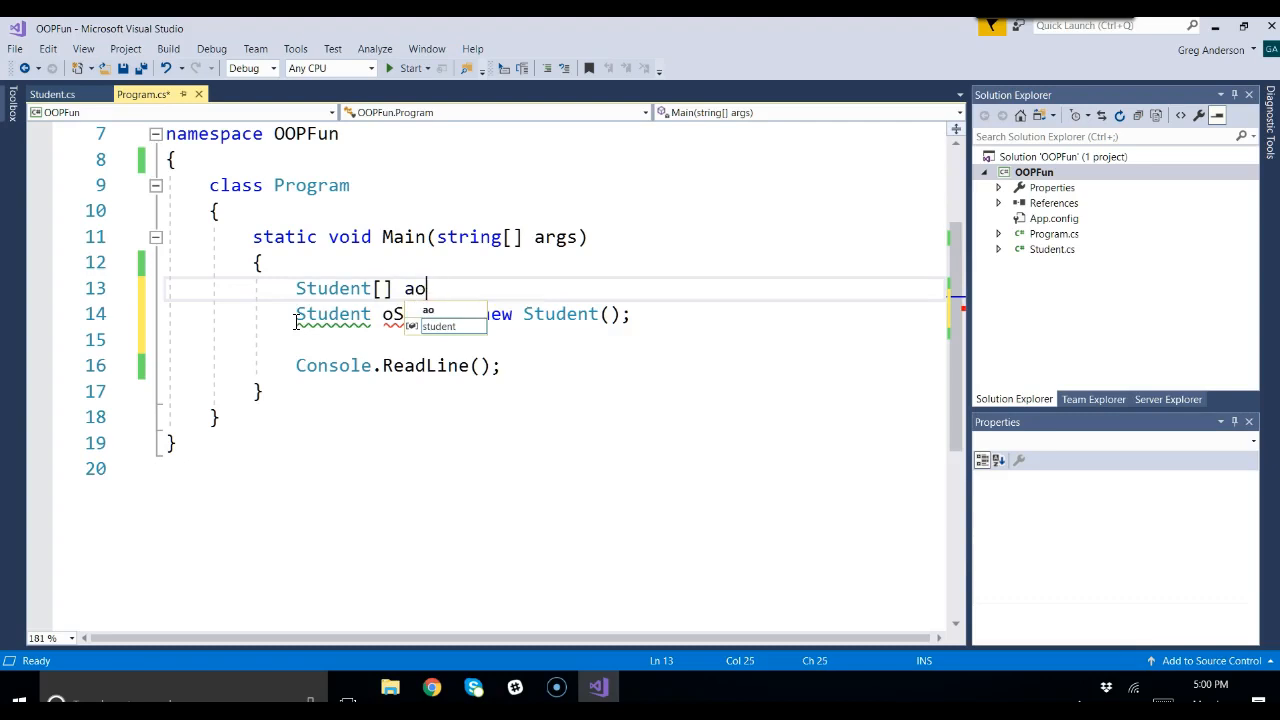
type("Student =")
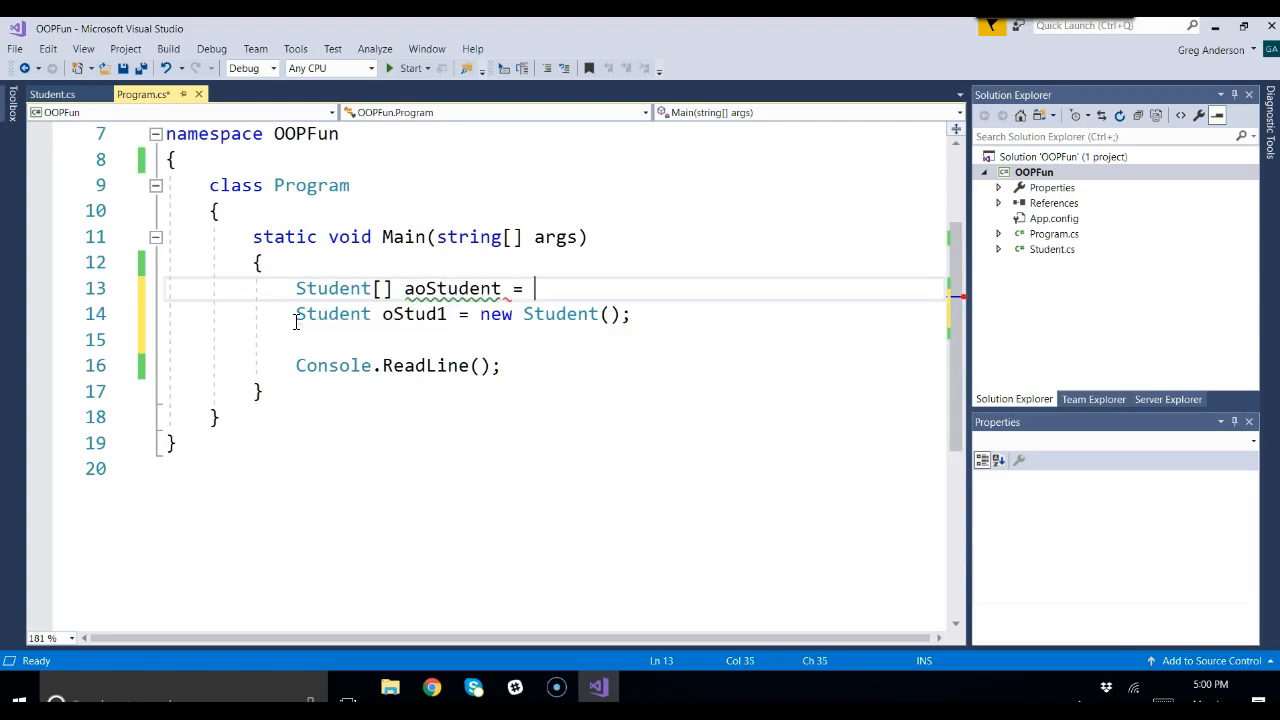
type("new Student[")
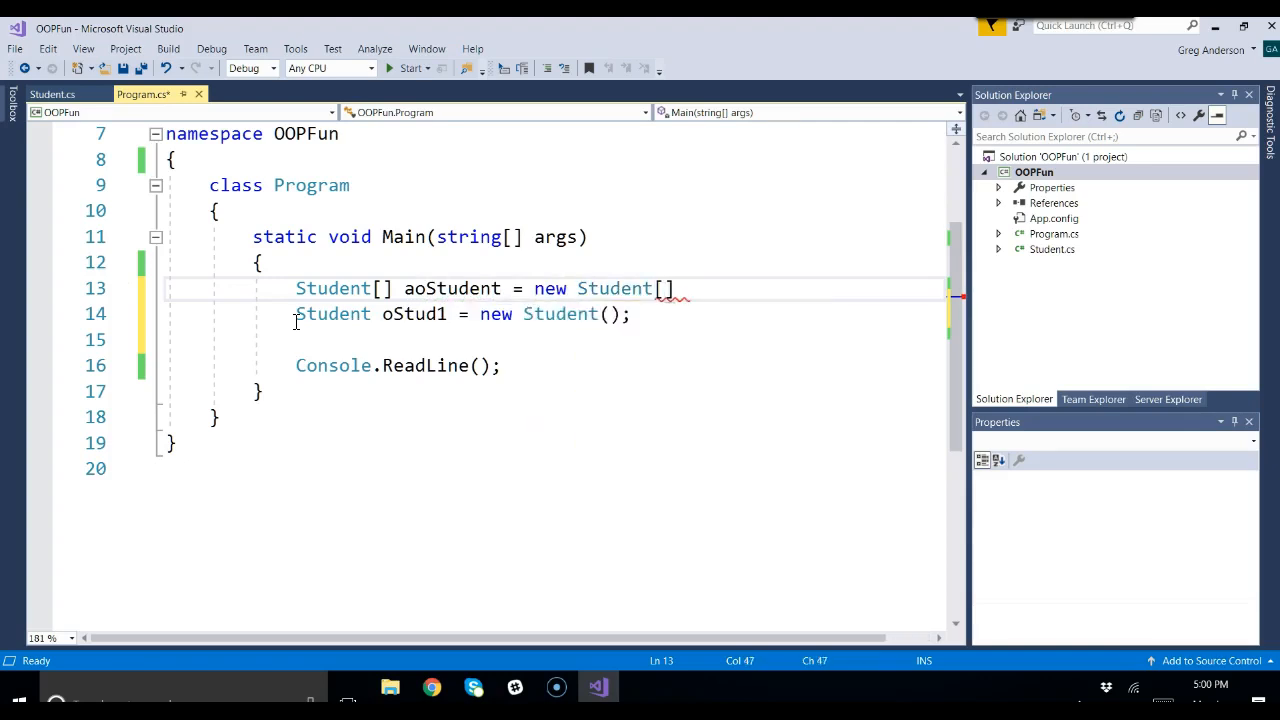
type("50")
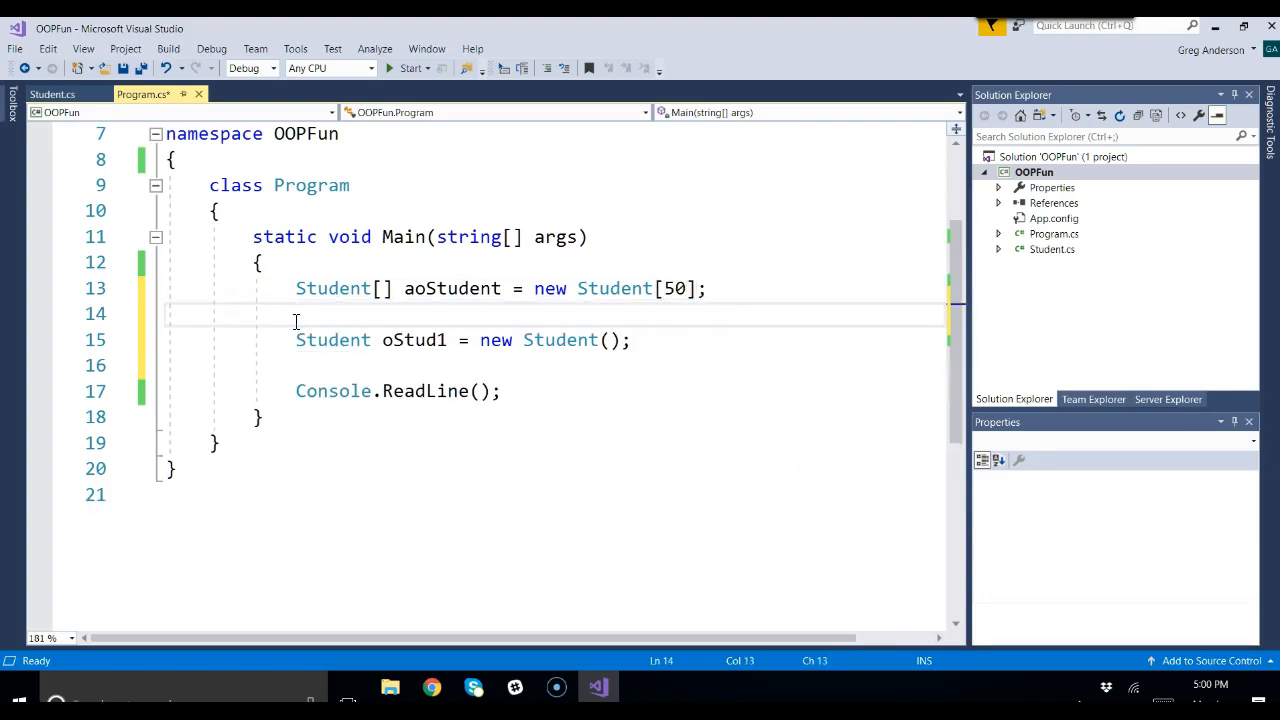
Try an int[] declaration and highlight aoStudent, Student and new Student[50].
double_click(451, 288)
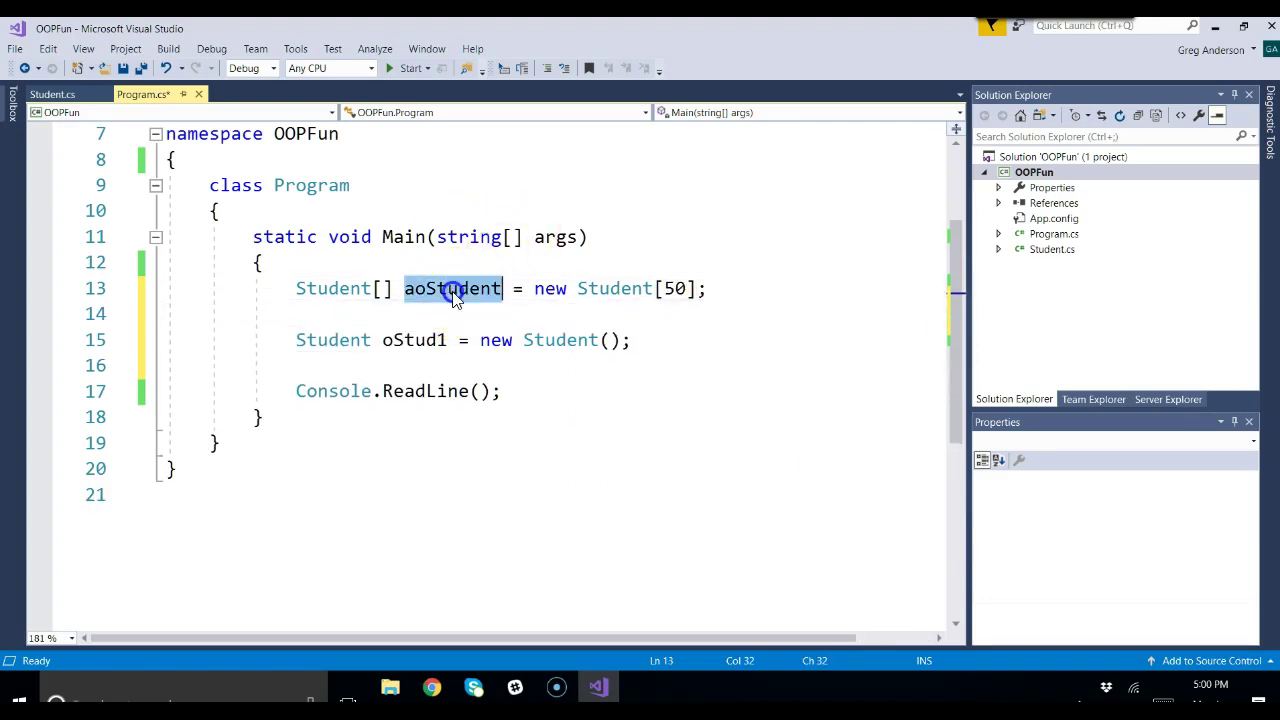
mouse_move(590, 288)
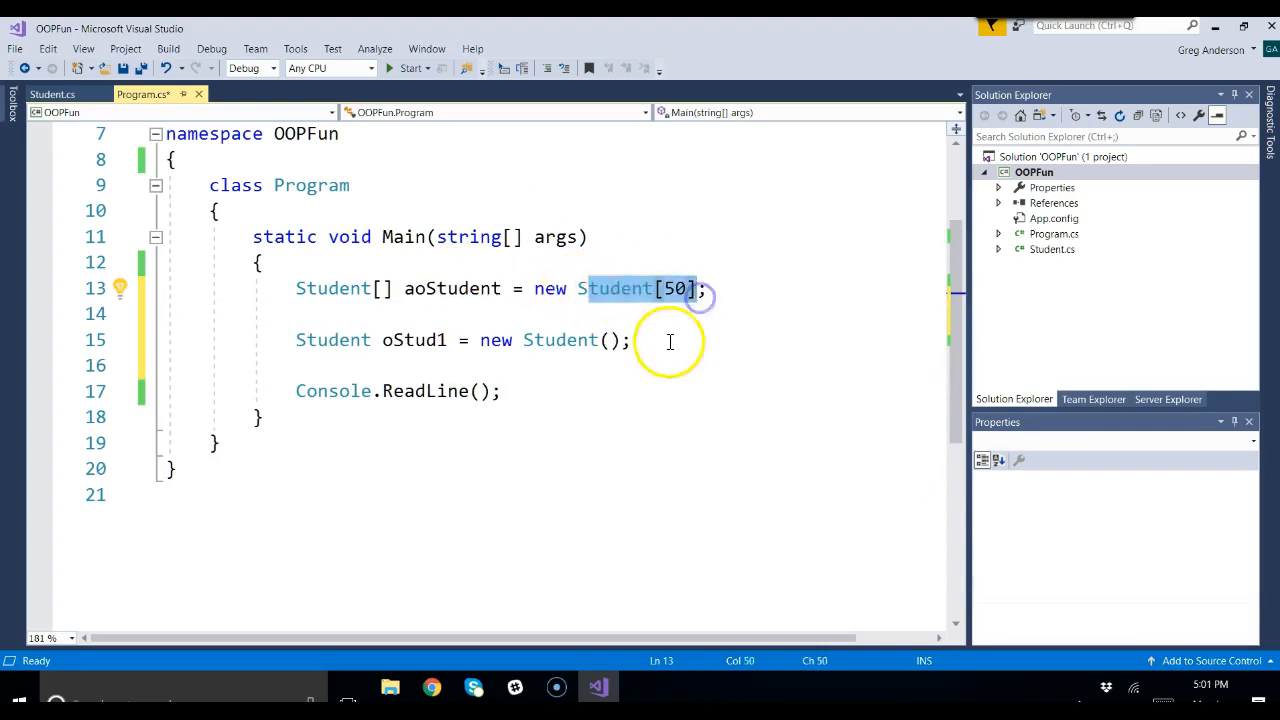
left_click(632, 289)
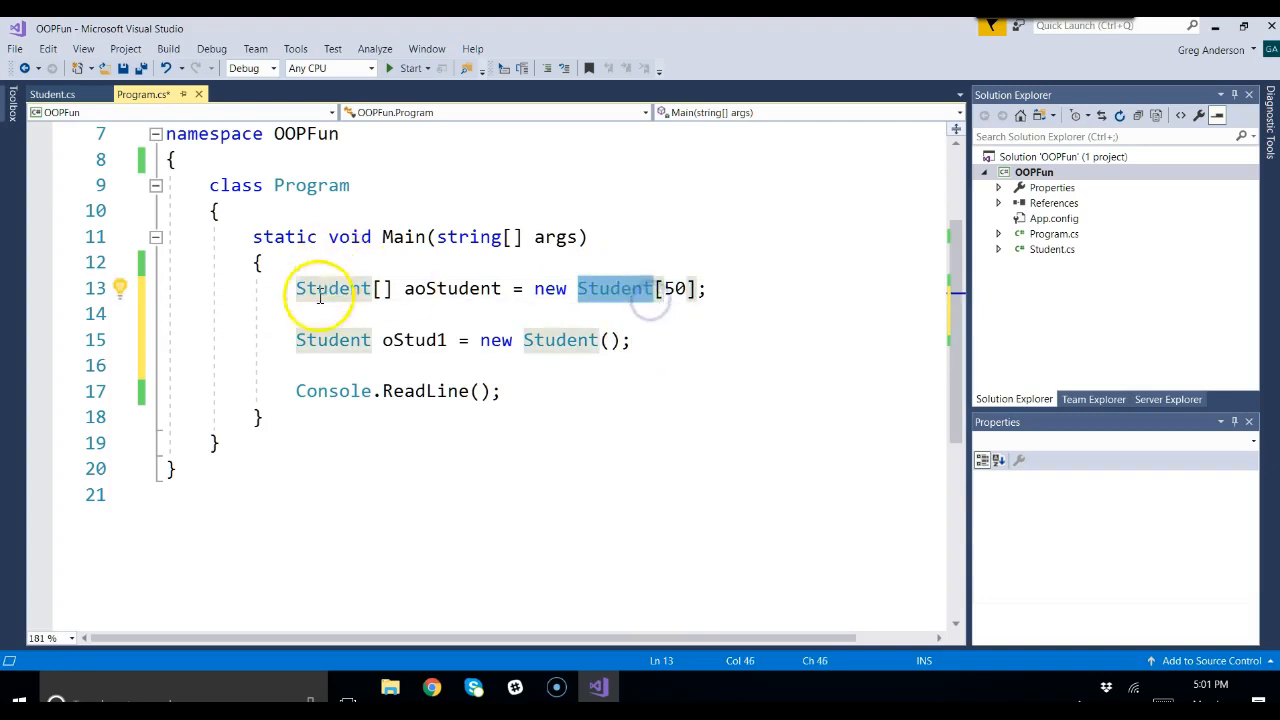
type("int")
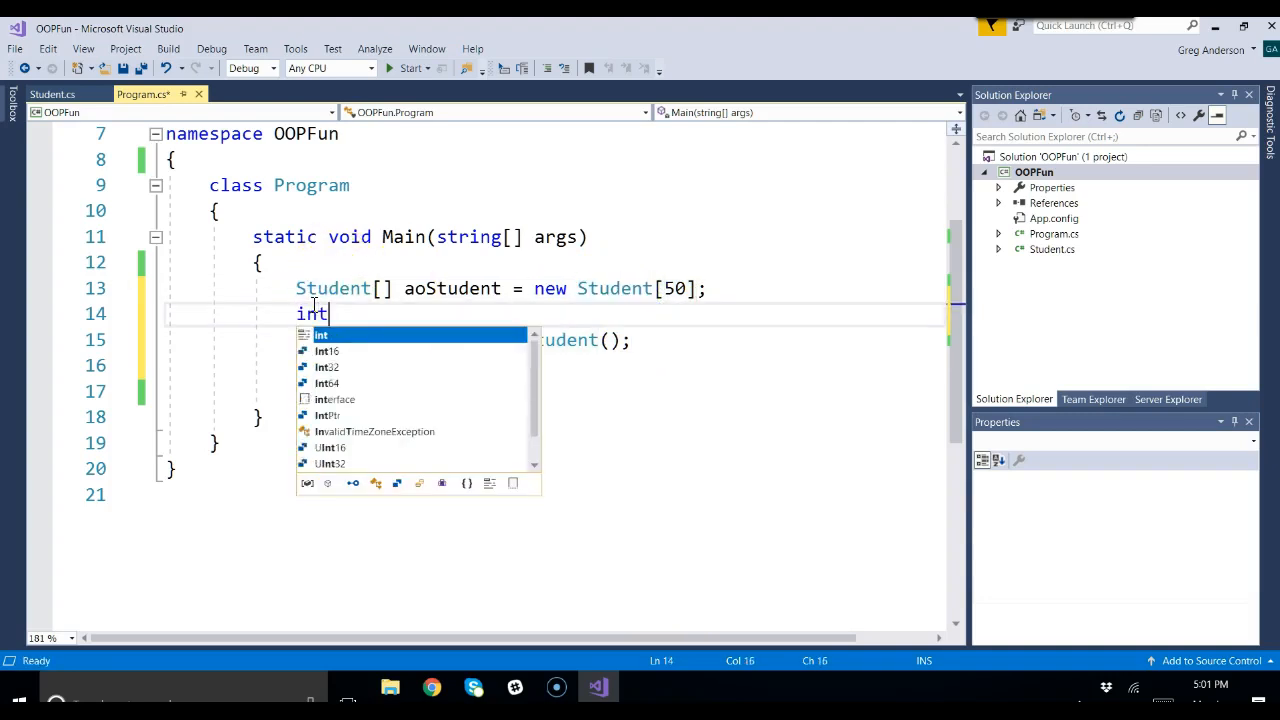
type("[]")
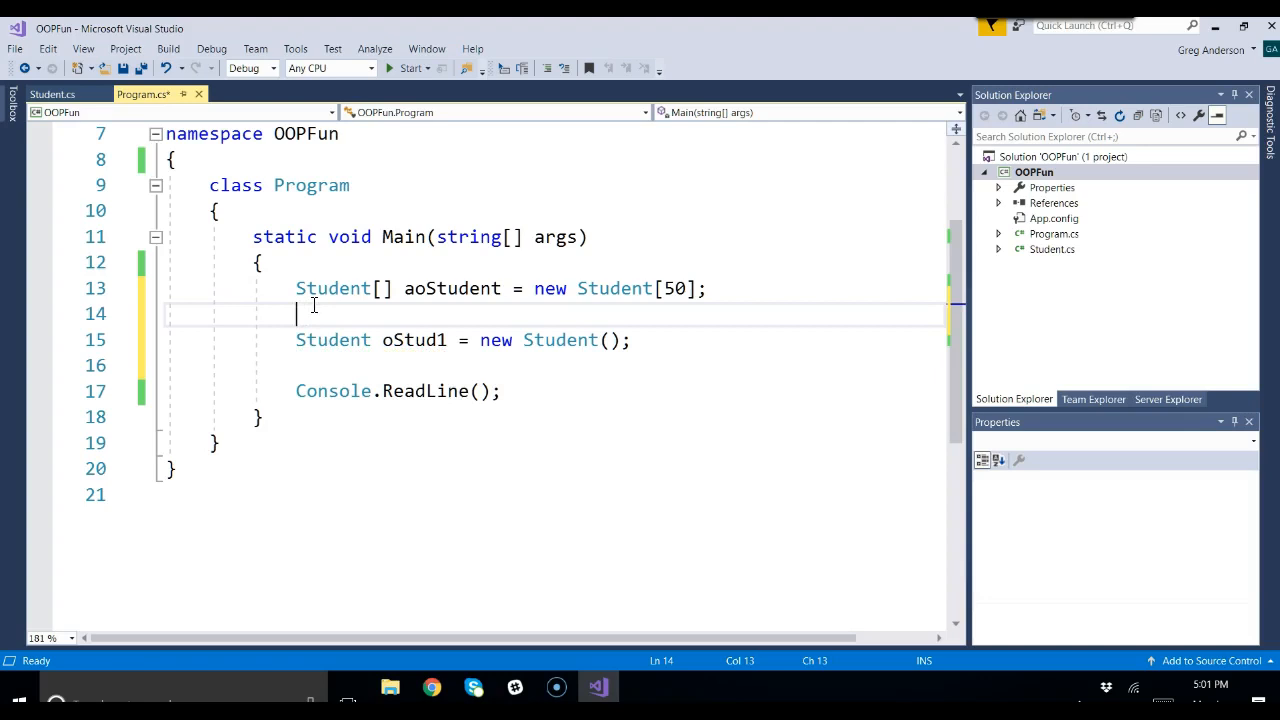
double_click(332, 288)
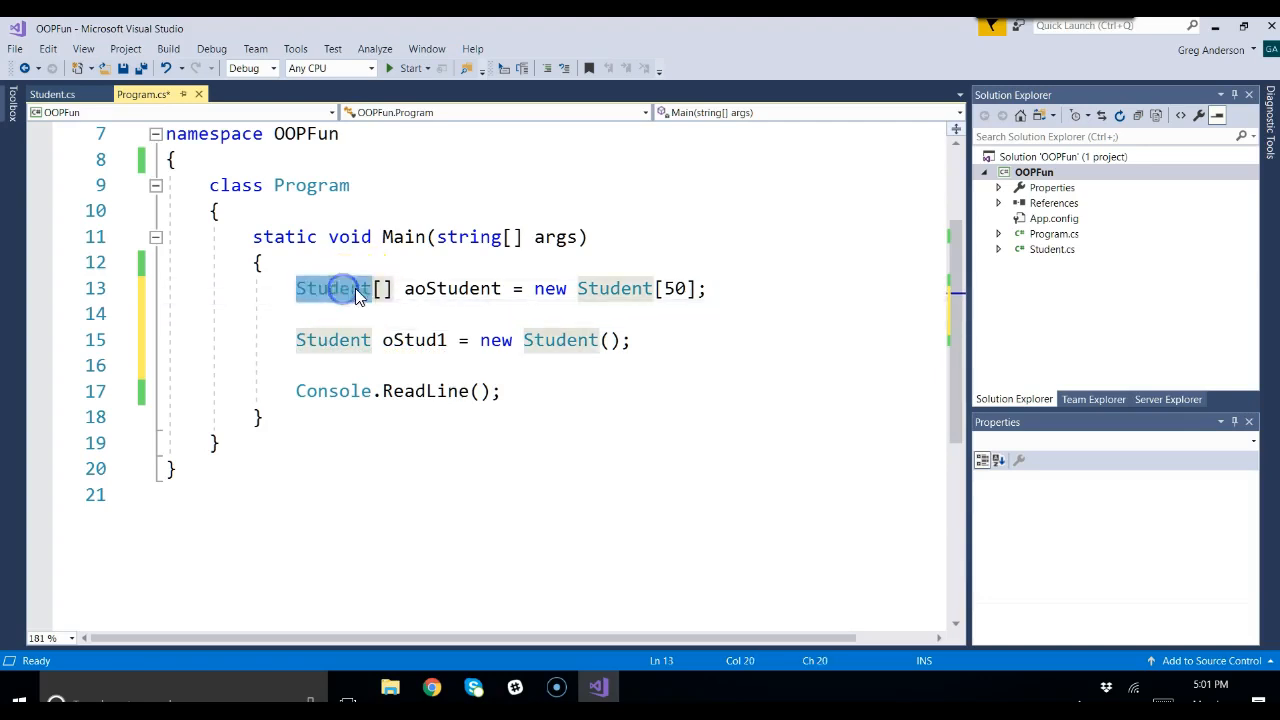
double_click(452, 288)
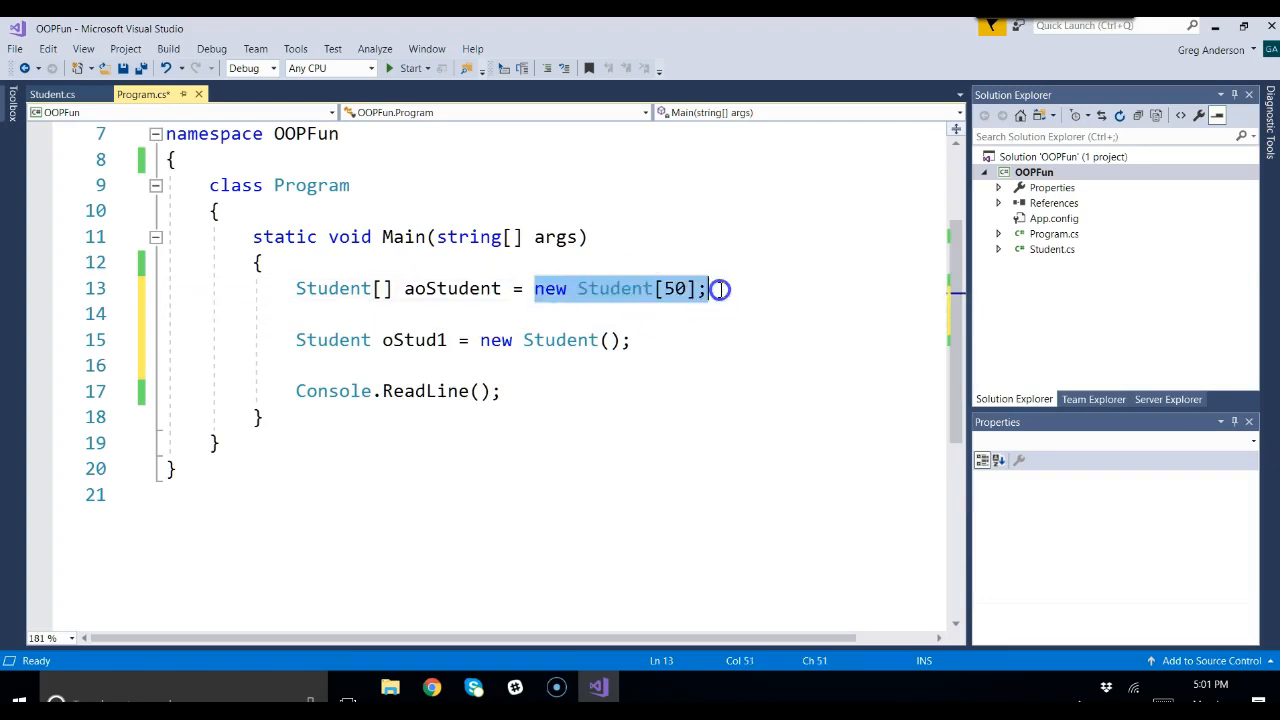
mouse_move(333, 288)
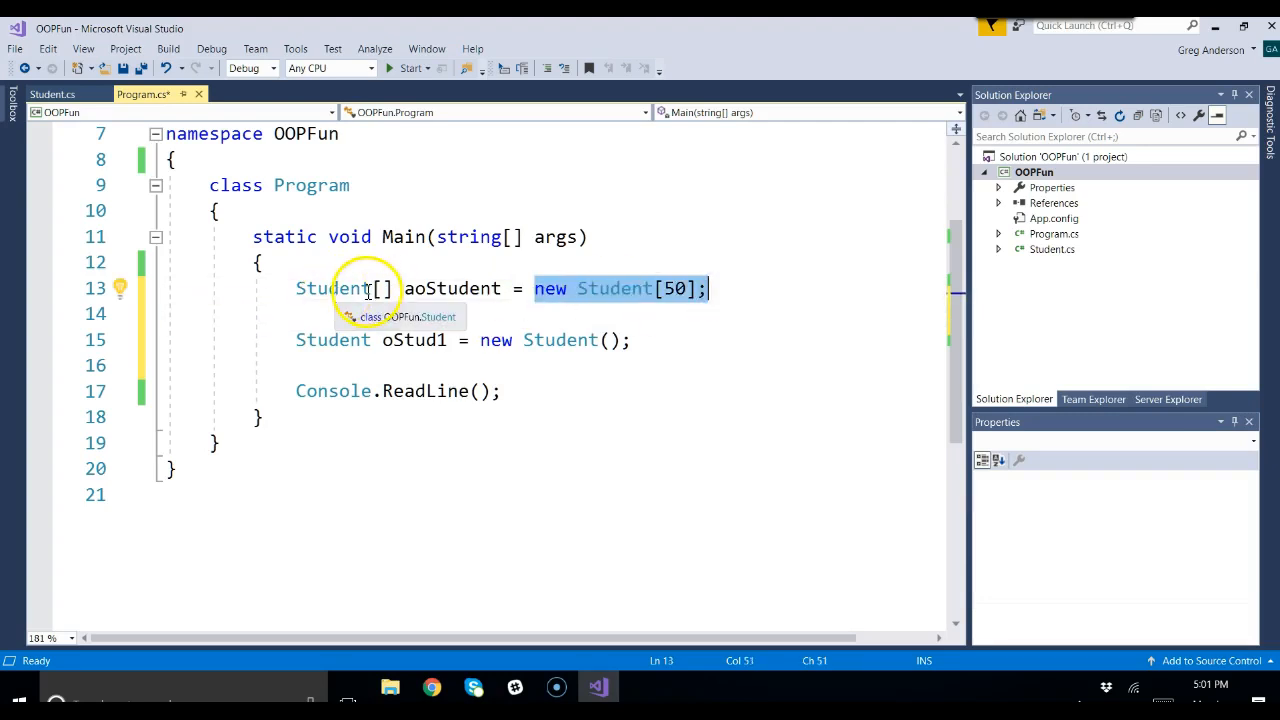
mouse_move(680, 305)
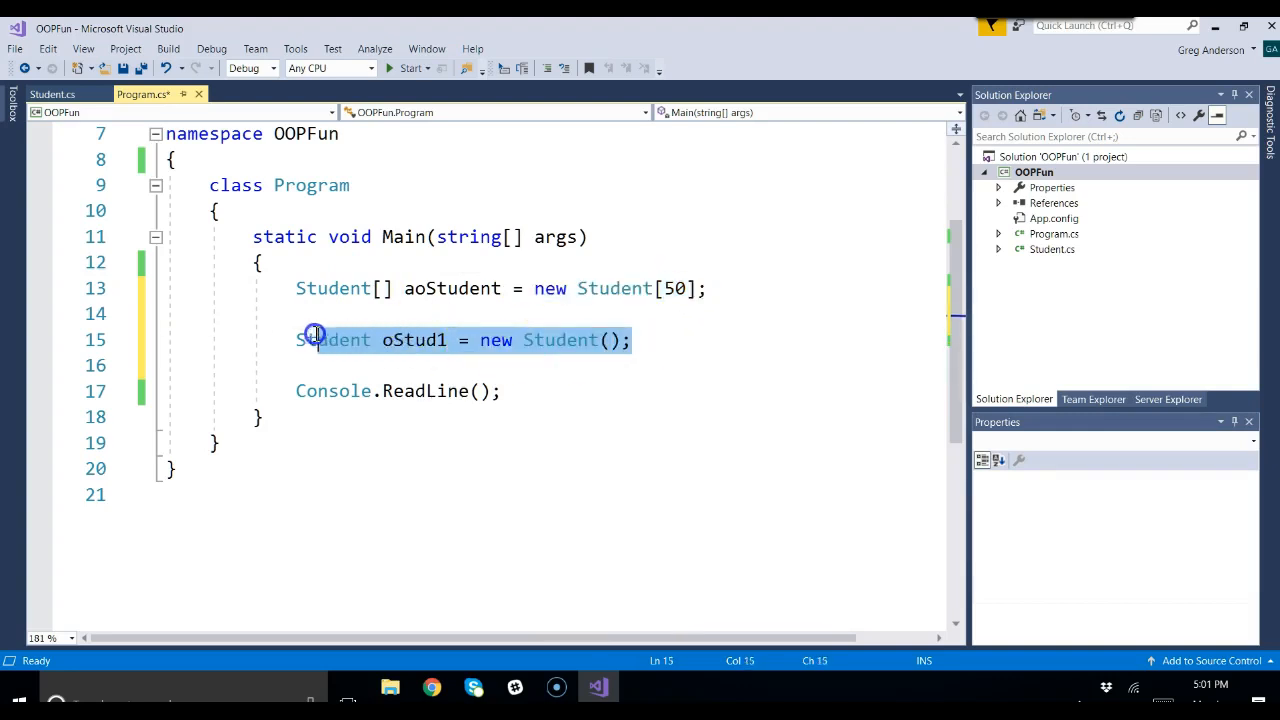
Write aoStudent[0] and aoStudent[1] assignments, remove them, and start typing int i.
type("aoStudent[9")
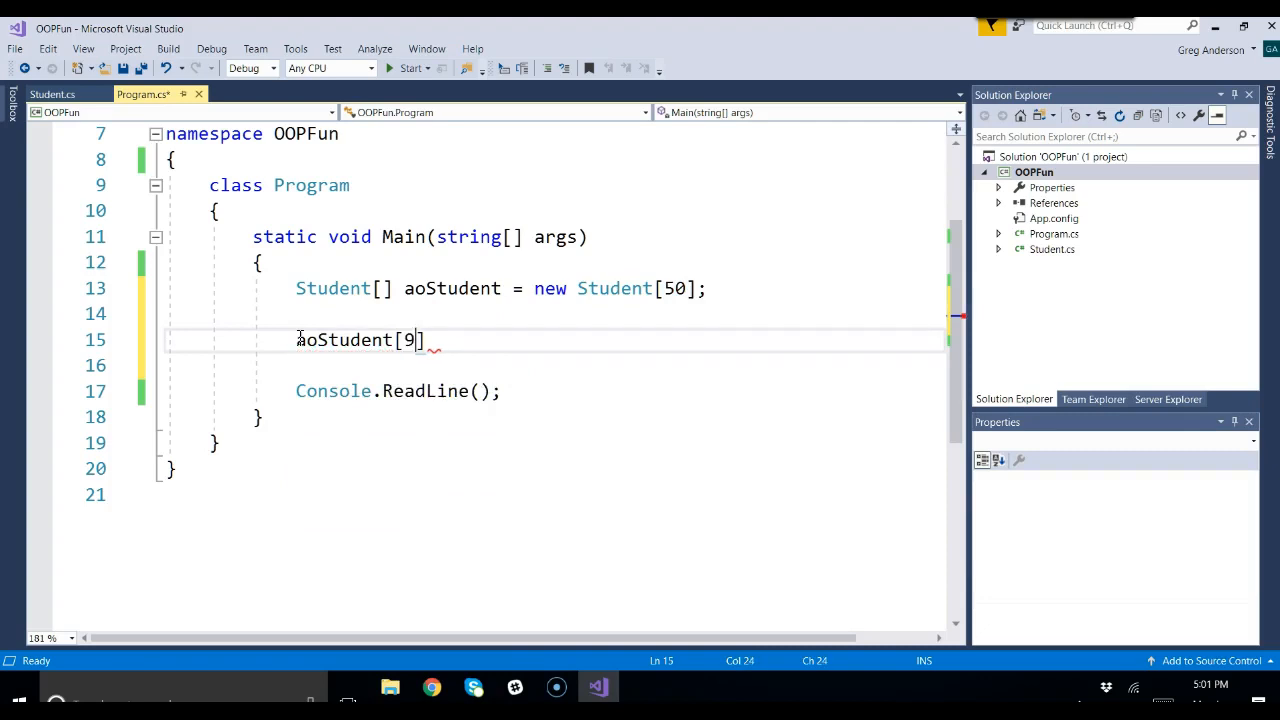
type("0")
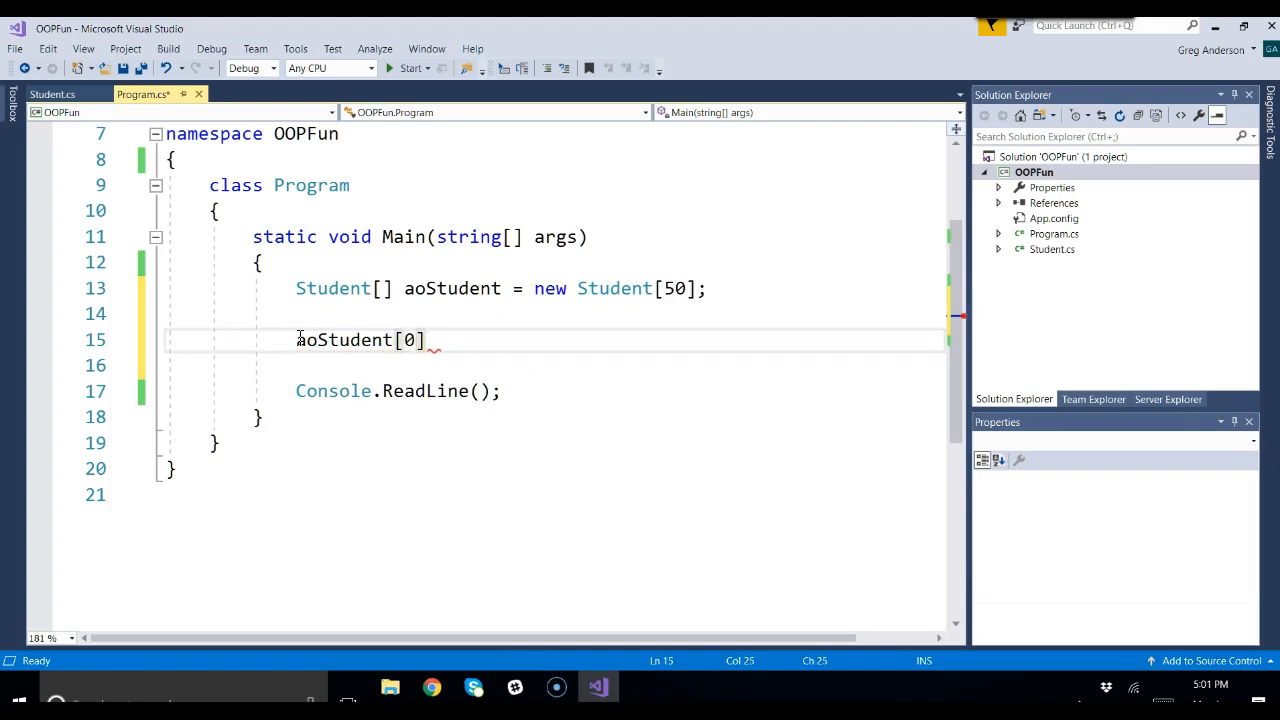
type(".")
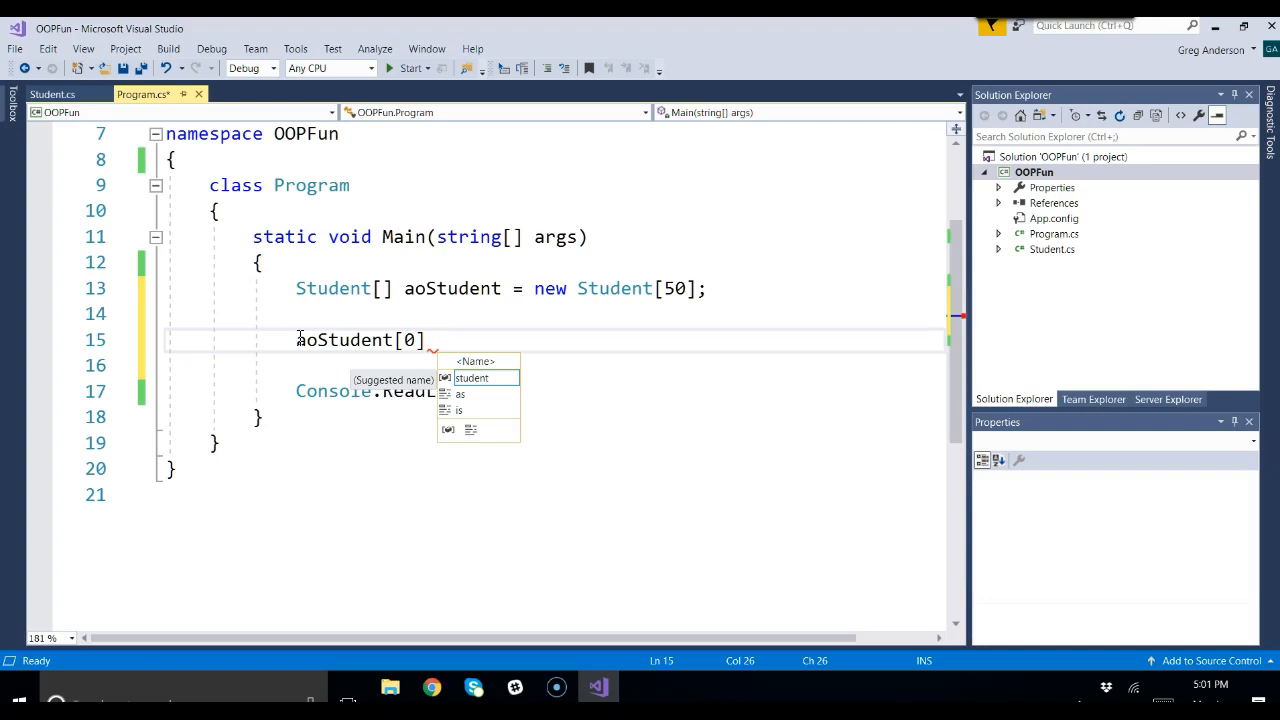
type("= new Student();")
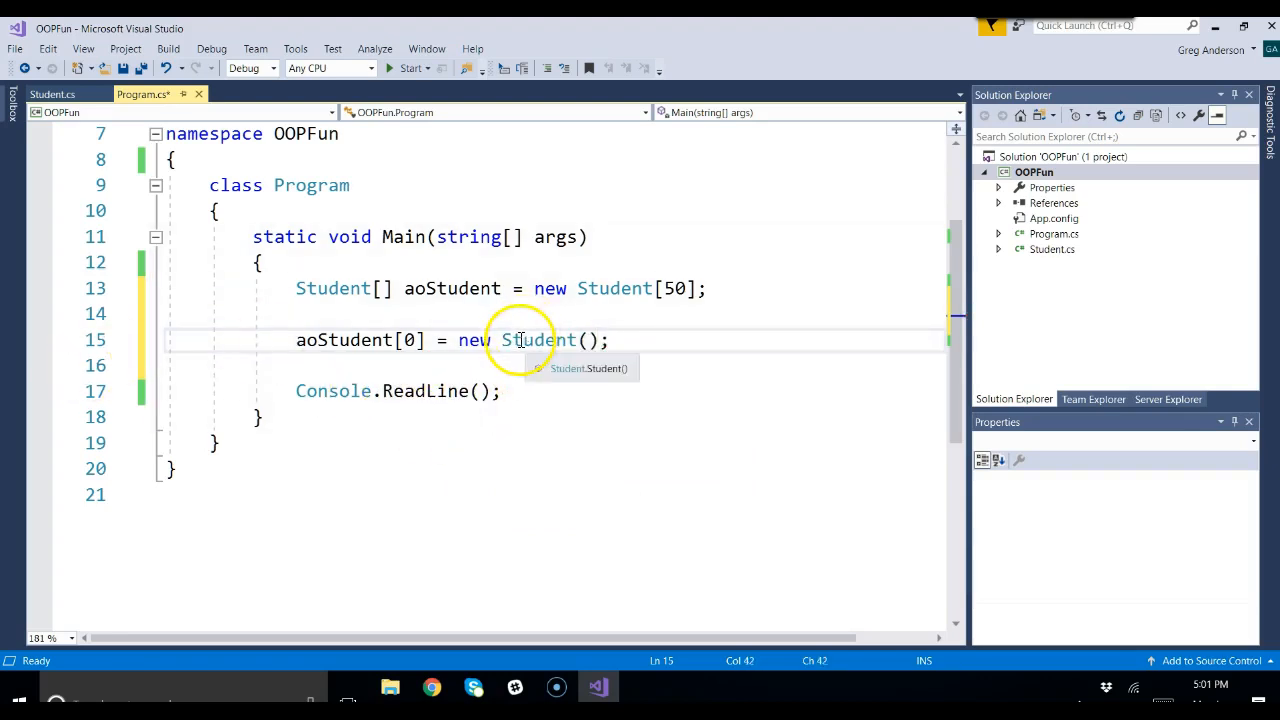
mouse_move(407, 340)
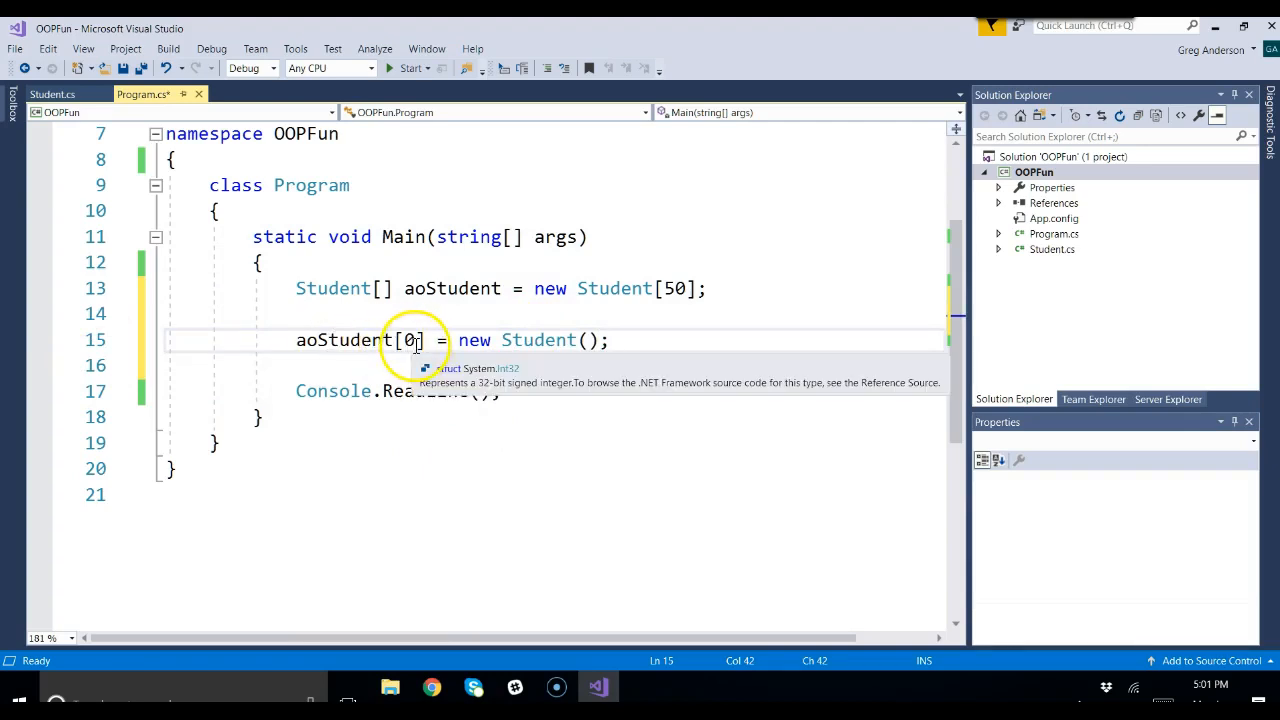
left_click(296, 339)
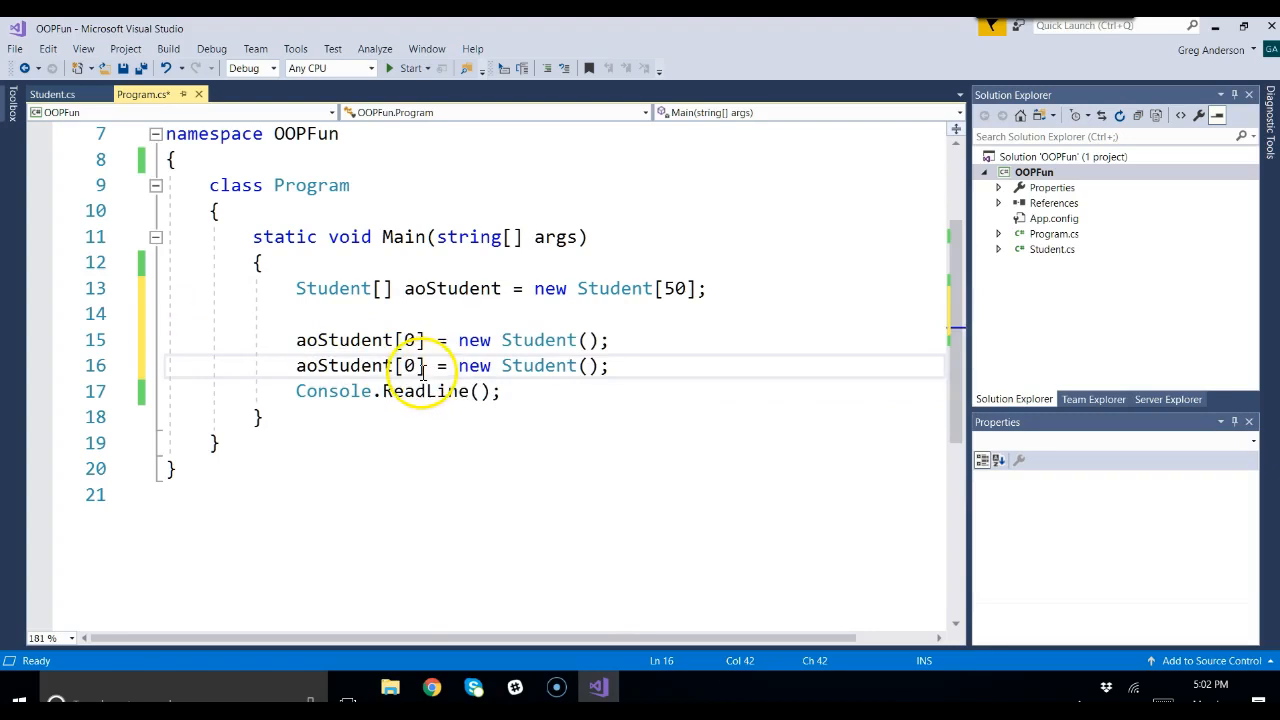
type("1")
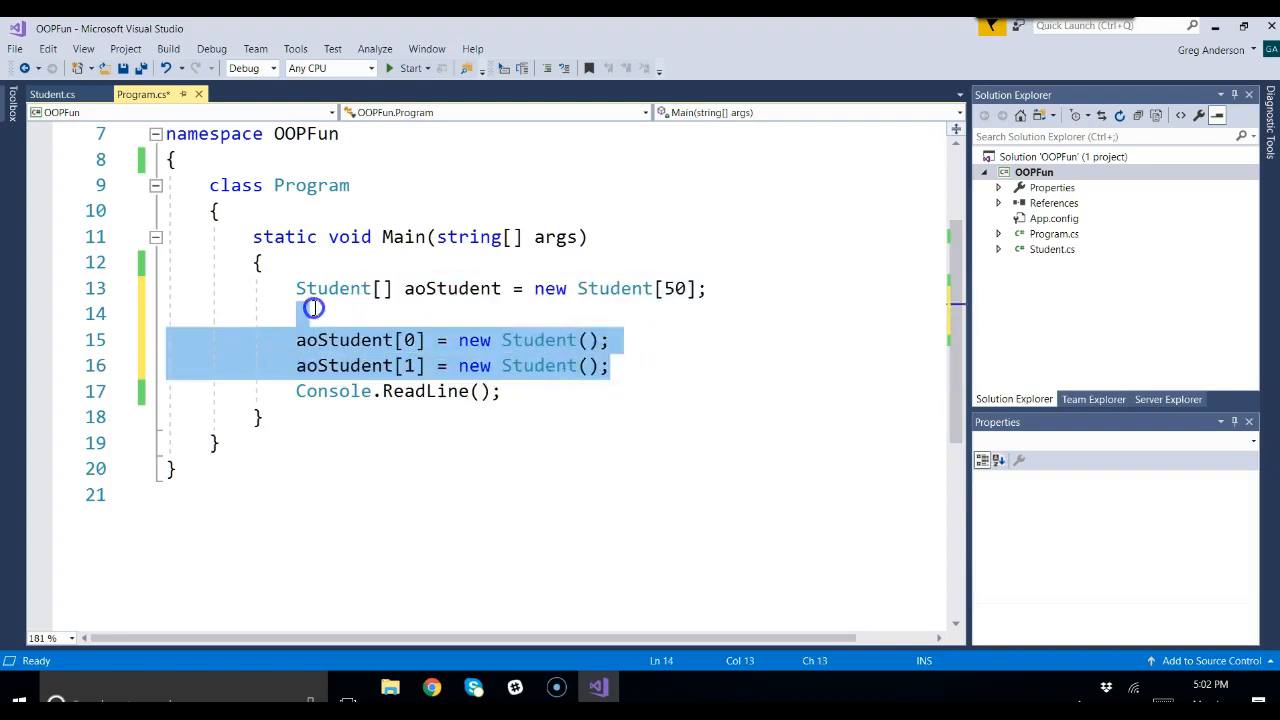
type("int i")
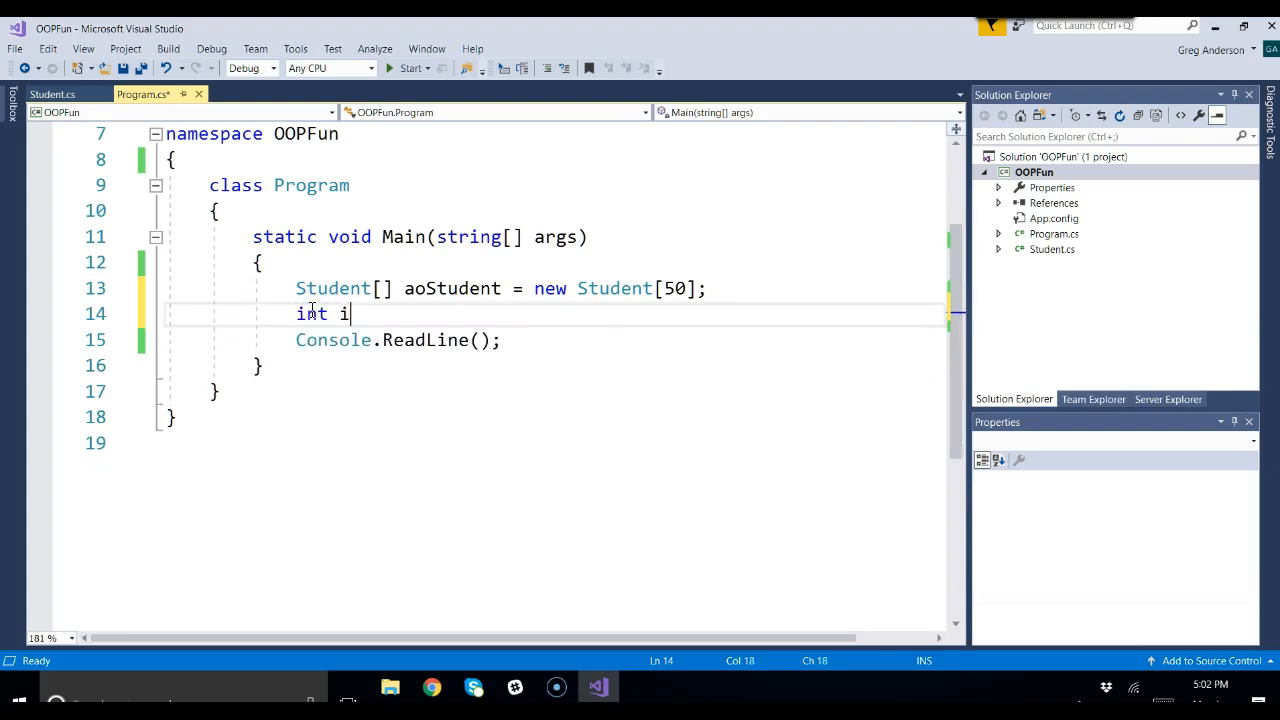
Declare int iCount = 50 above the array and size aoStudent with iCount.
type("Count =")
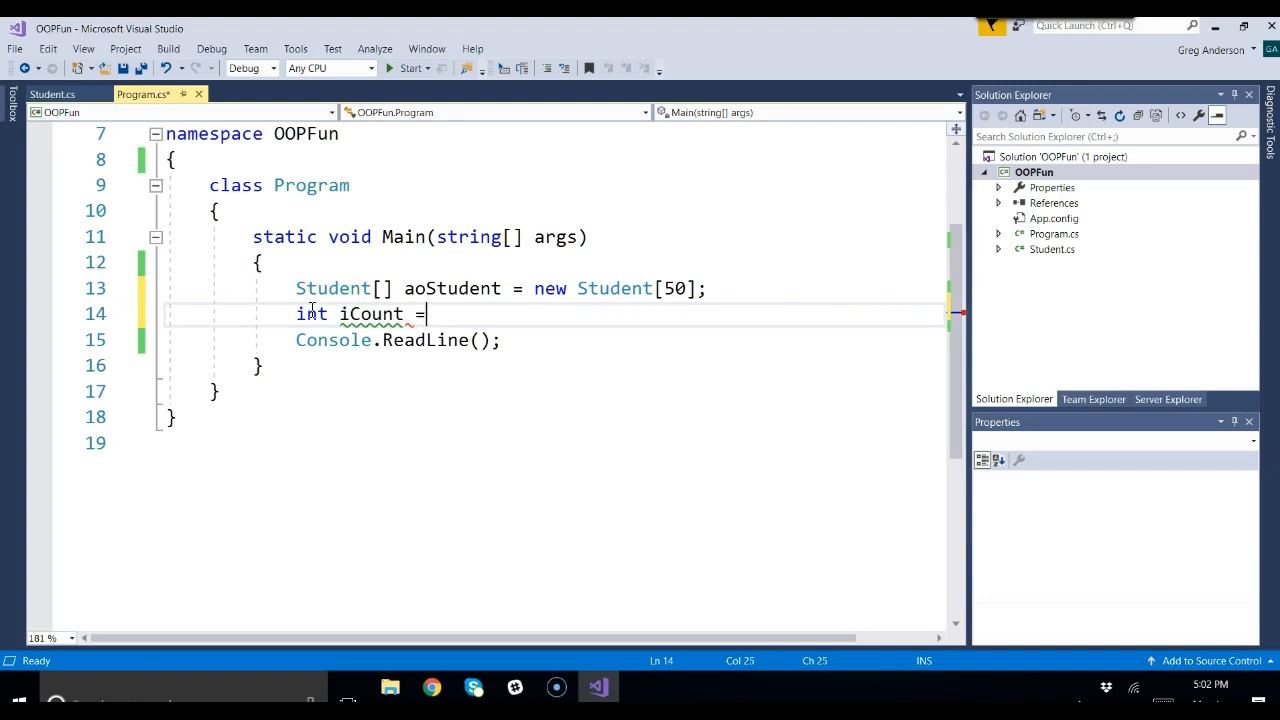
type("50;")
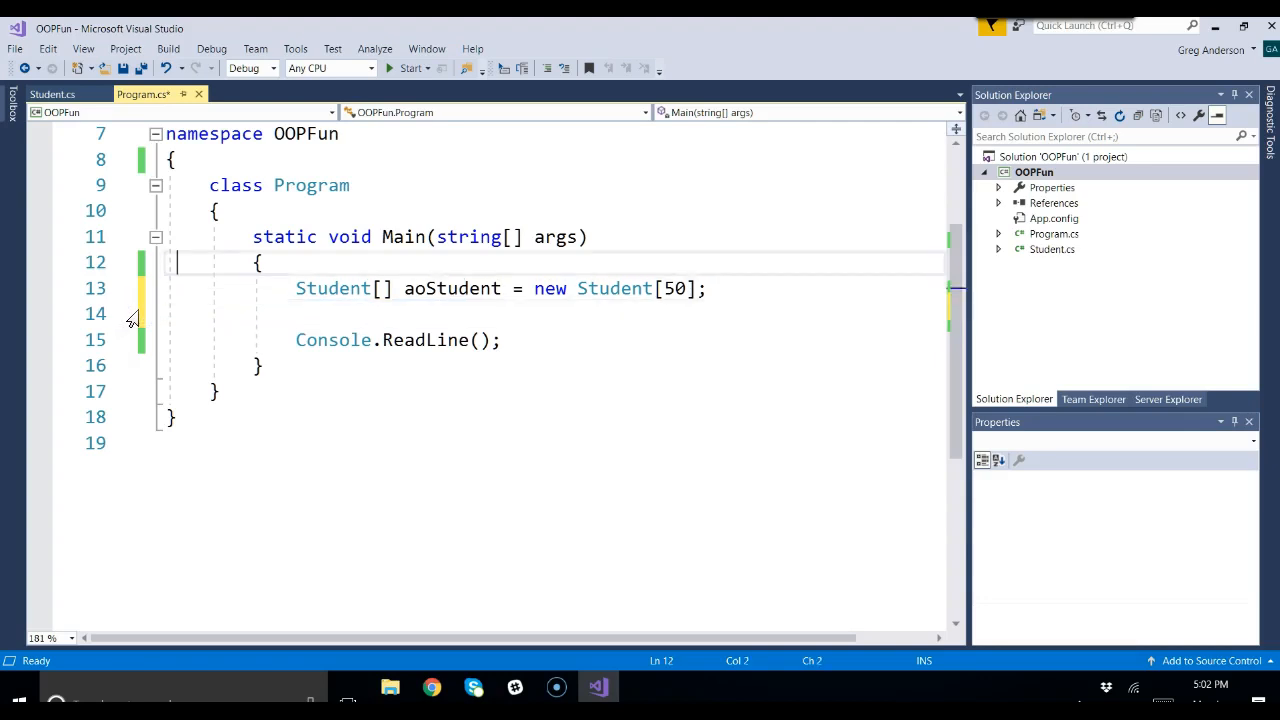
type("int iCount = 50;")
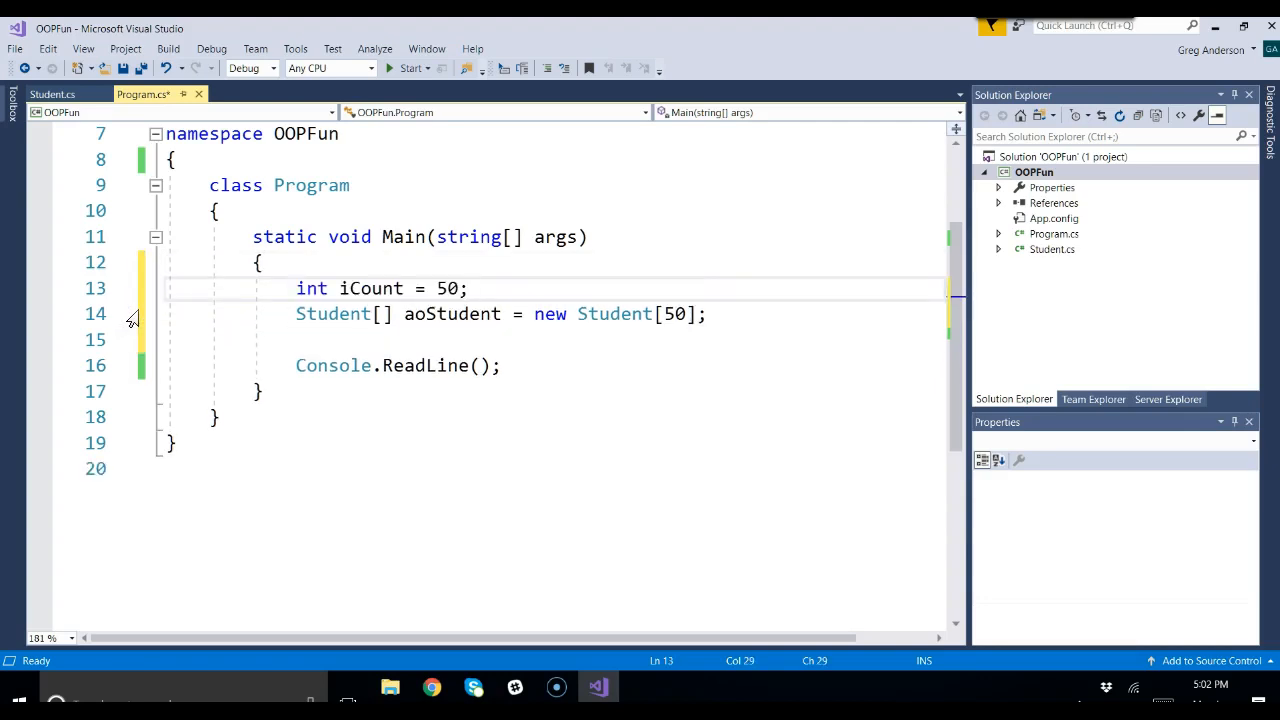
left_click(705, 313)
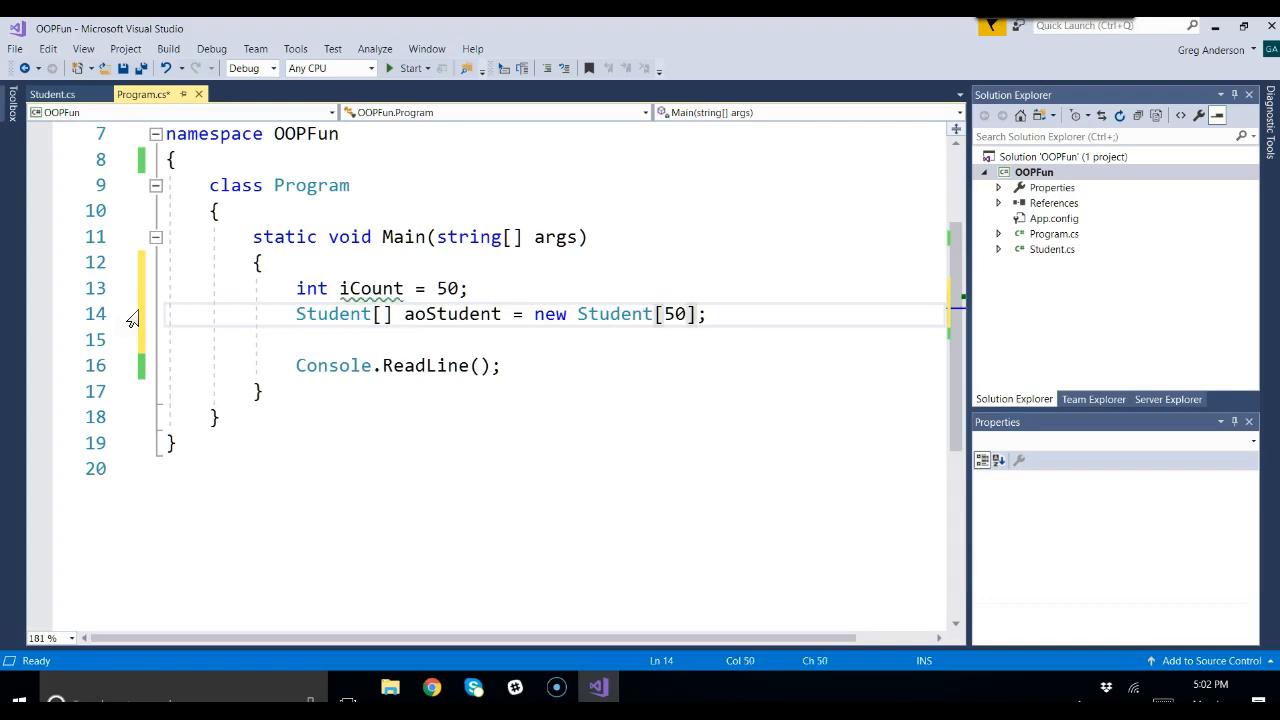
key("Backspace")
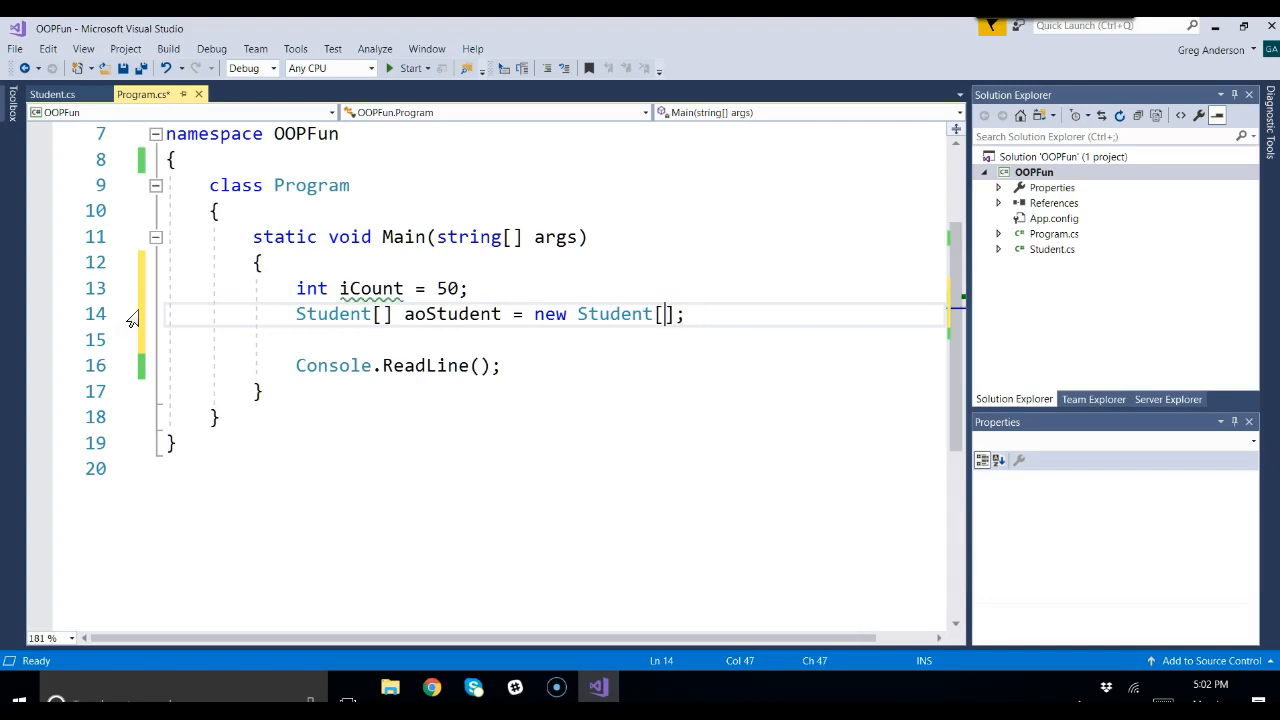
type("iCount")
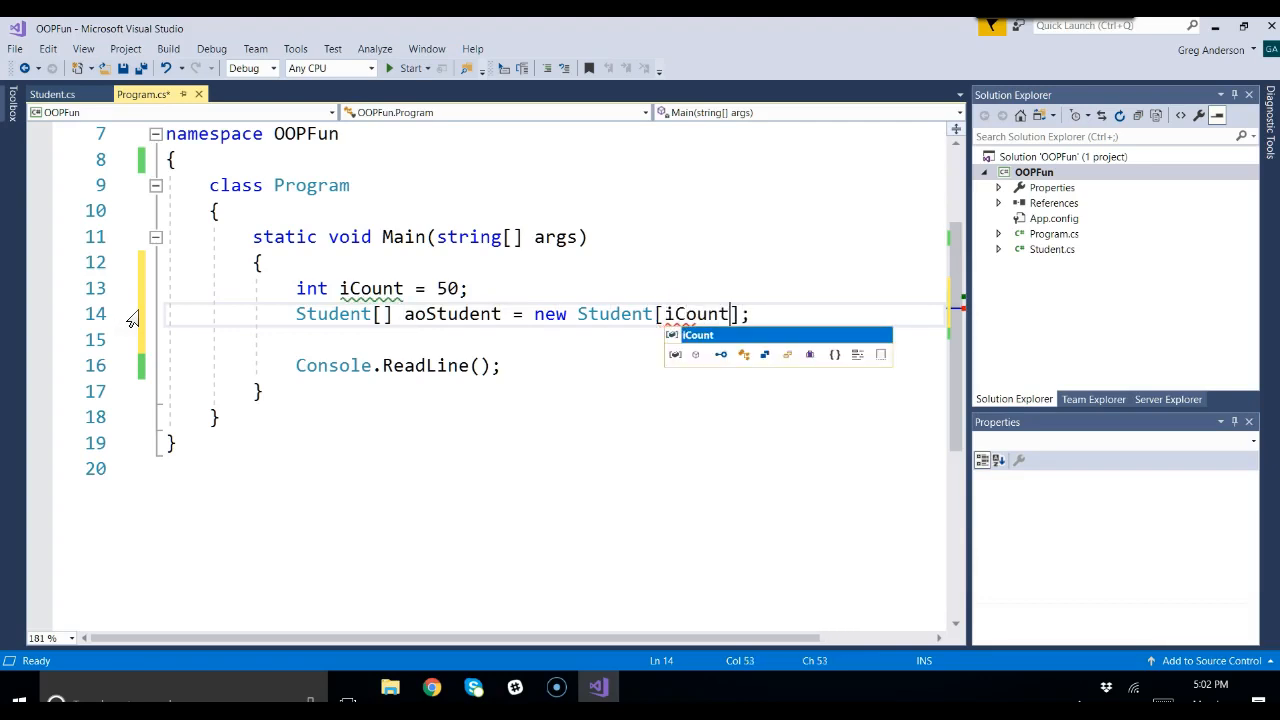
key("Return")
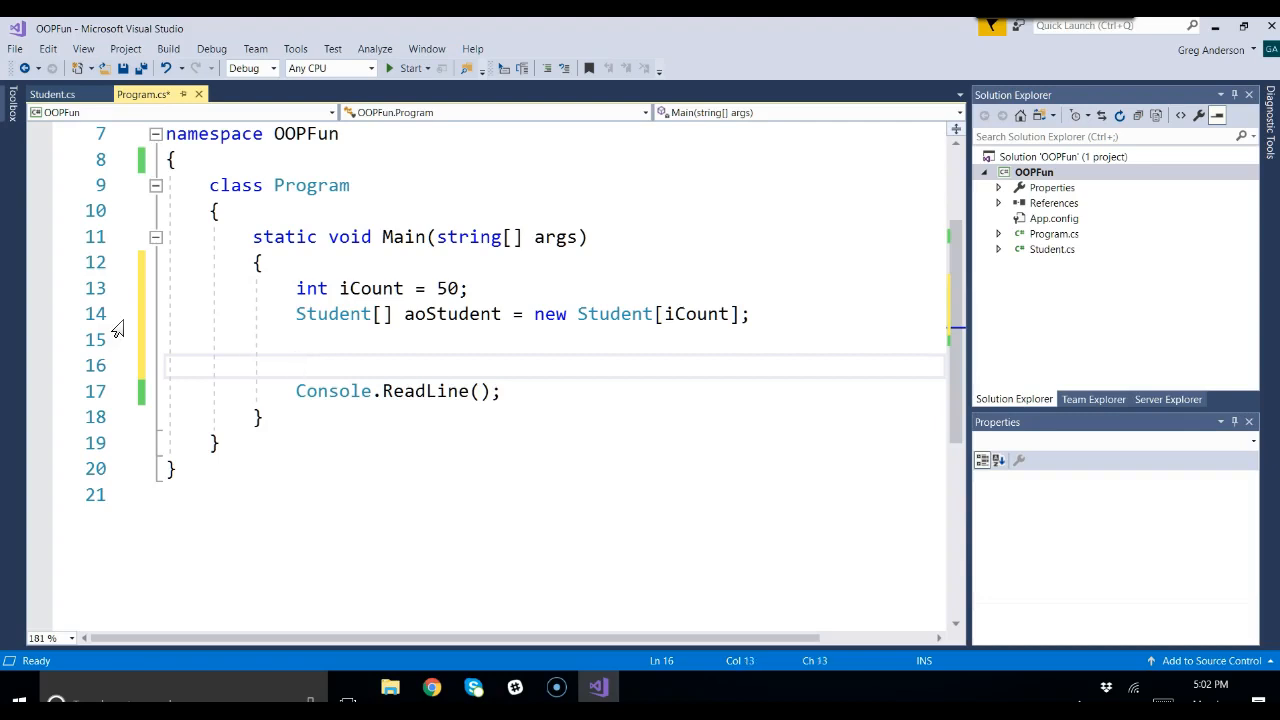
Write for (iNum = 0; iNum < iCount; iNum++) with a '//Load up the array of student objects' comment.
type("for (i")
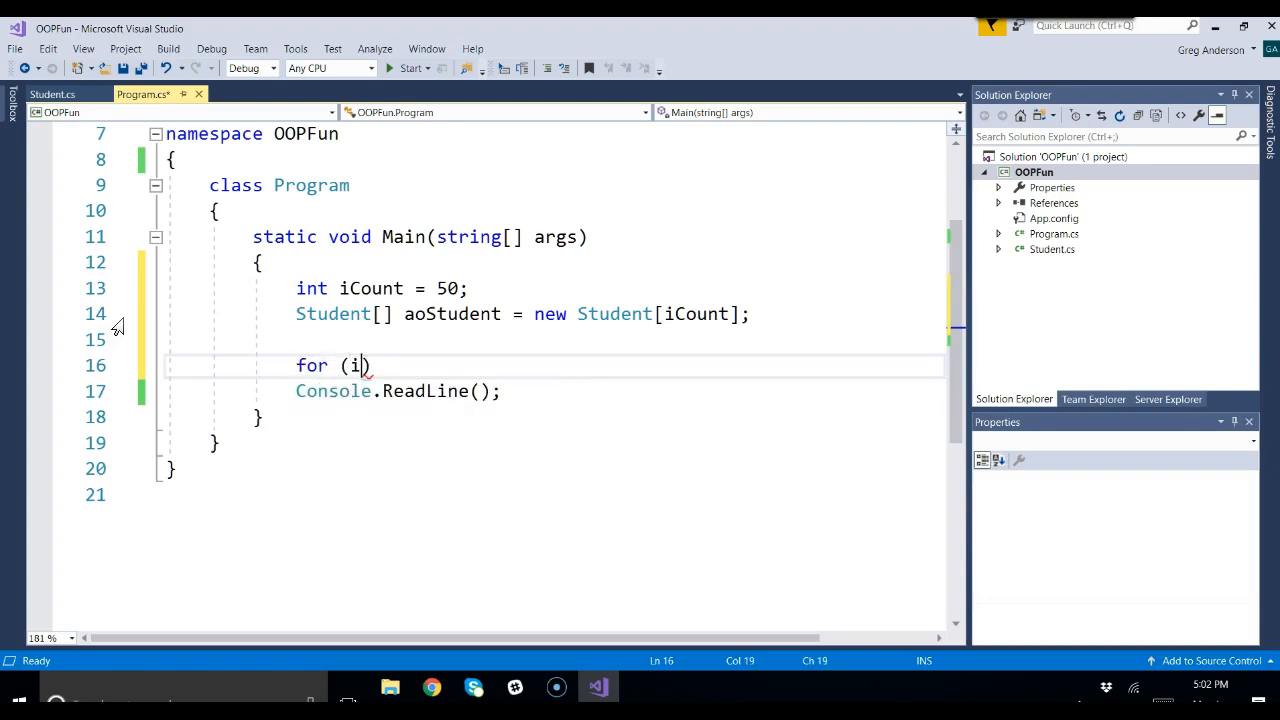
type("Num =")
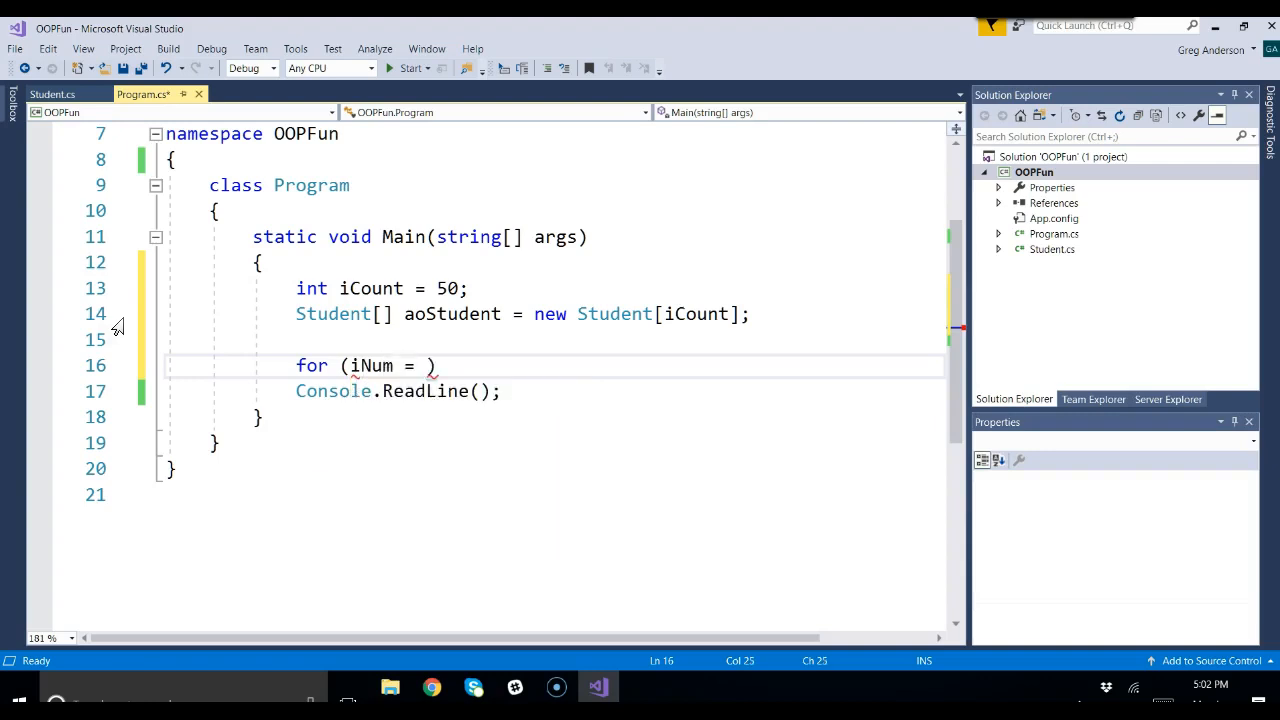
type("0; i")
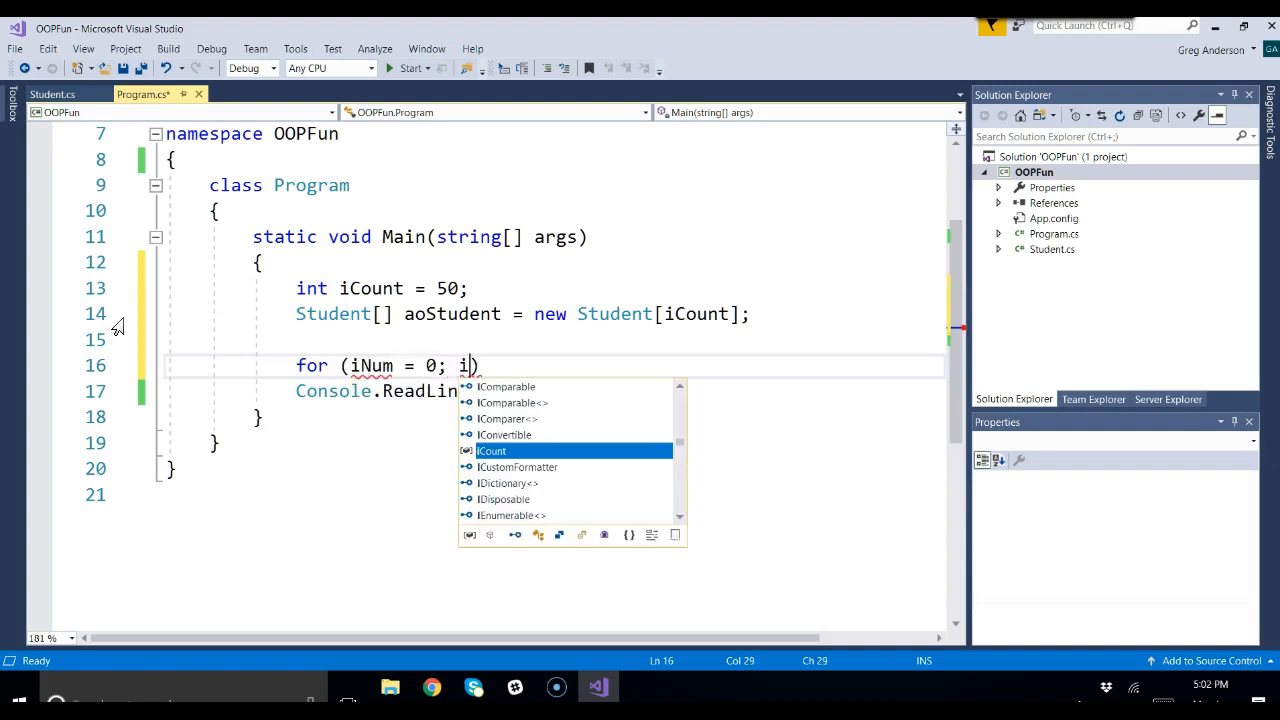
type("Num < iCount; i")
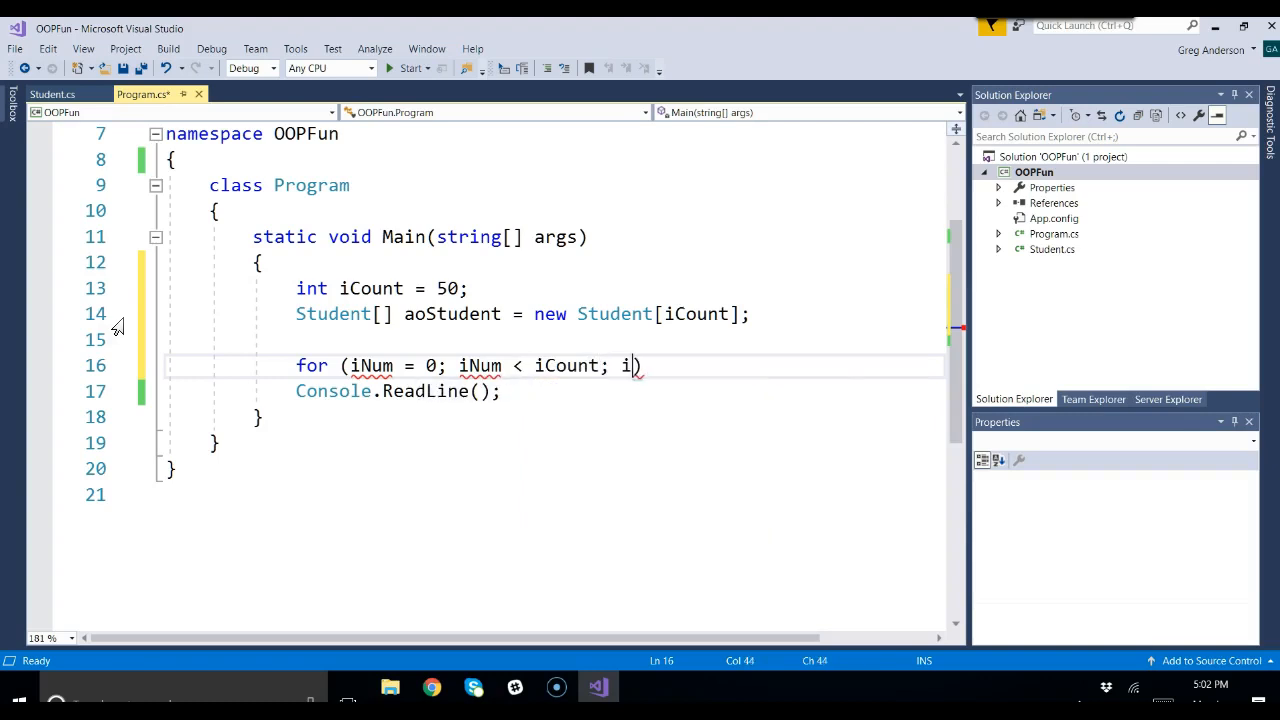
type("Num++)")
type("{")
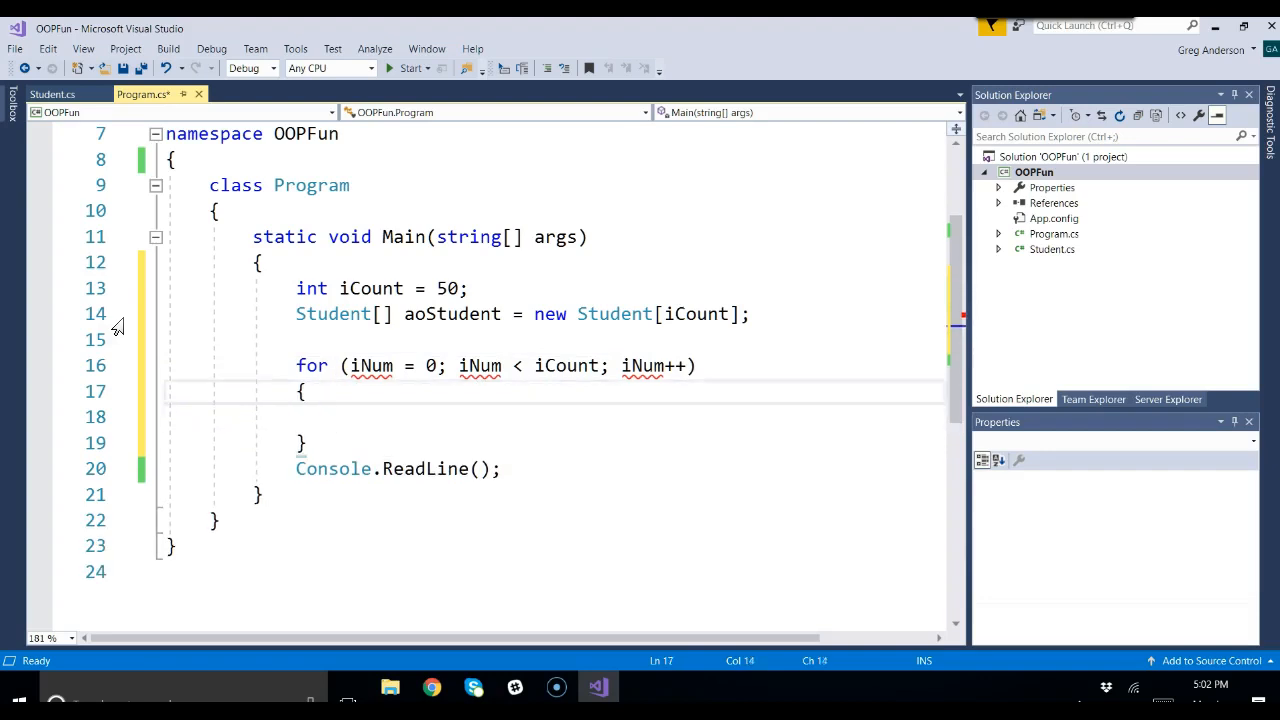
type("//Load up")
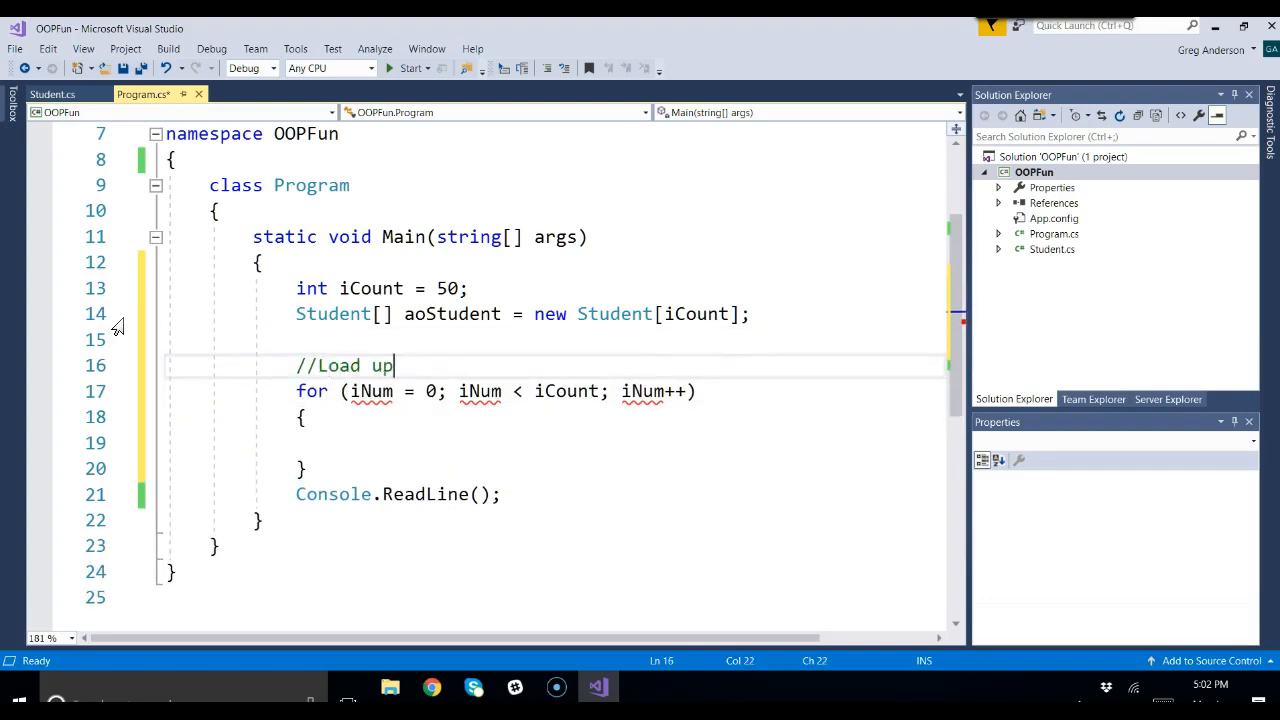
type("the array of stud")
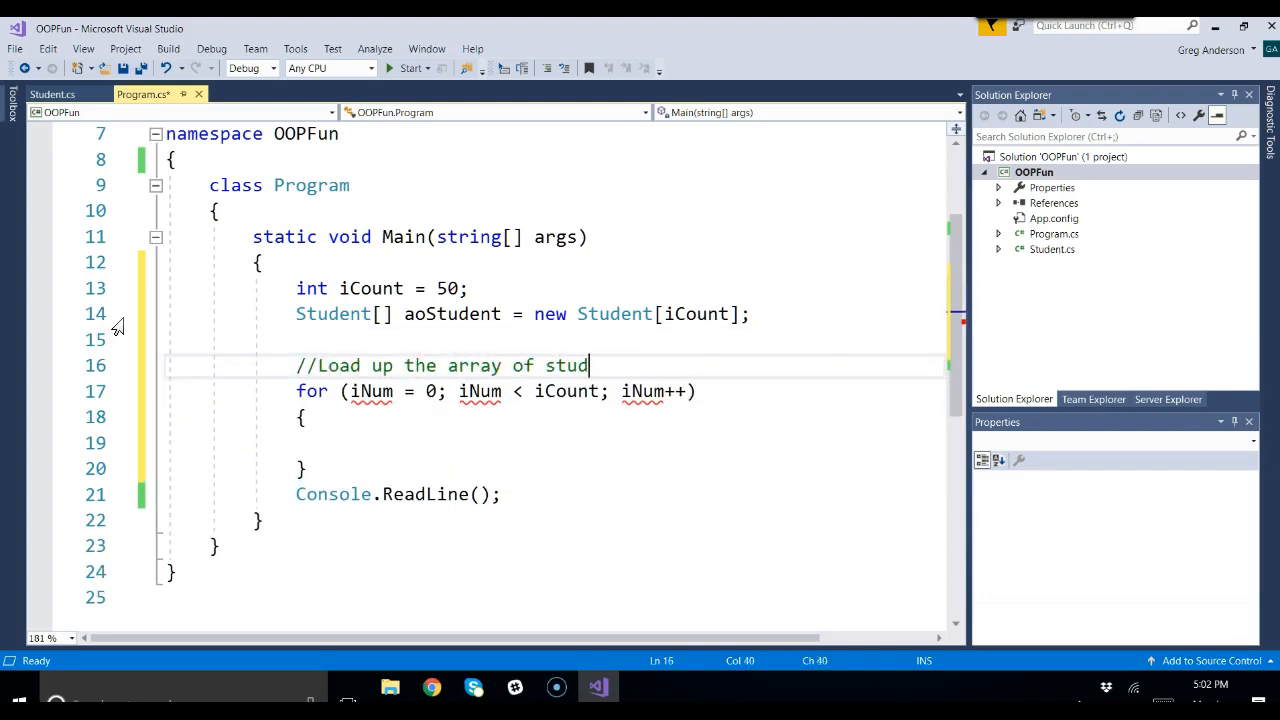
type("ent objects")
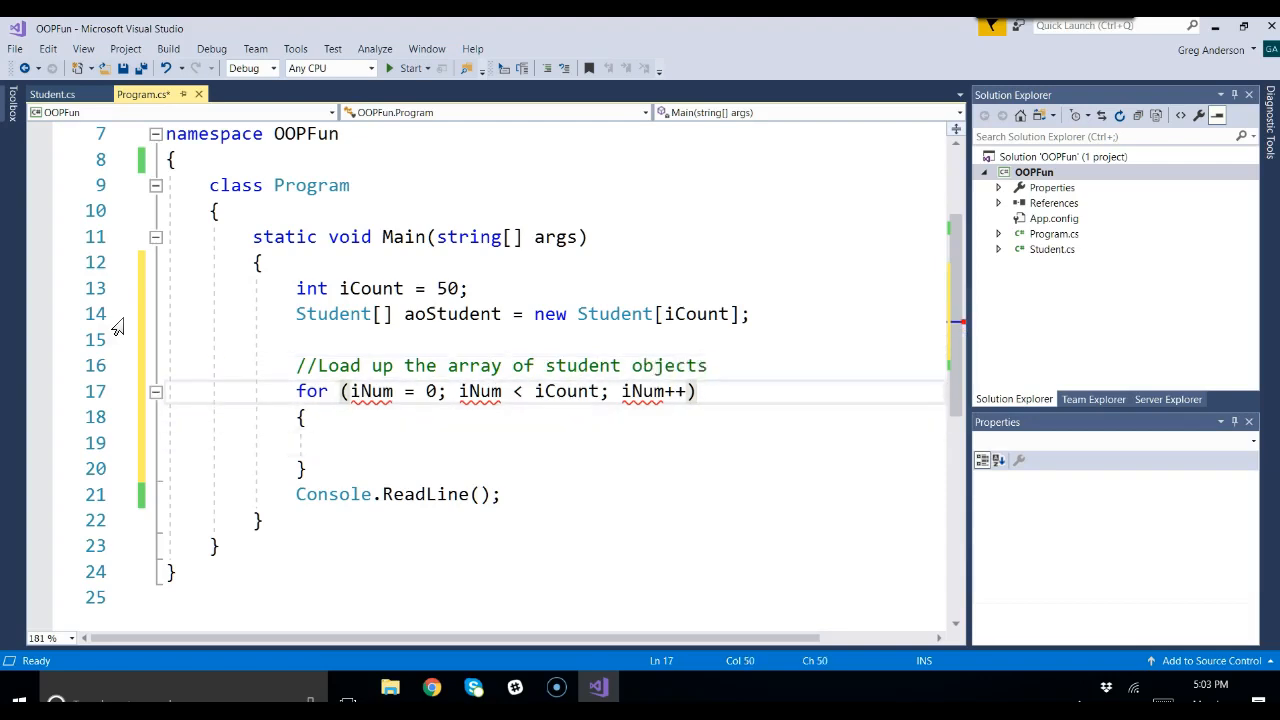
left_click(350, 391)
type("int ")
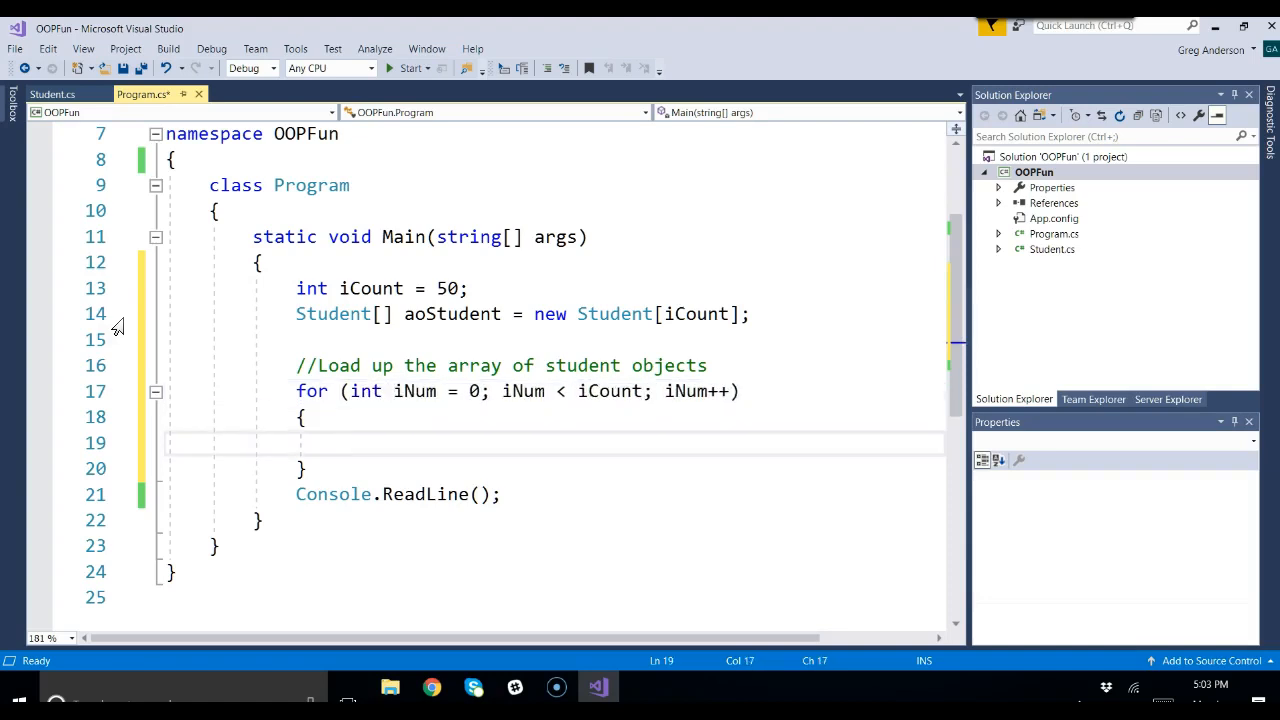
Add Console.WriteLine("Enter Student Name:"); inside the loop body.
type("Console.WriteLine();")
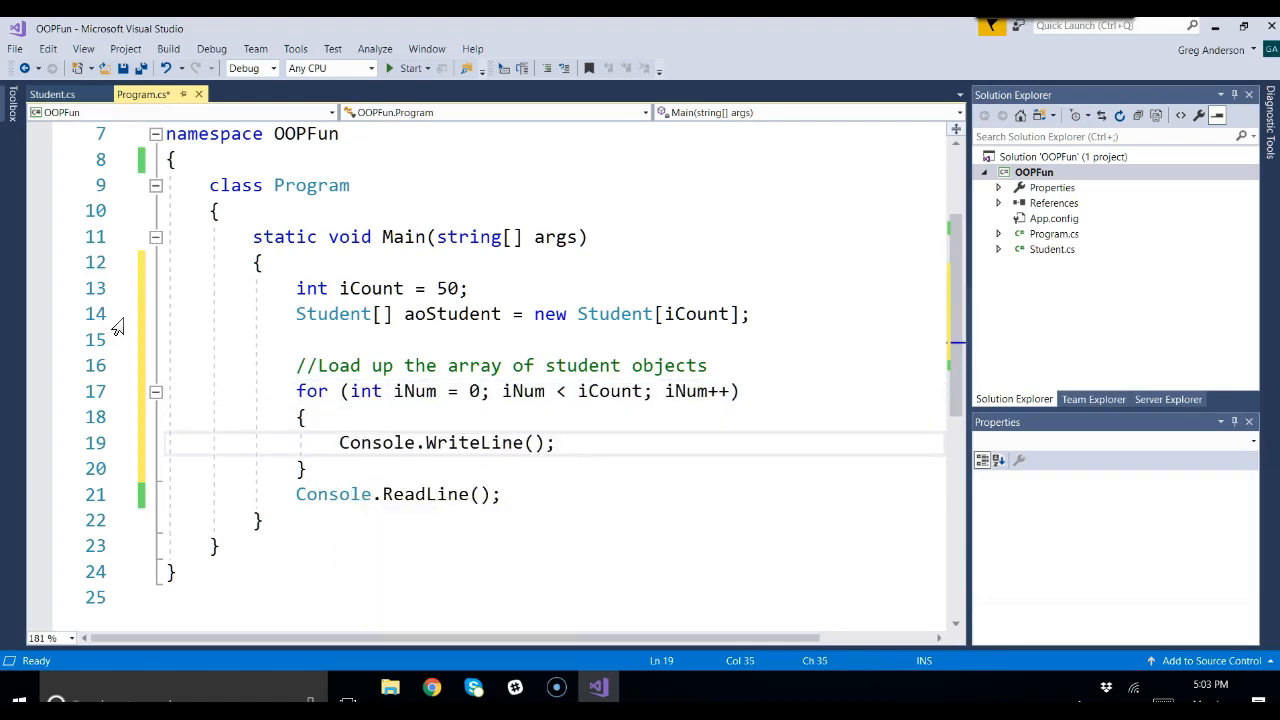
type("\"Enter Stud")
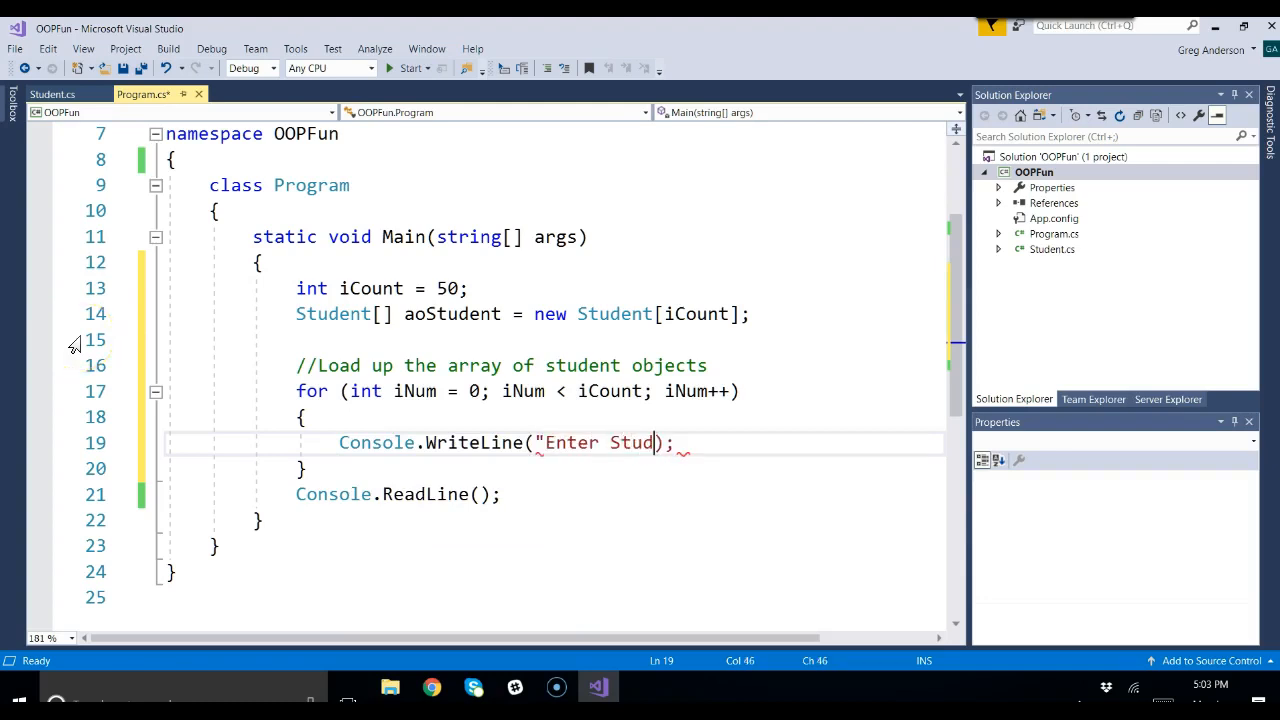
type("ent Name")
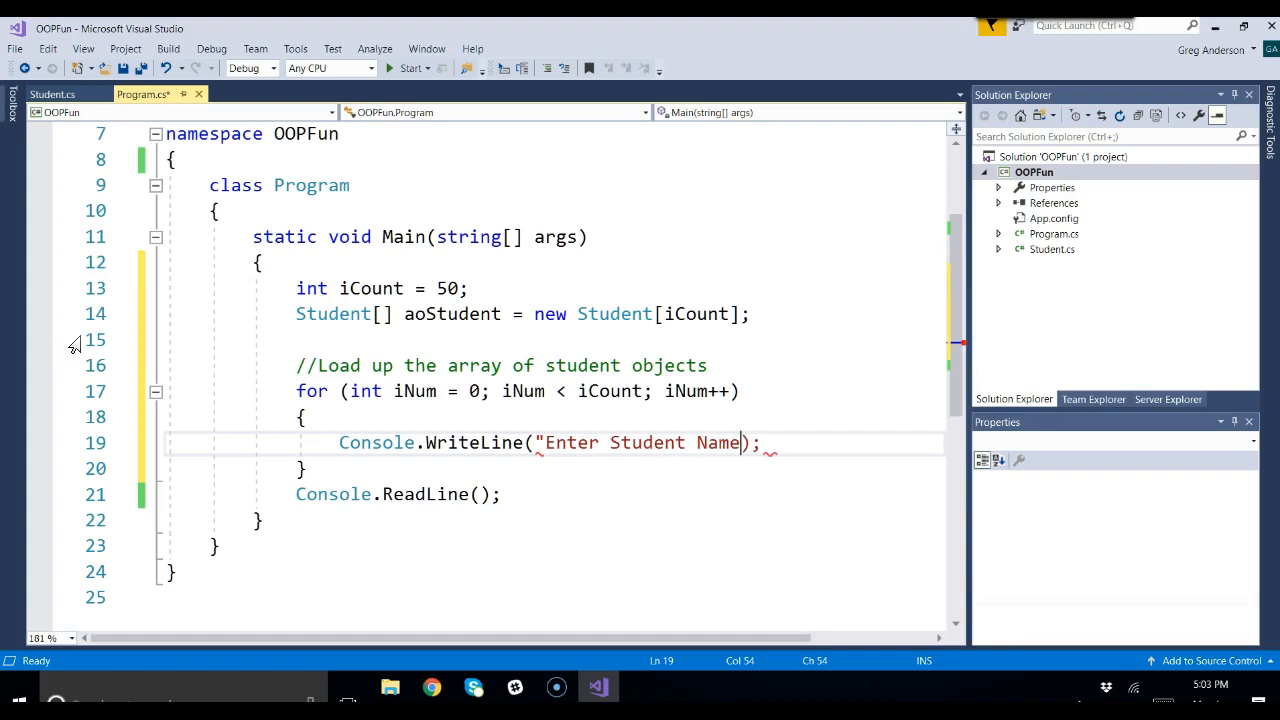
type(":")
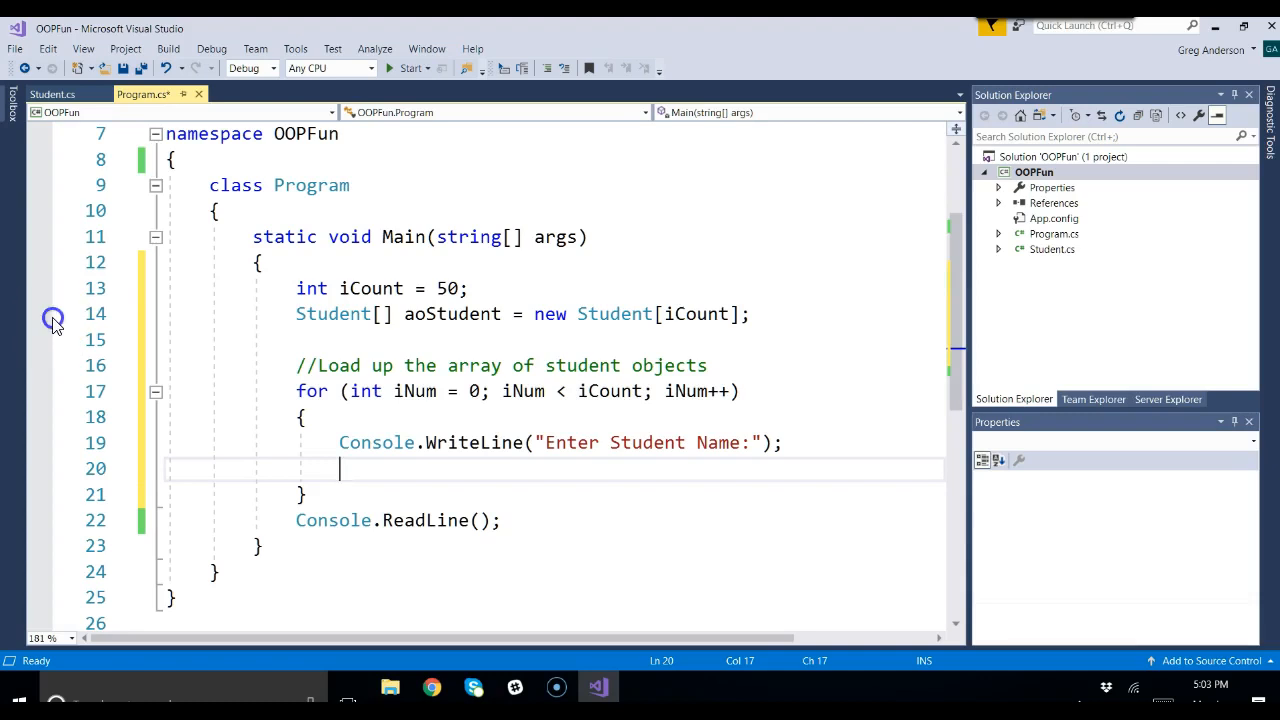
Open space above the prompt and begin a new Student() statement under the array.
left_click(40, 314)
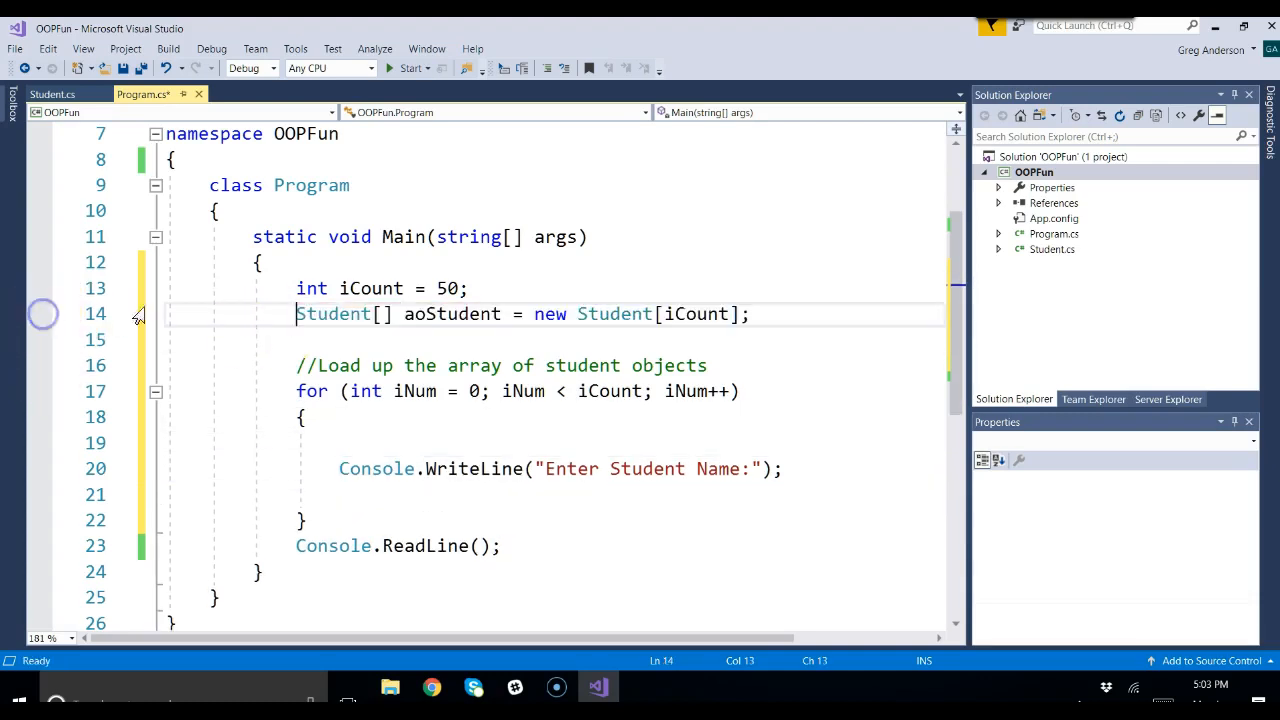
double_click(451, 313)
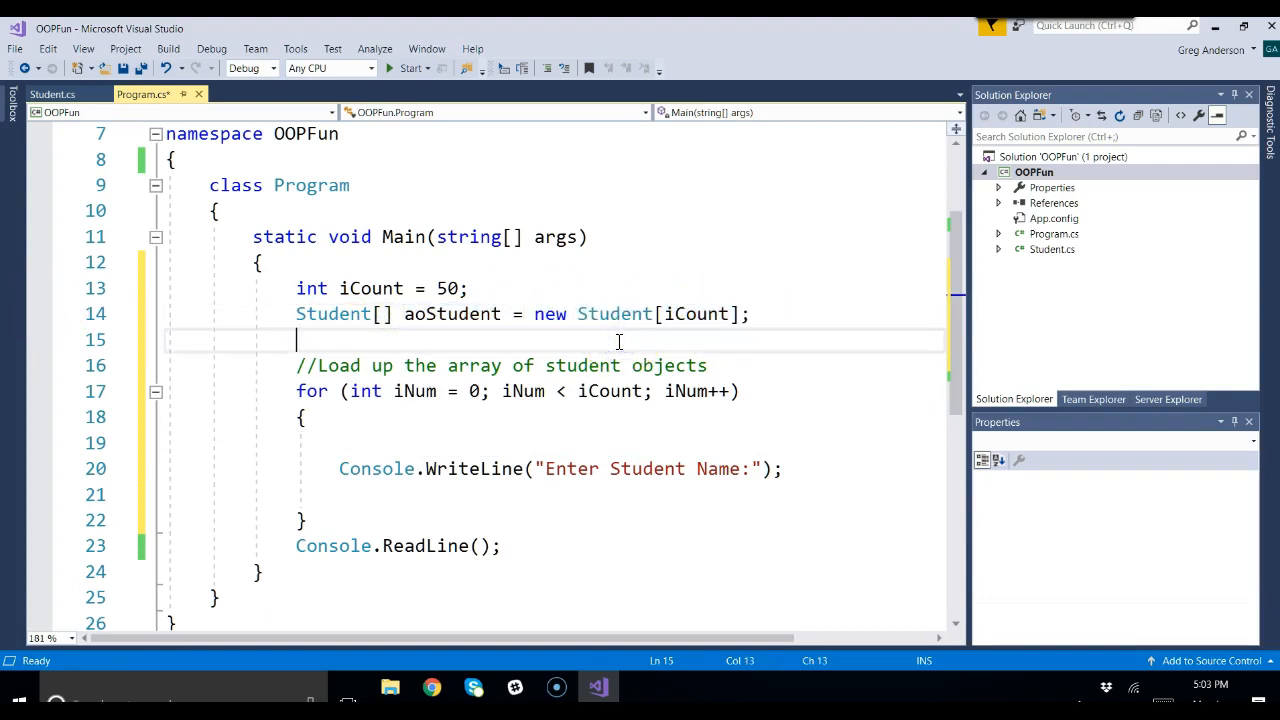
type("newStudent()")
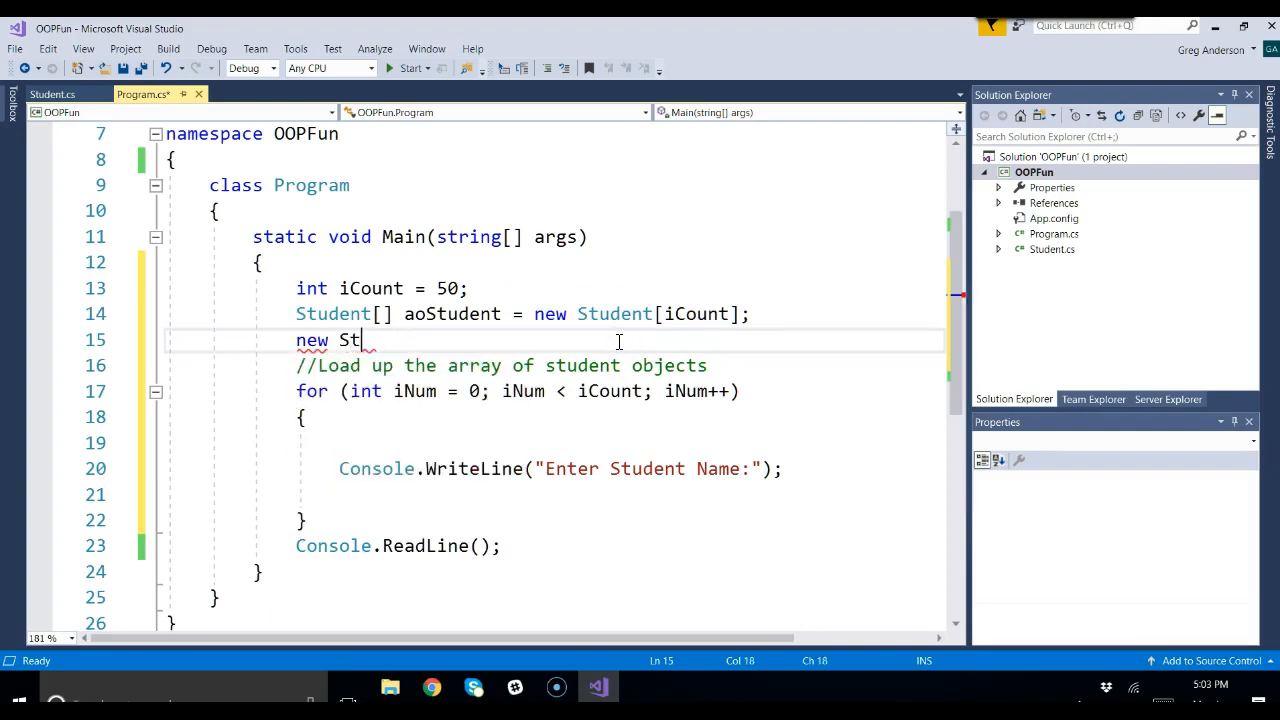
Replace the trial new Student() with aoStudent[iNum] = new Student(); above the prompt.
type("udent()")
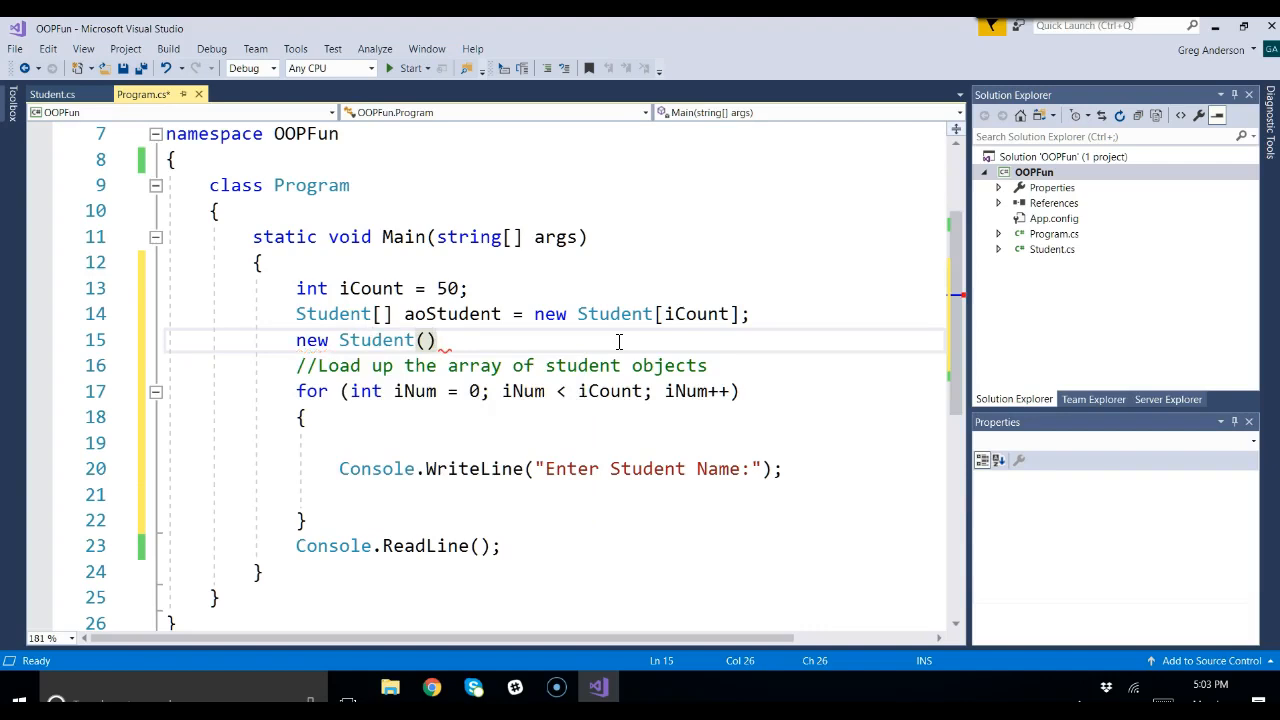
key("Backspace")
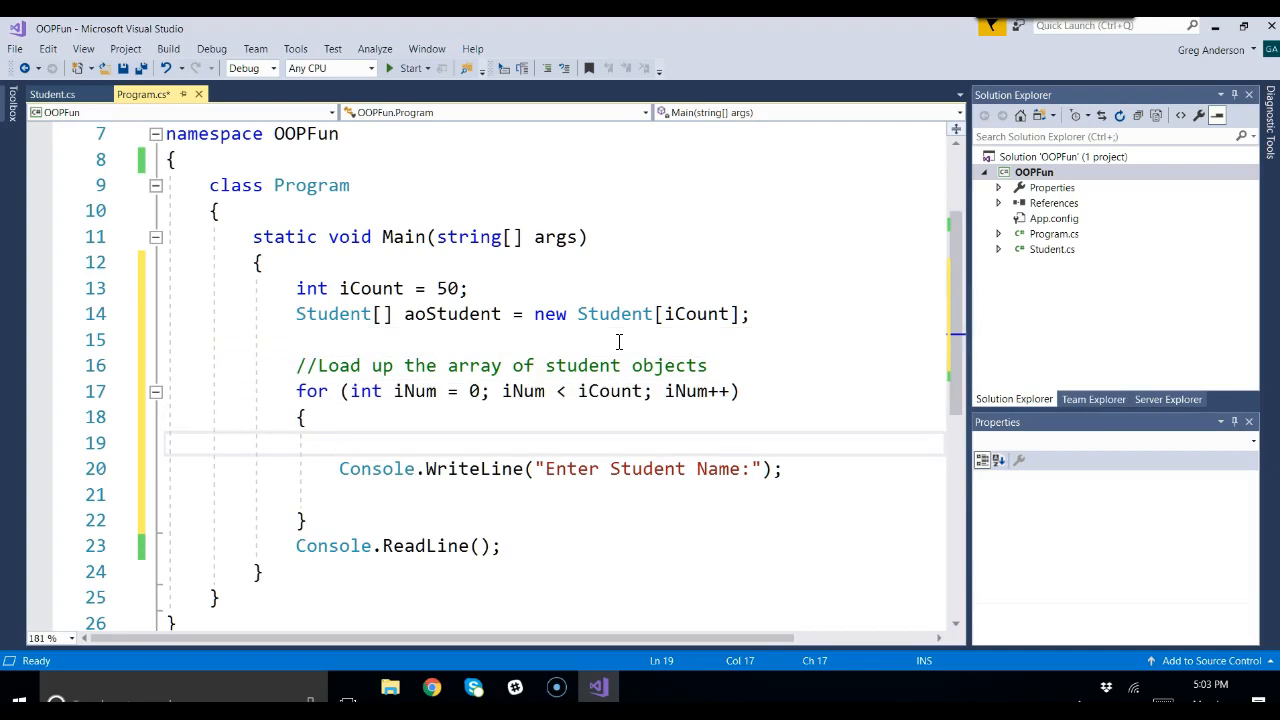
type("aoStudent[i")
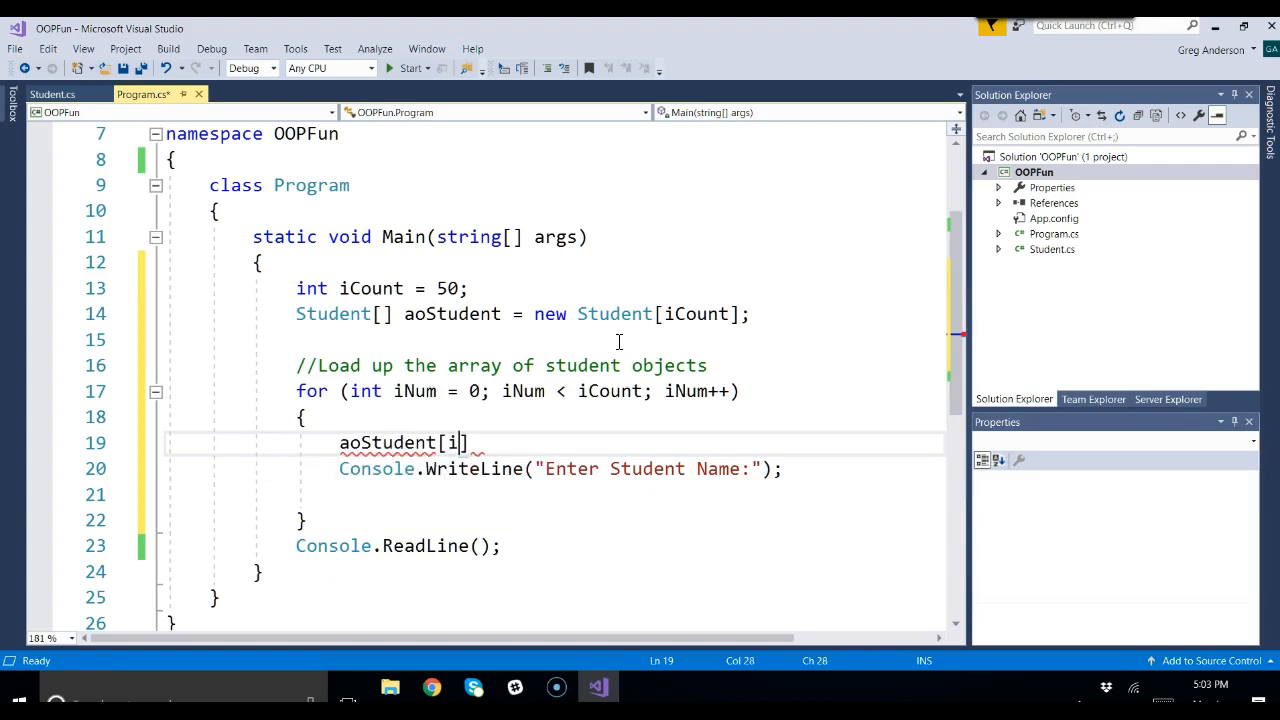
type("Num")
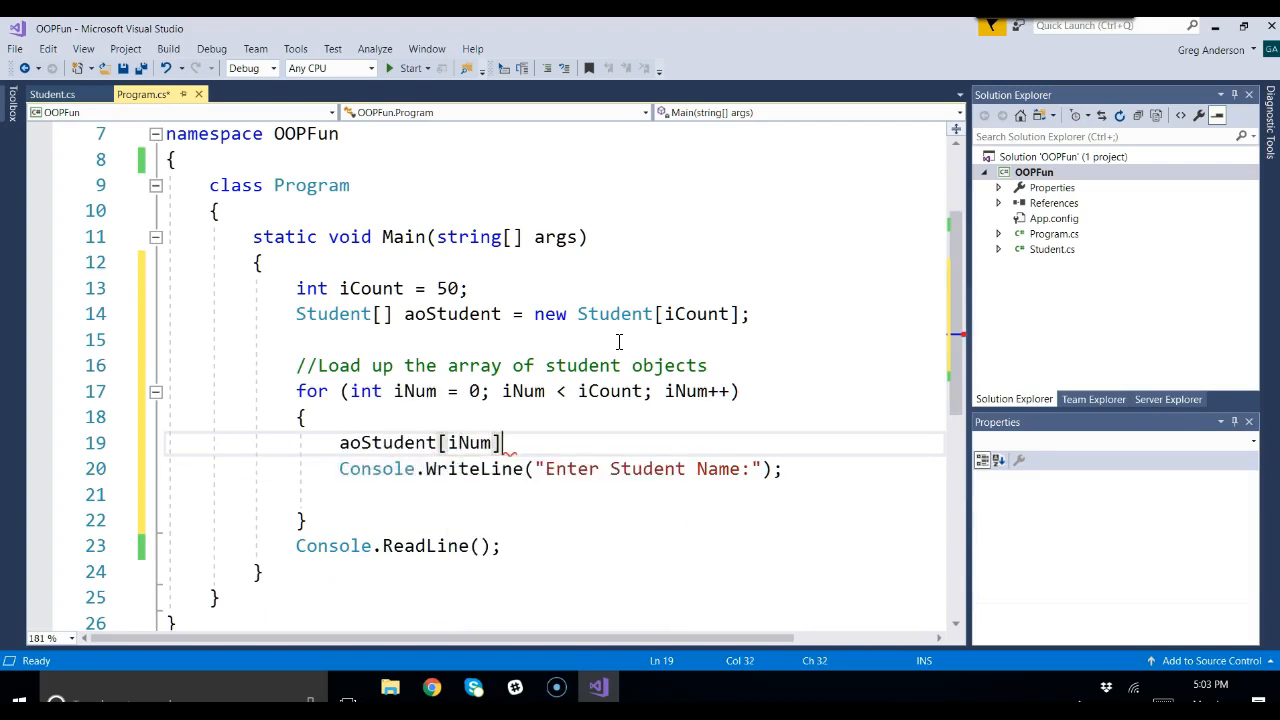
mouse_move(472, 390)
type(" =")
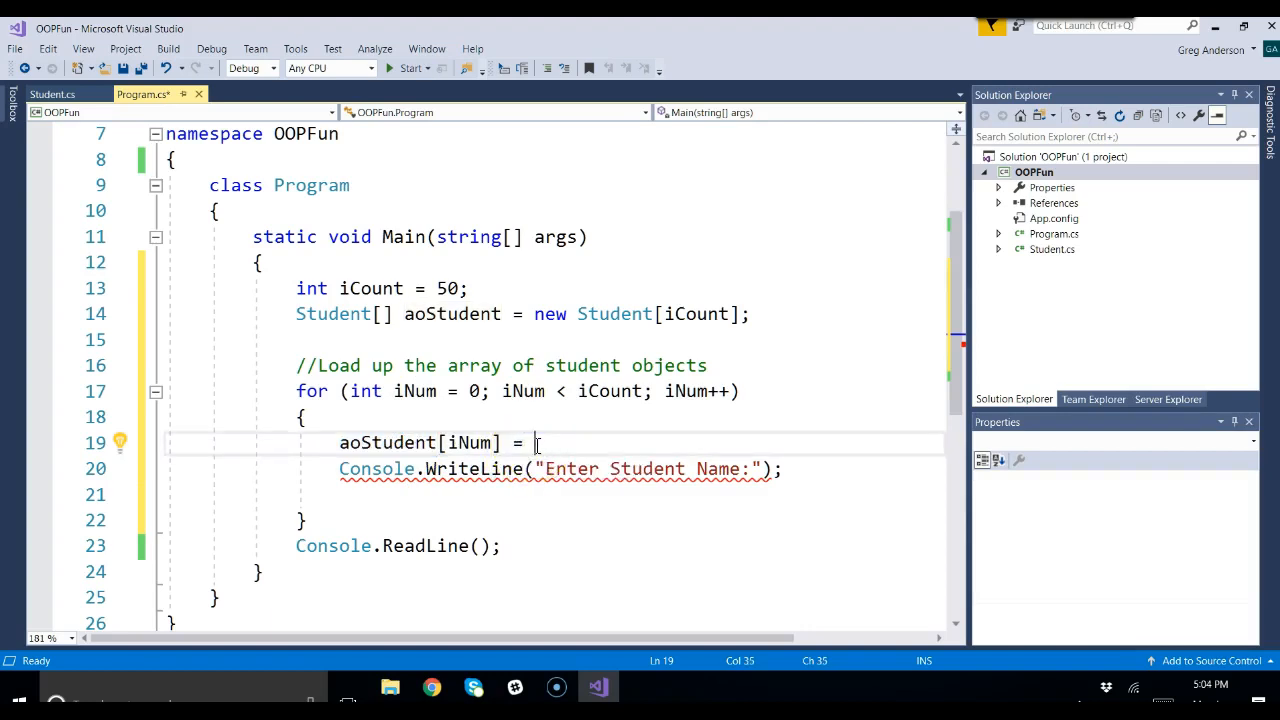
type("new Student();")
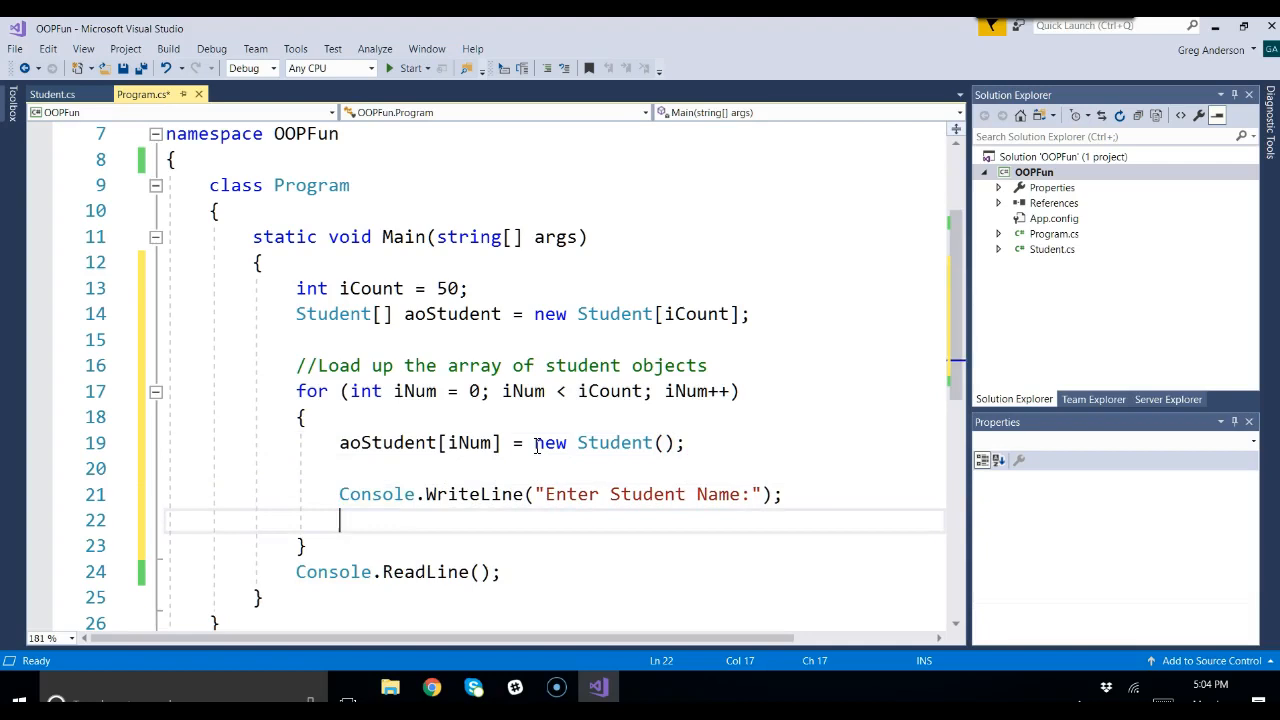
mouse_move(588, 488)
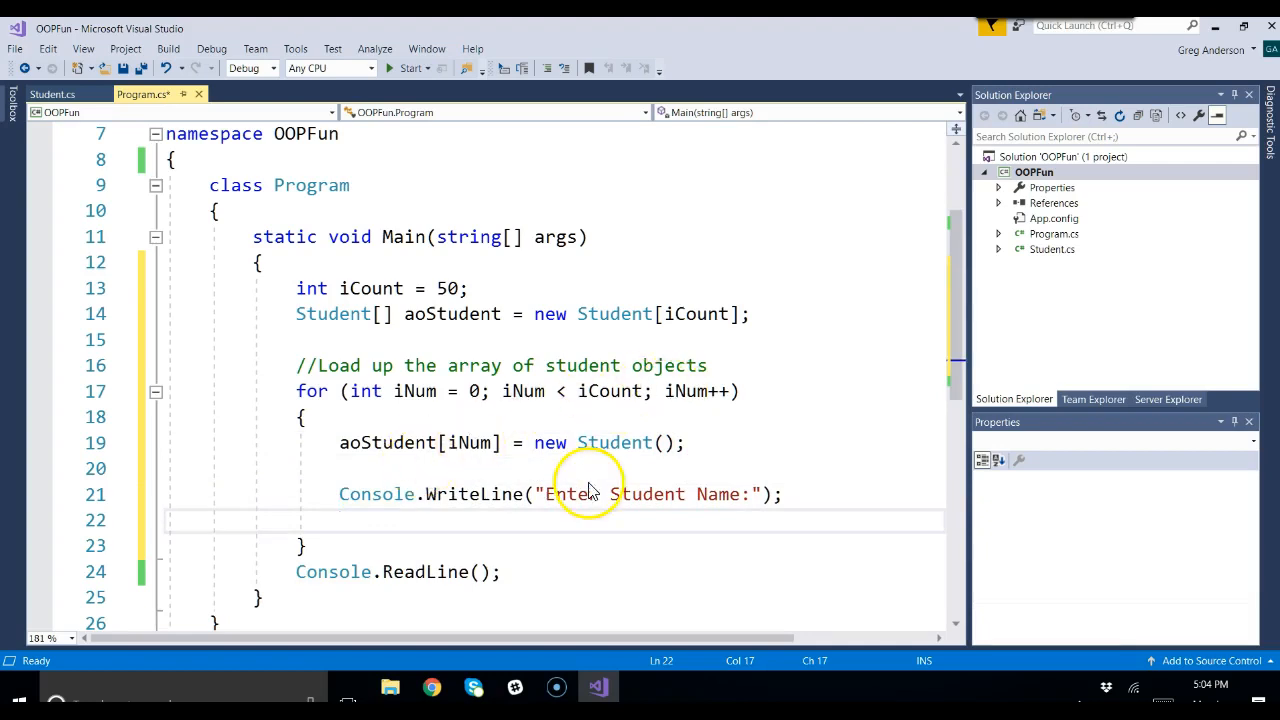
type("ap")
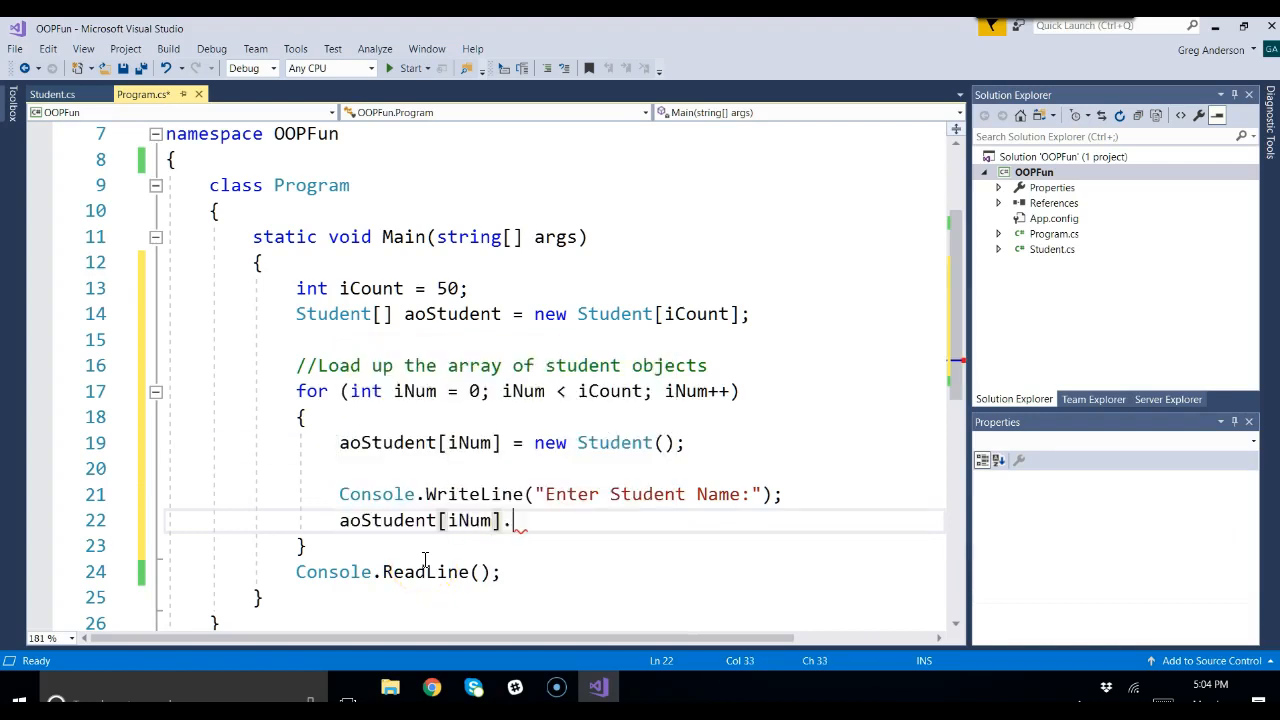
type("Name")
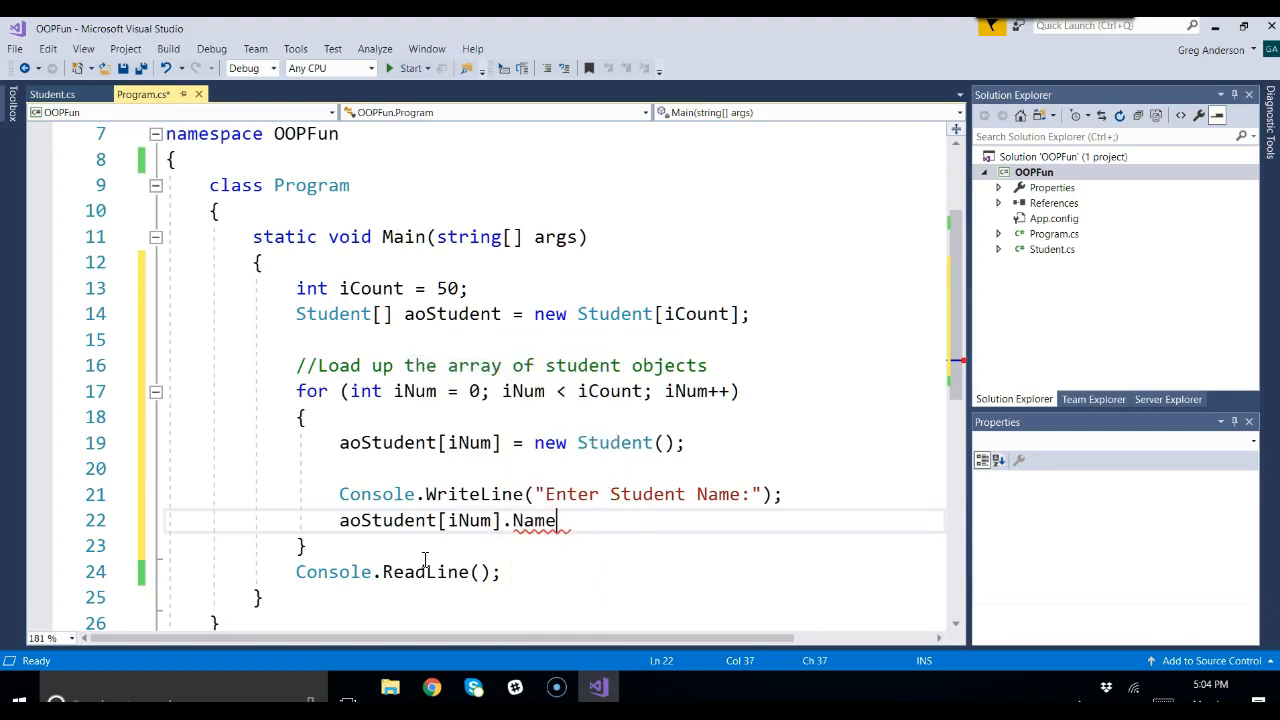
double_click(533, 520)
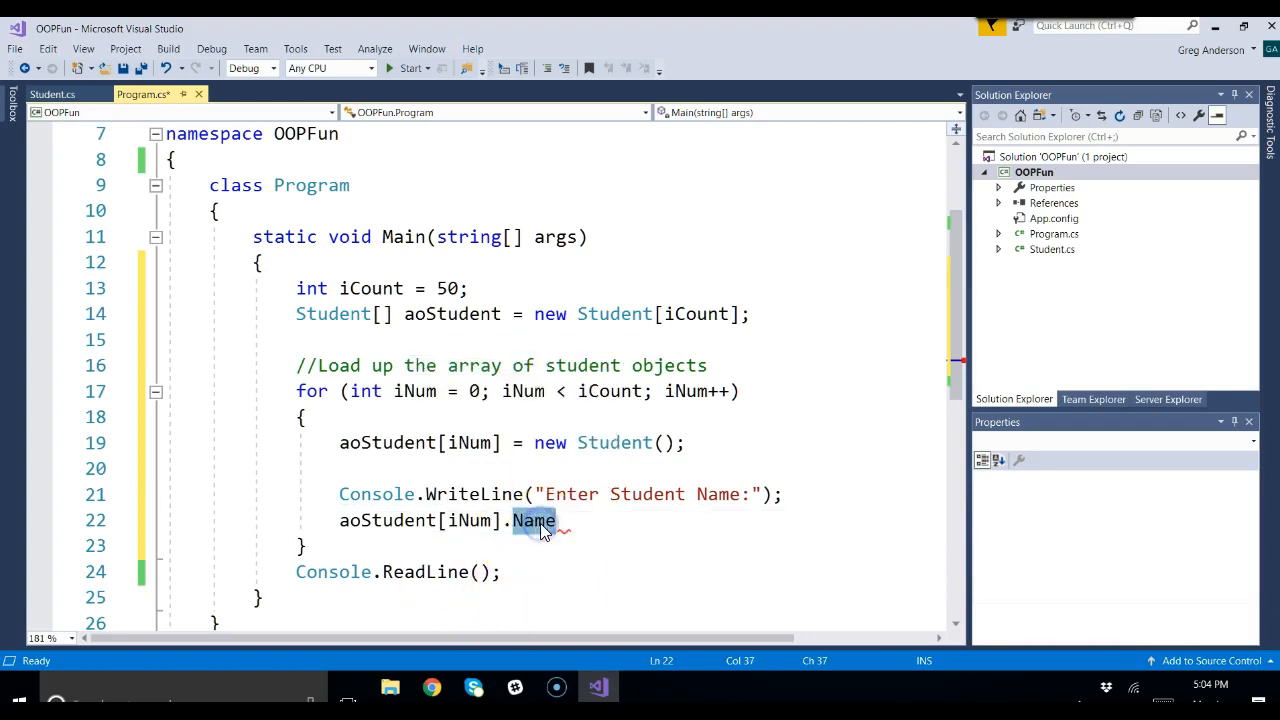
left_click(45, 93)
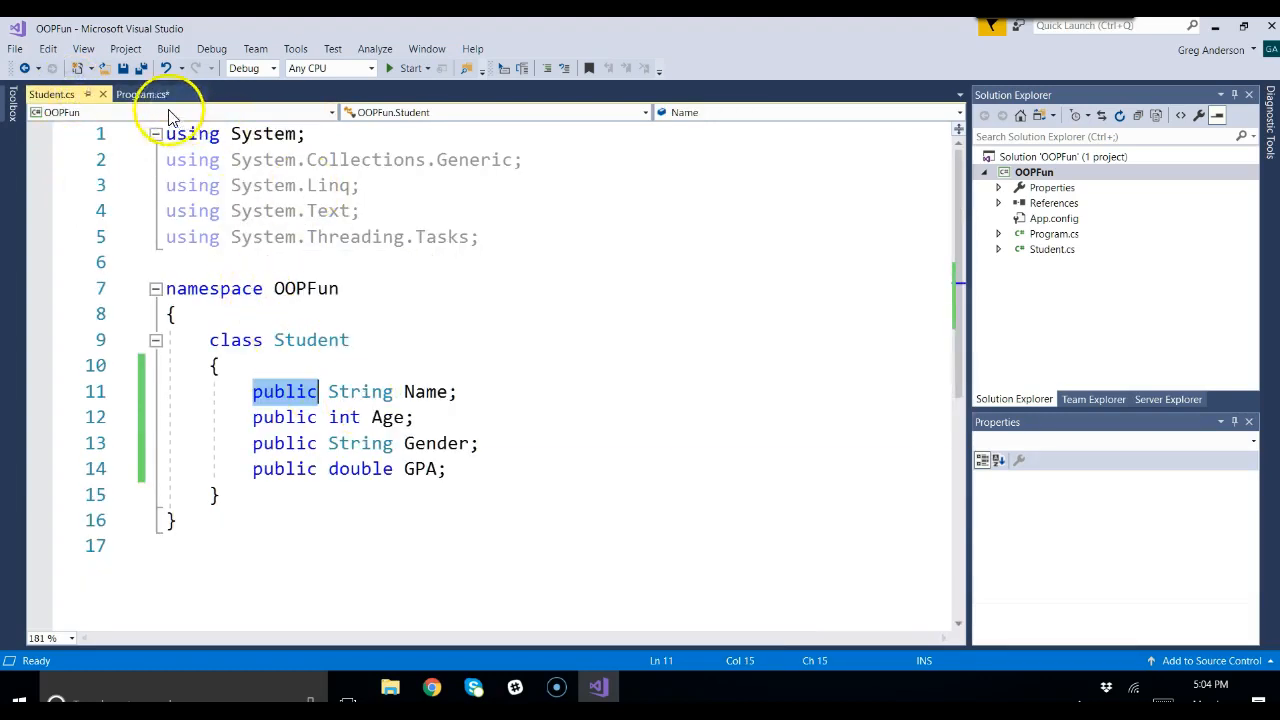
left_click(143, 93)
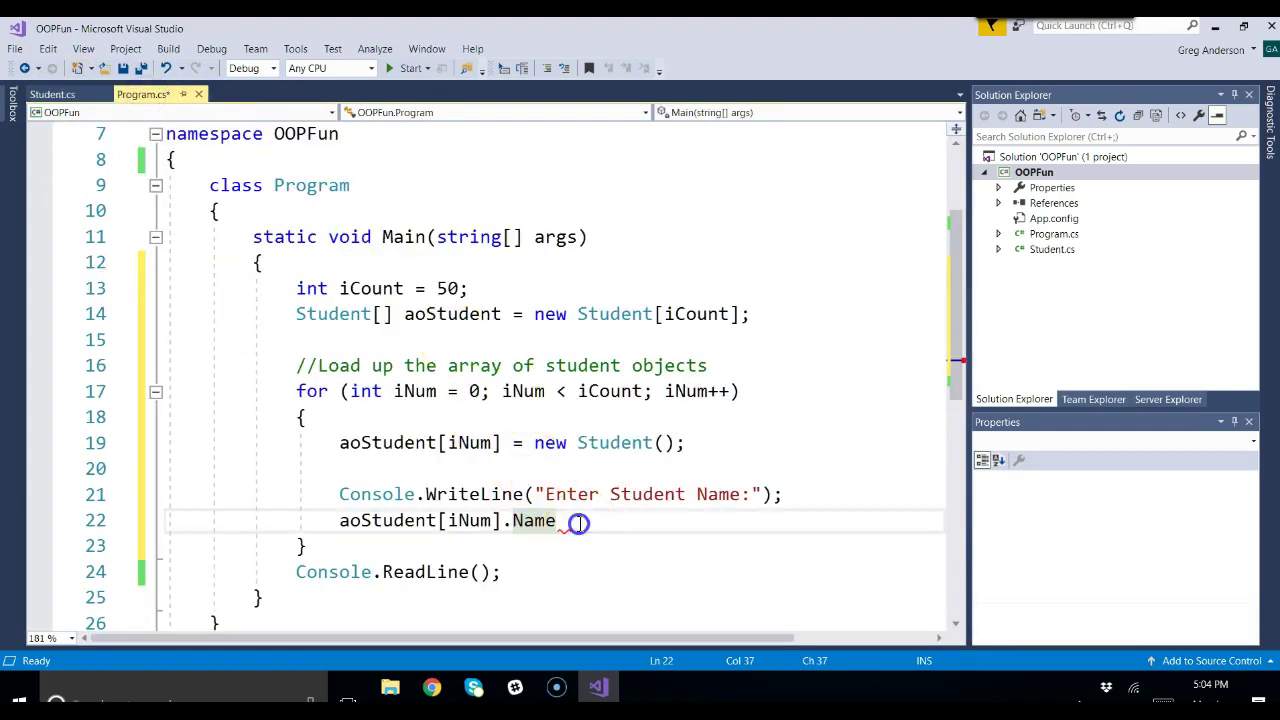
type("= Consol")
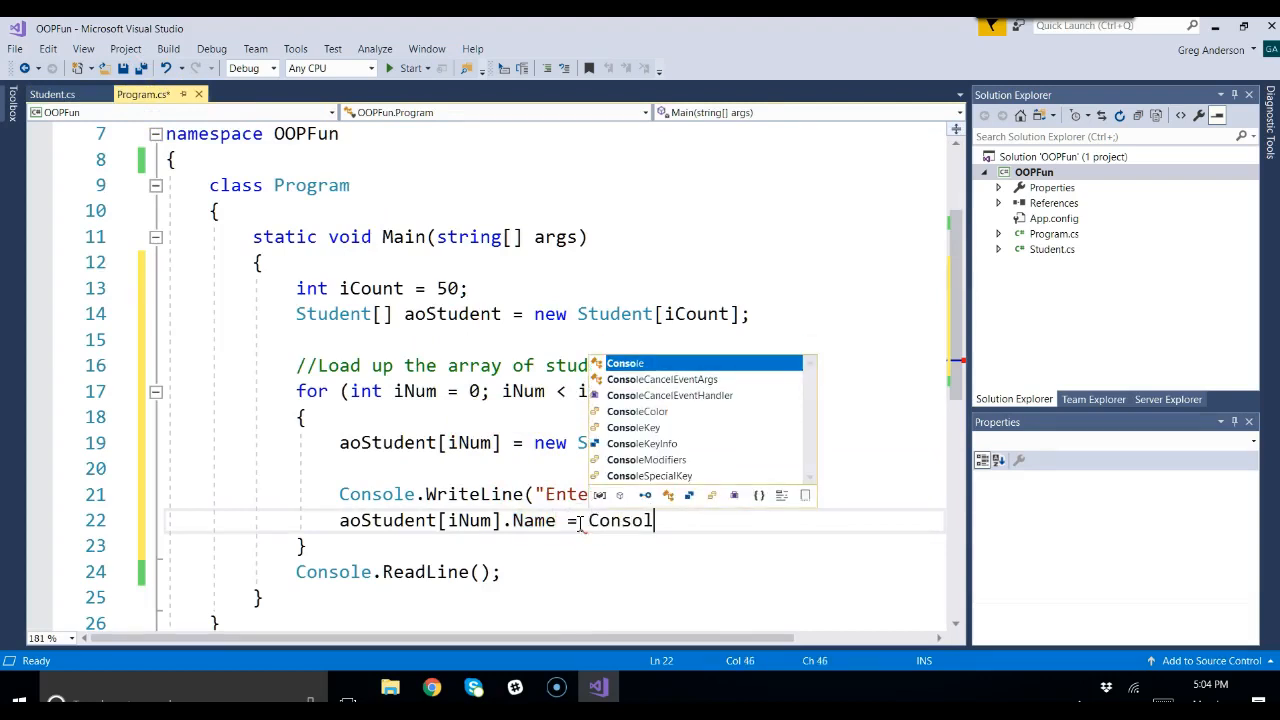
type("e.ReadLine();")
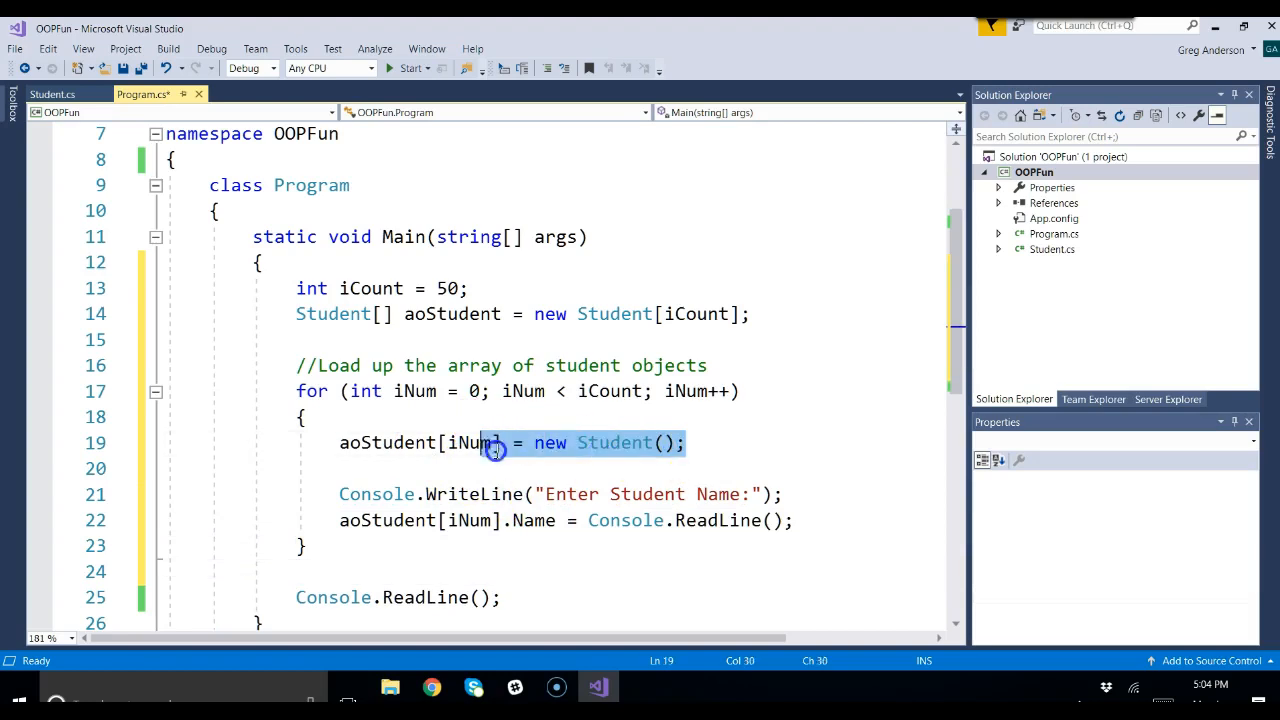
Highlight iNum on line 19 and Name on line 22, then set iCount to 3.
left_click(340, 442)
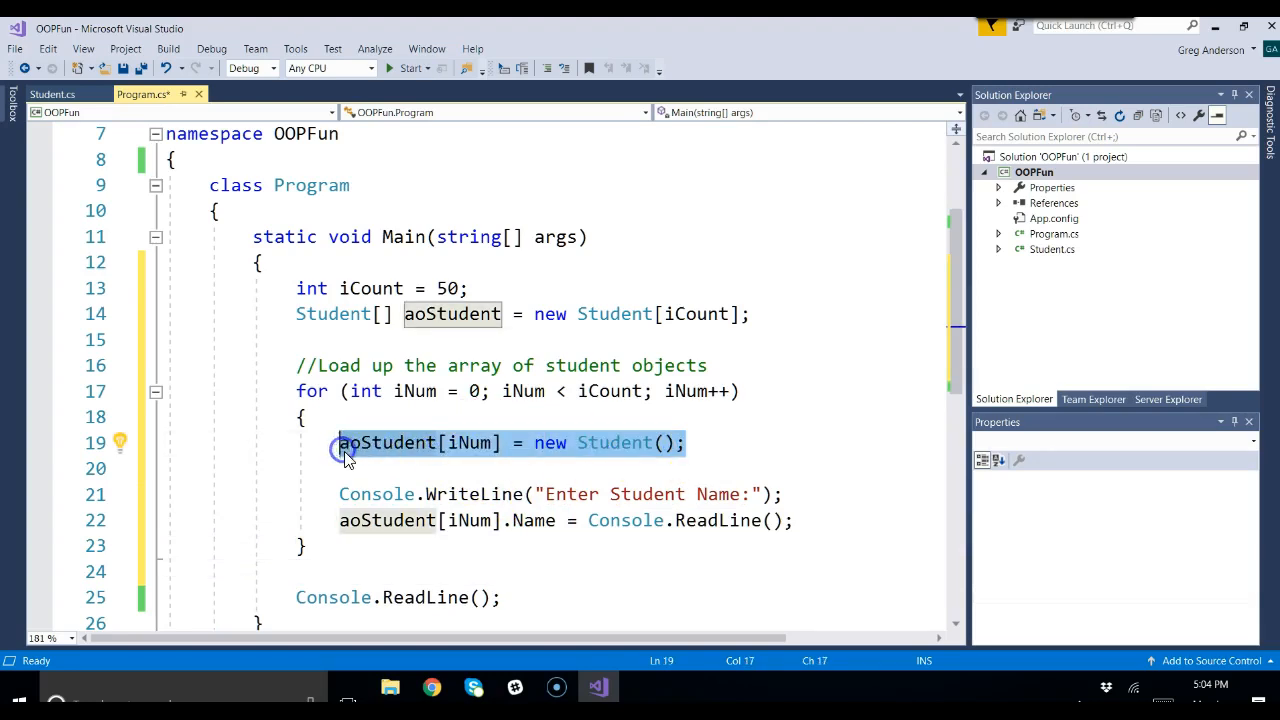
double_click(472, 442)
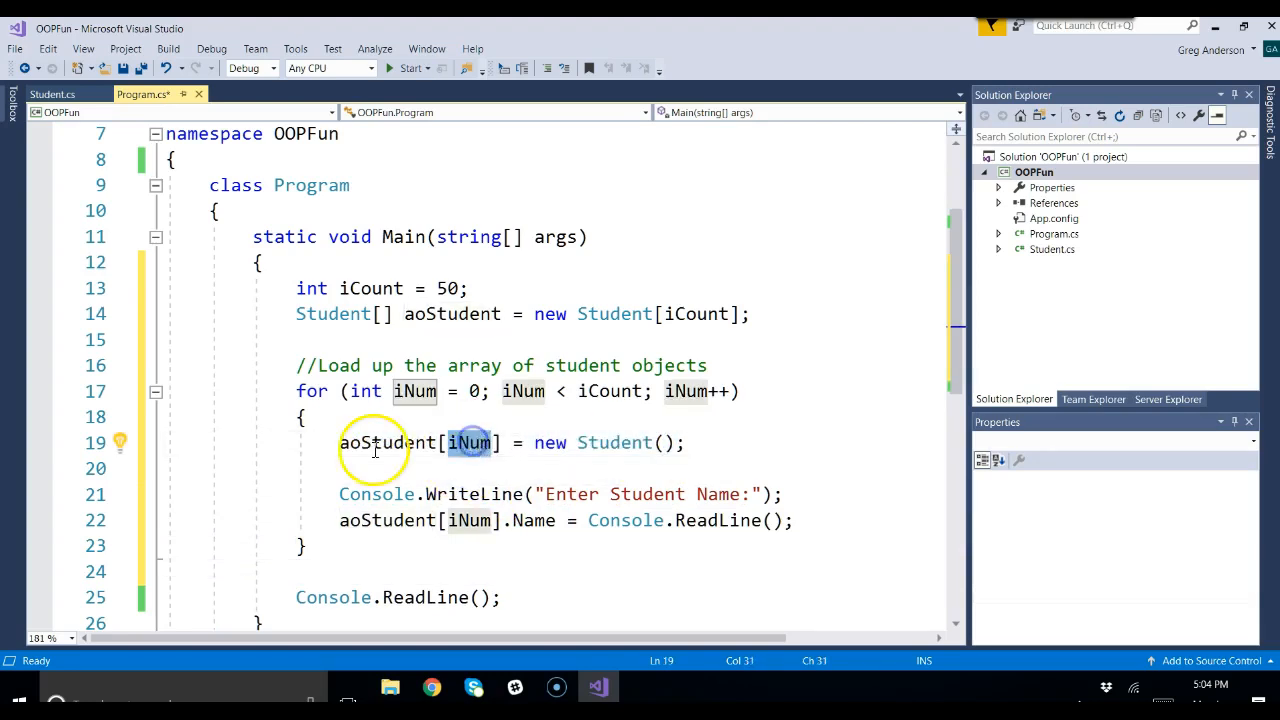
mouse_move(530, 525)
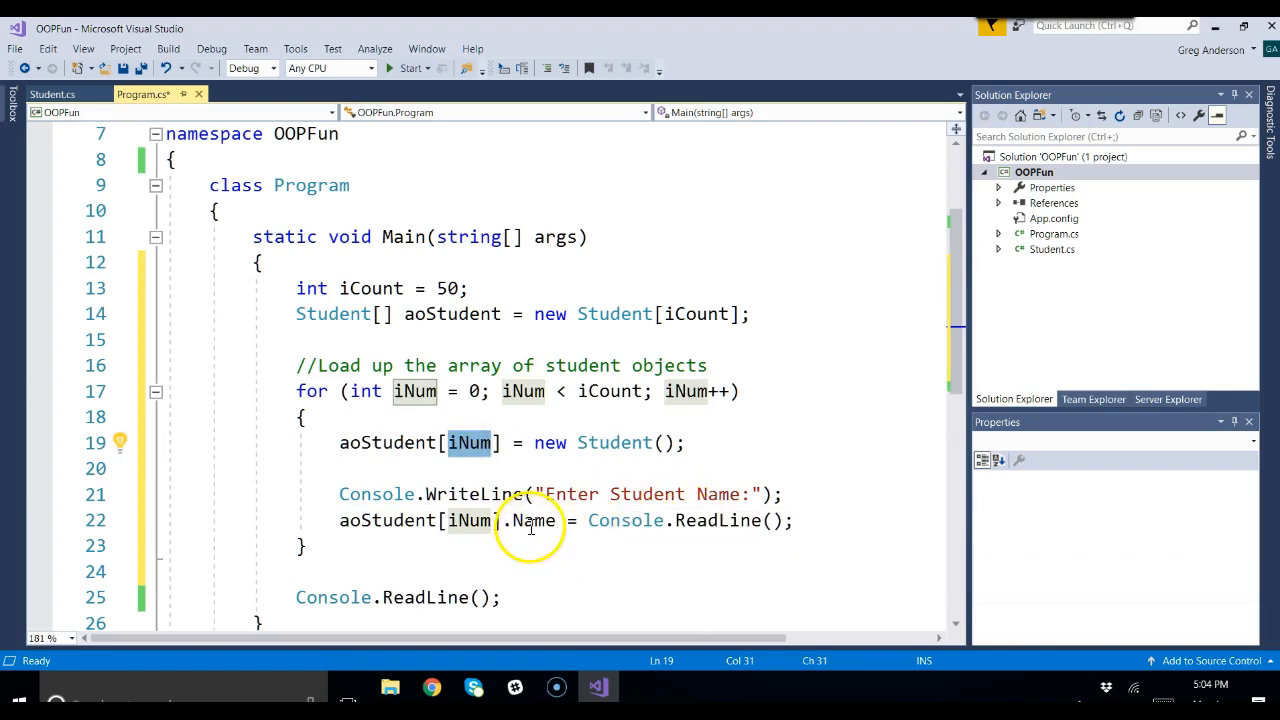
double_click(534, 520)
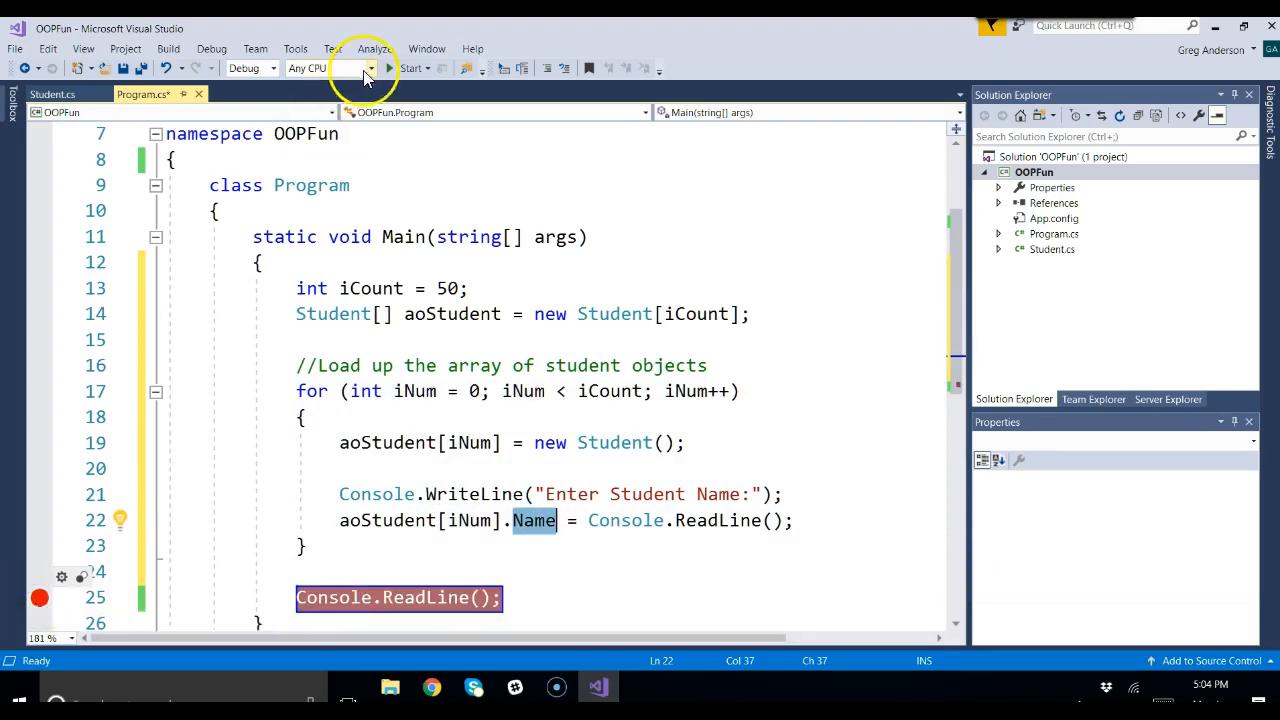
mouse_move(447, 288)
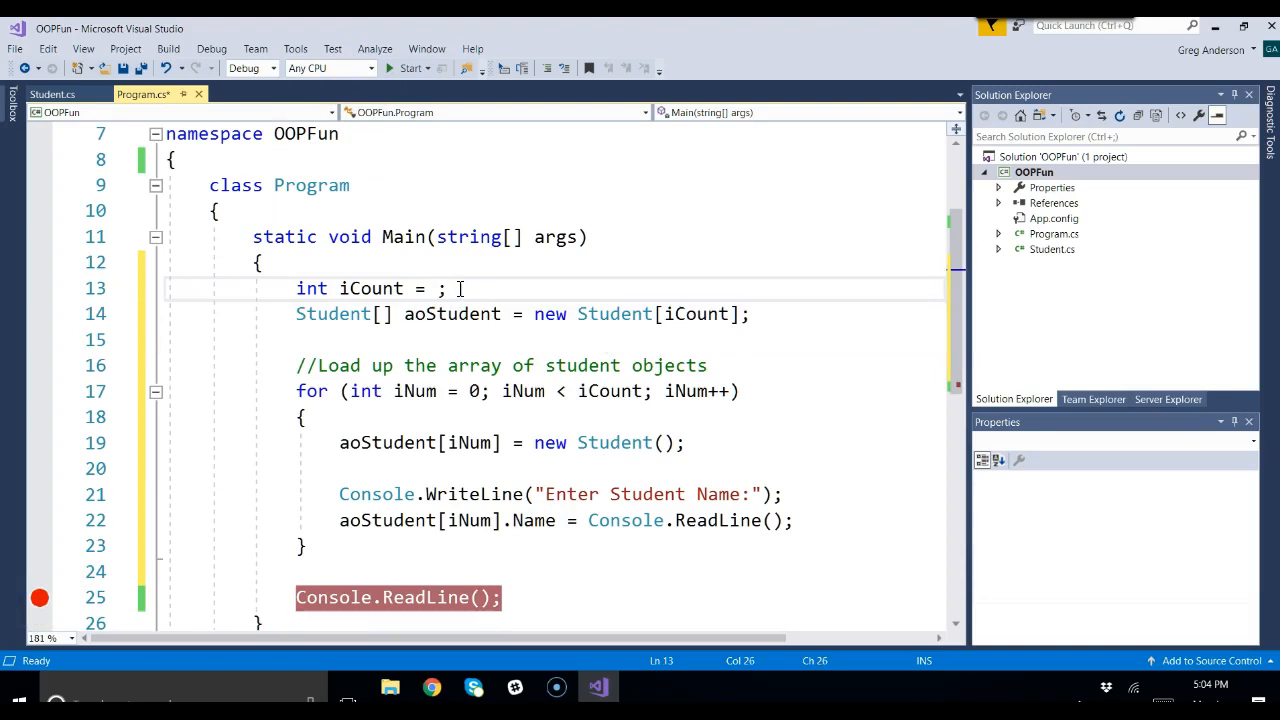
type("3")
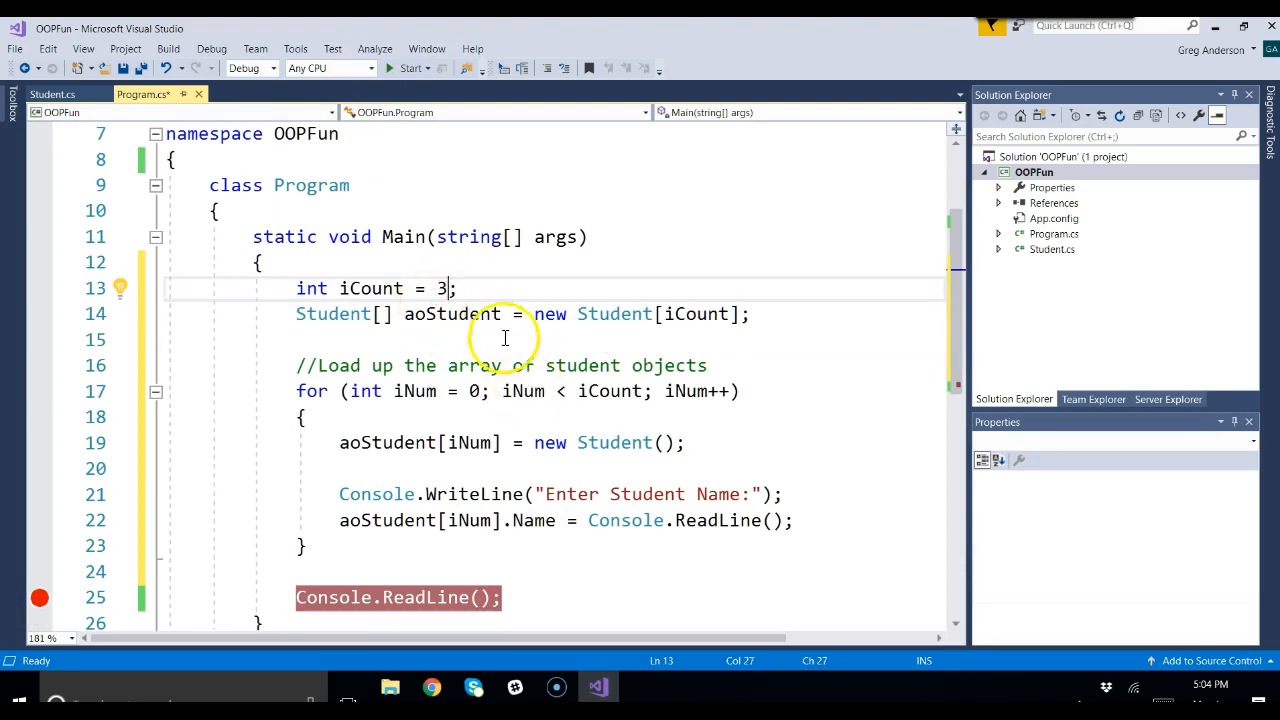
mouse_move(600, 390)
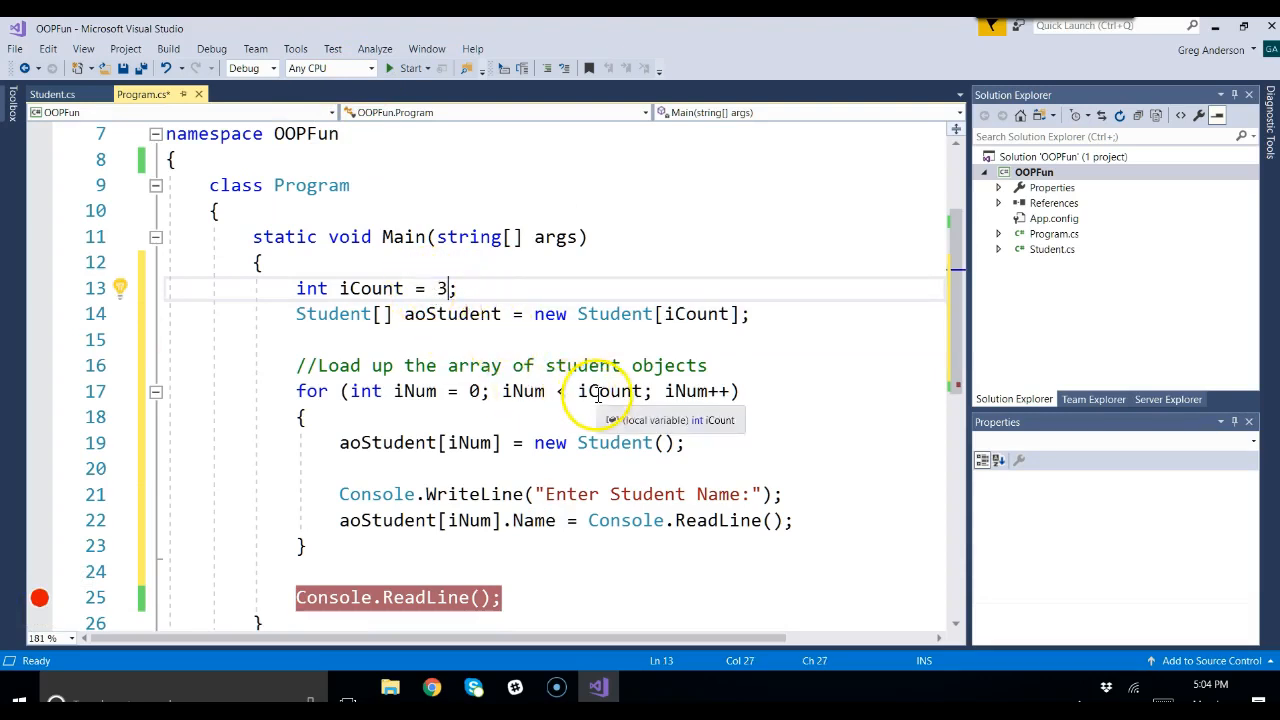
mouse_move(647, 505)
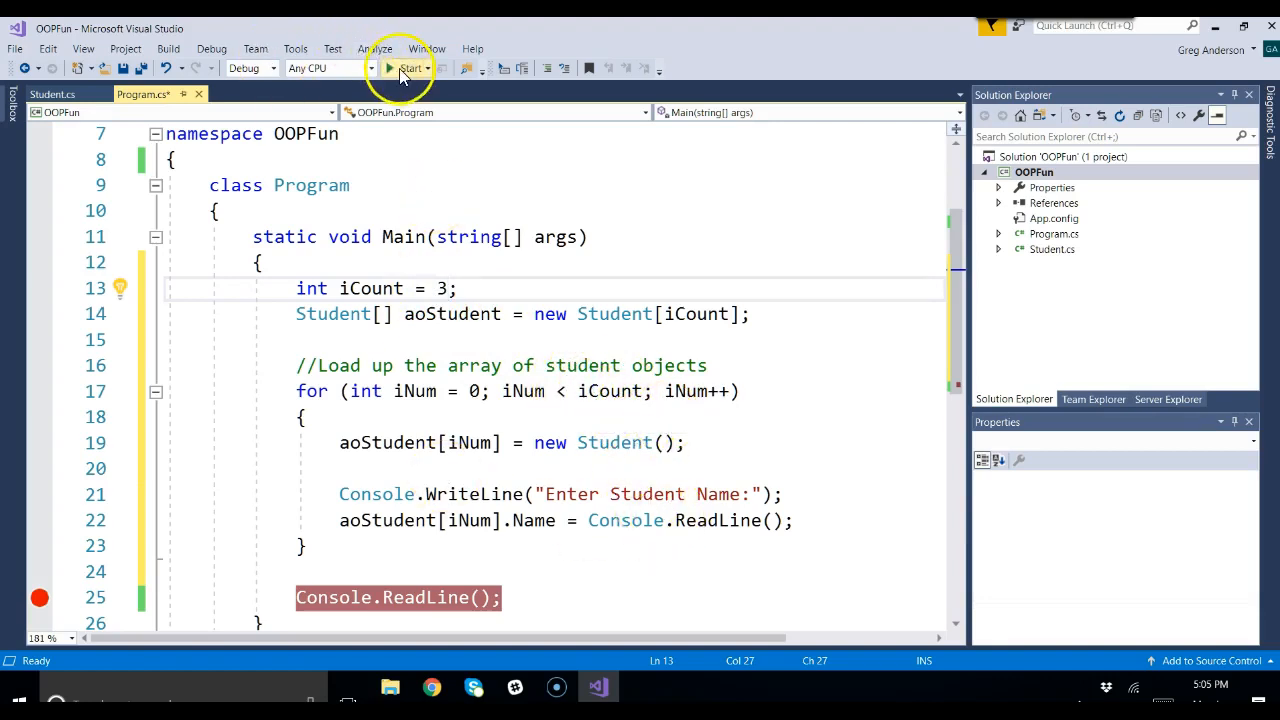
Start debugging and enter the student names mickey, donald and minnie in the console.
left_click(408, 68)
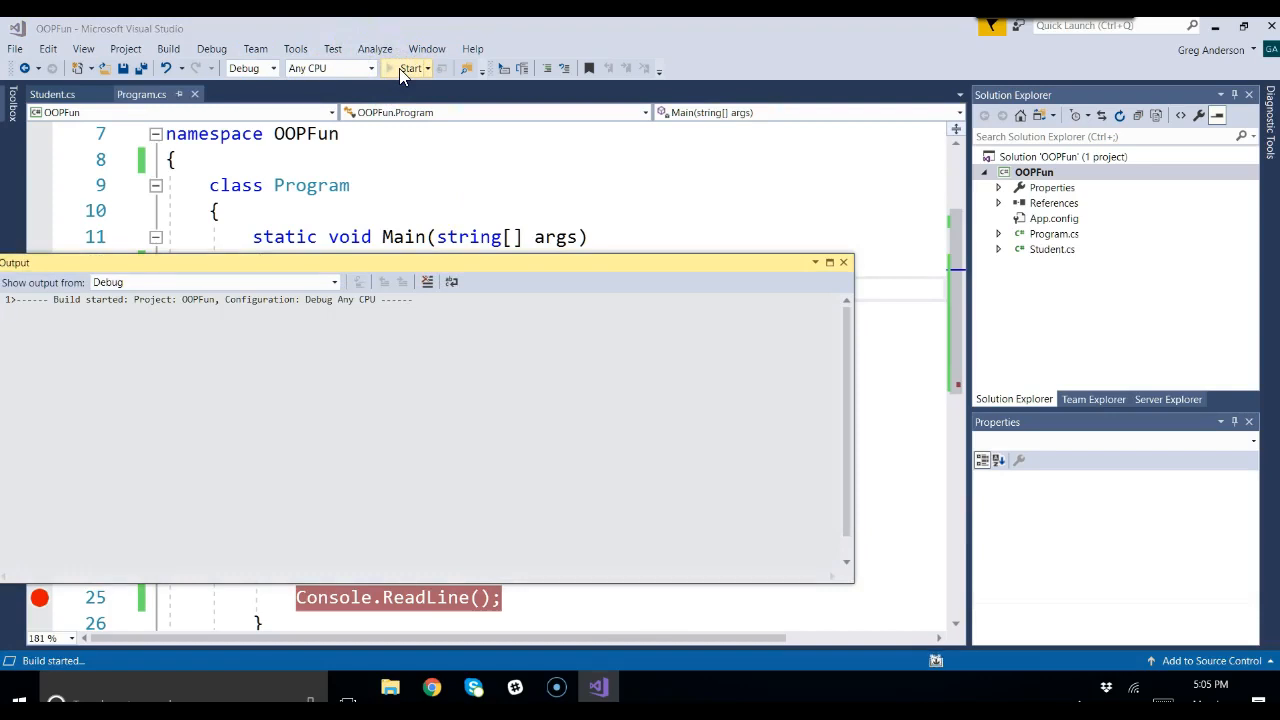
left_click(408, 68)
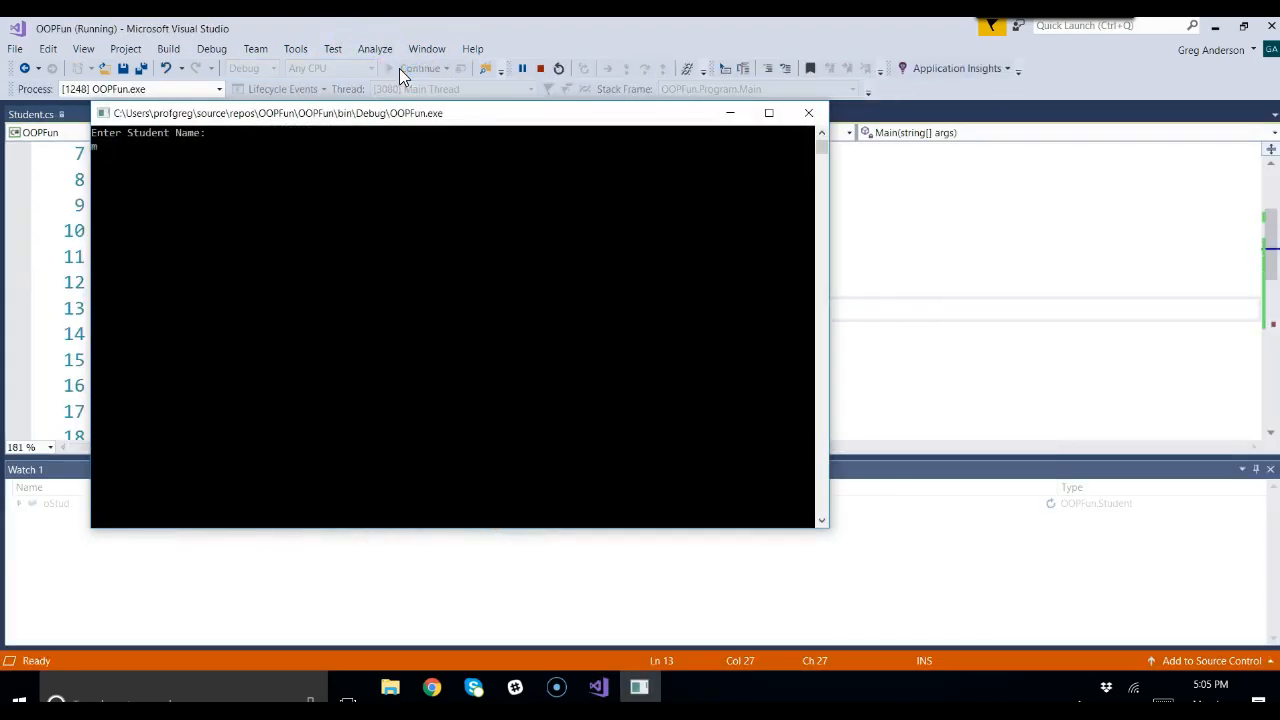
type("mickey")
type("minnie")
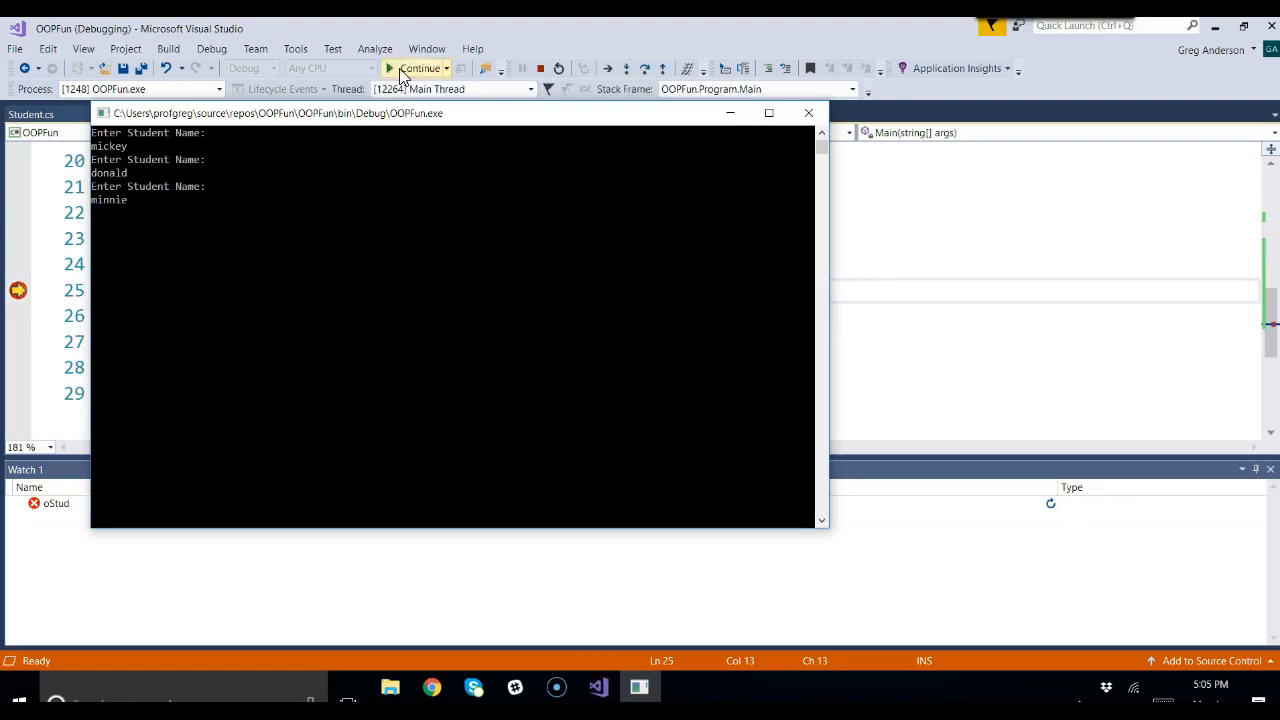
left_click(418, 68)
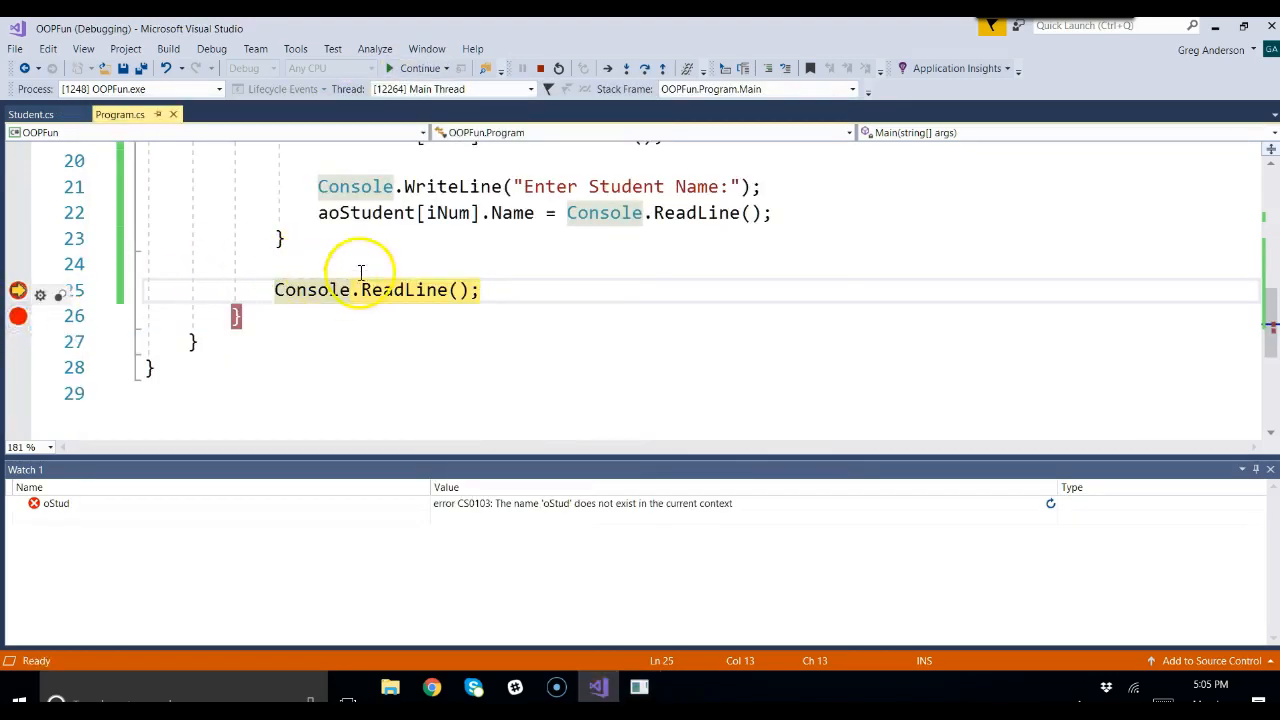
mouse_move(397, 234)
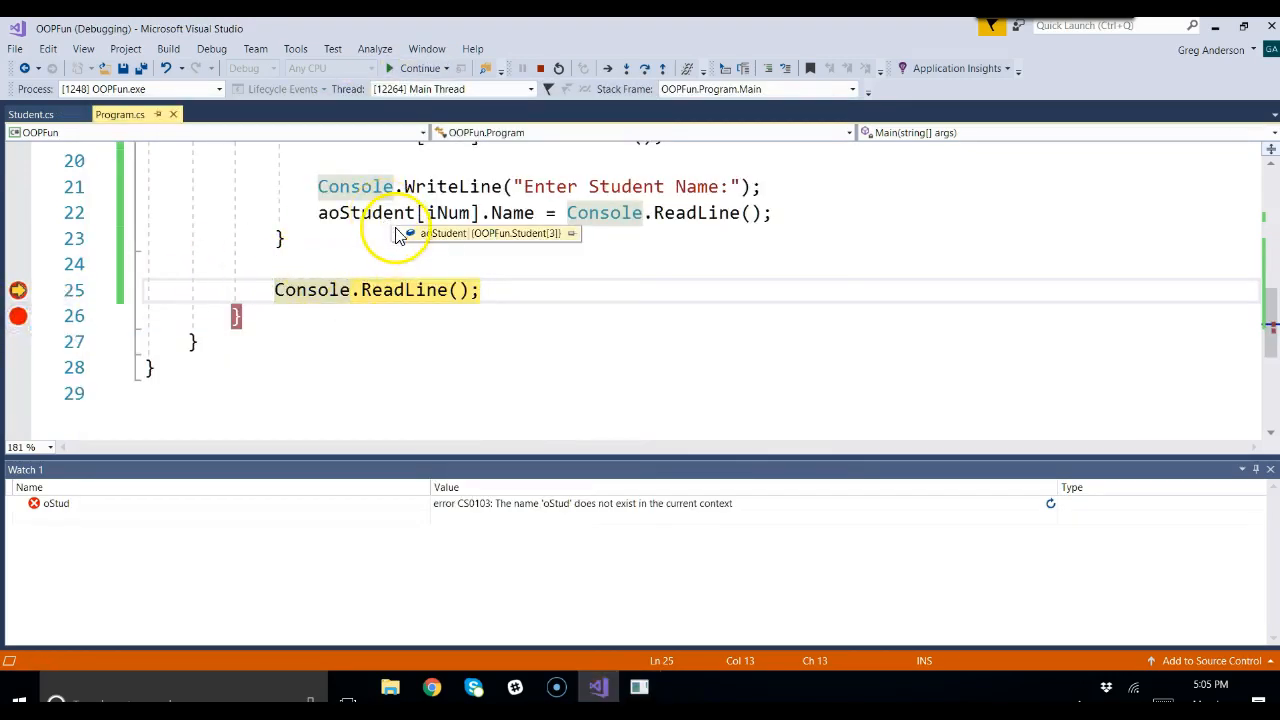
Expand aoStudent at the breakpoint to check the stored names, then stop debugging and close Output.
left_click(408, 233)
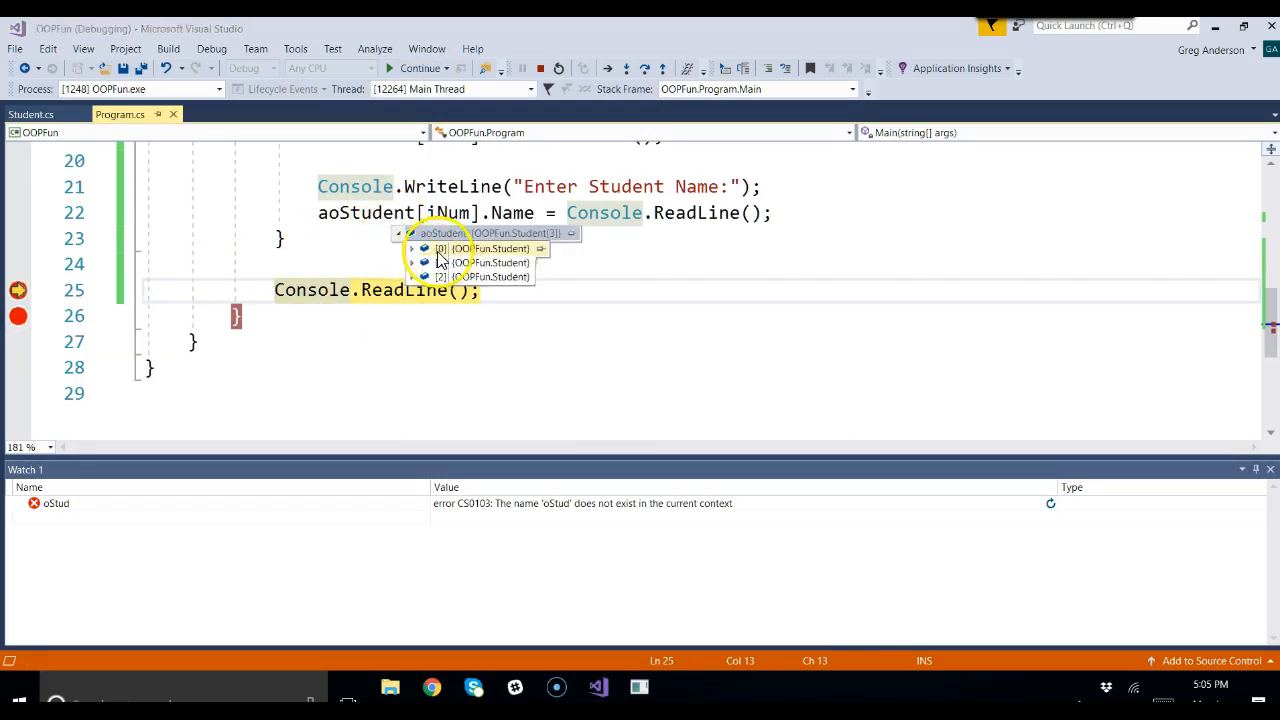
mouse_move(505, 262)
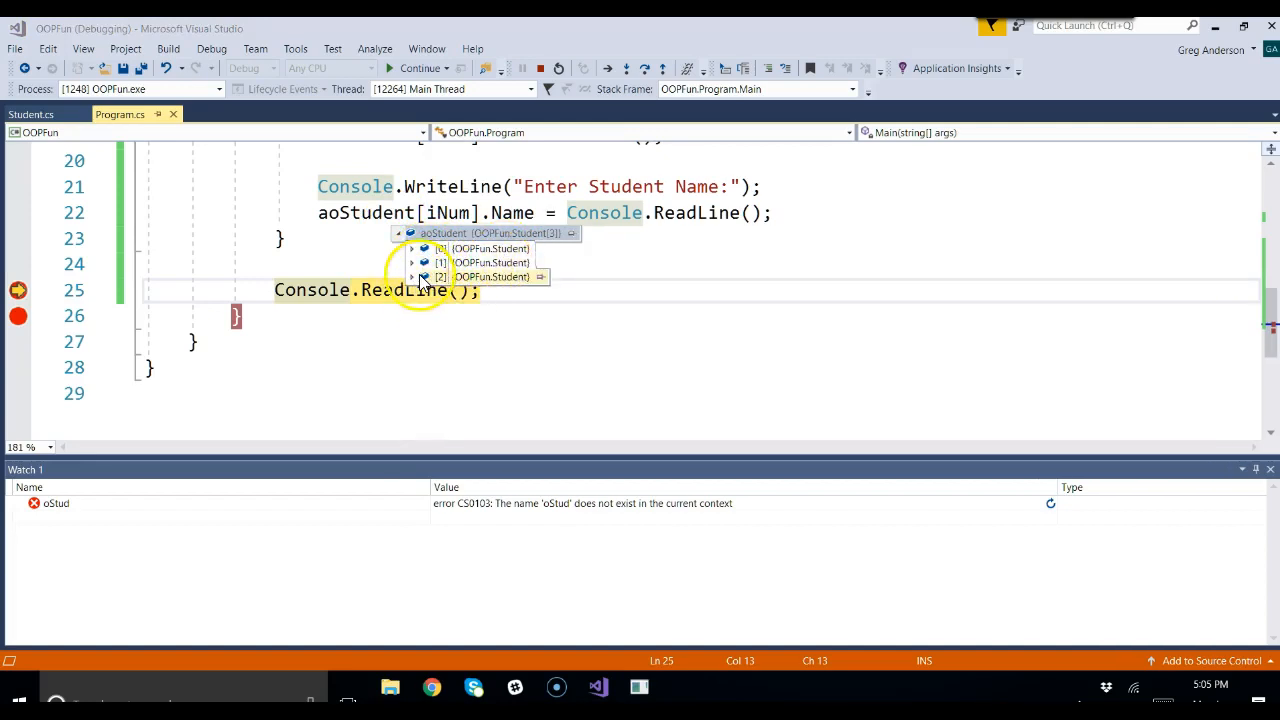
left_click(411, 248)
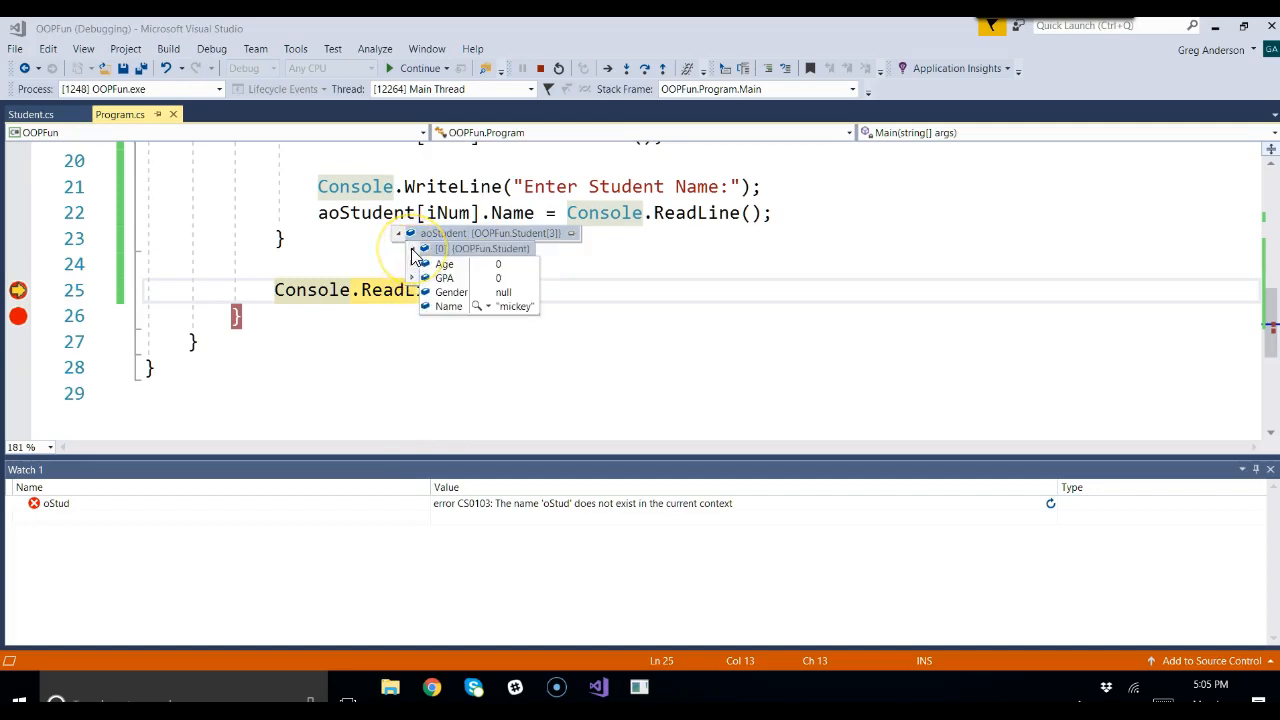
left_click(413, 248)
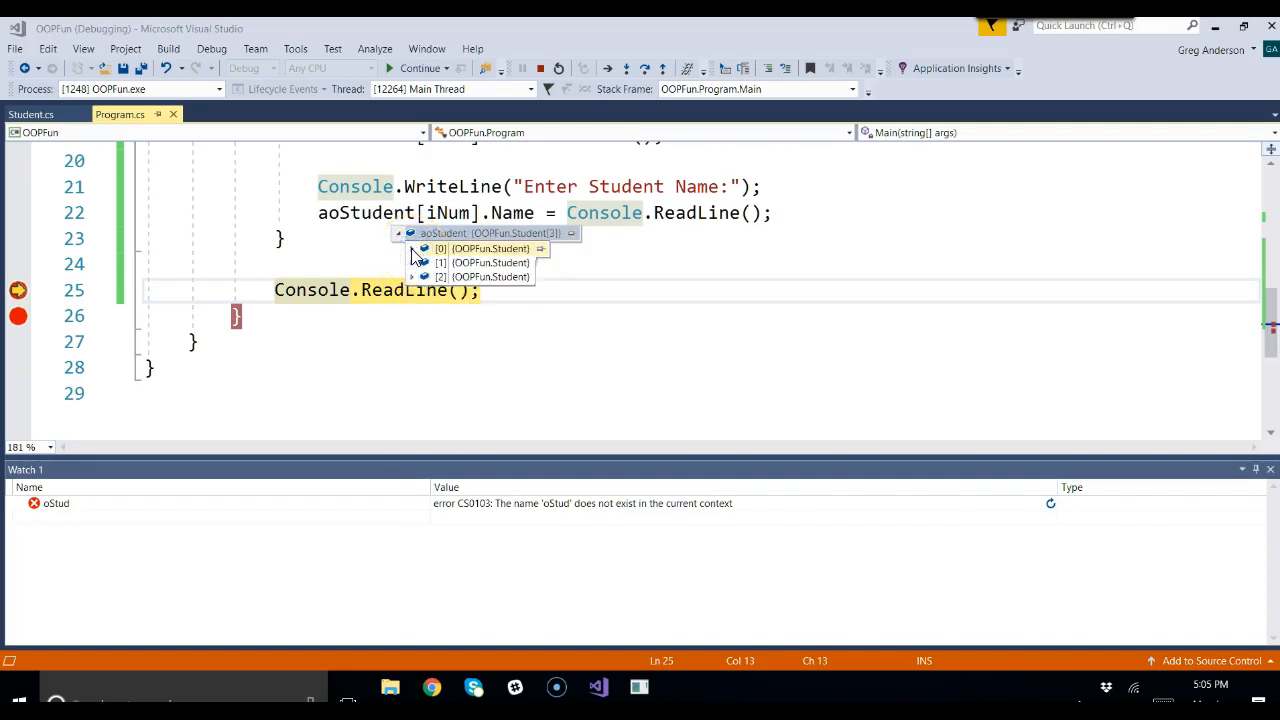
left_click(412, 248)
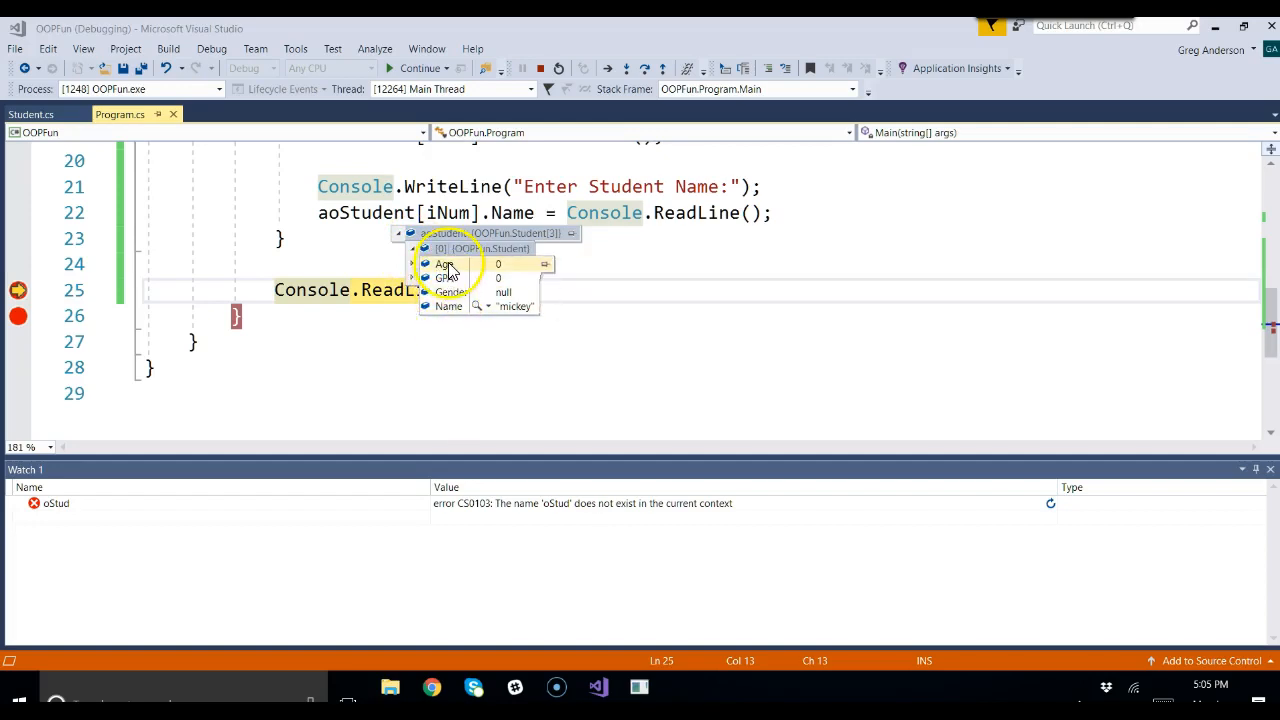
mouse_move(448, 291)
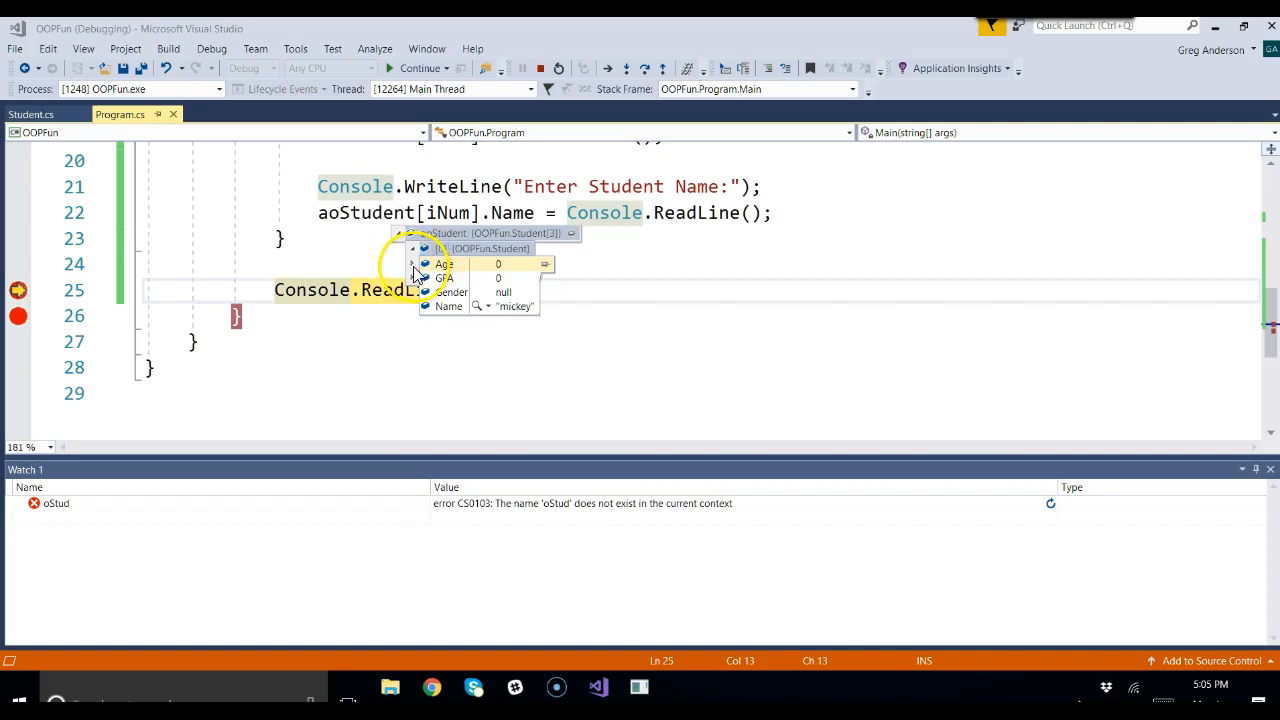
left_click(413, 248)
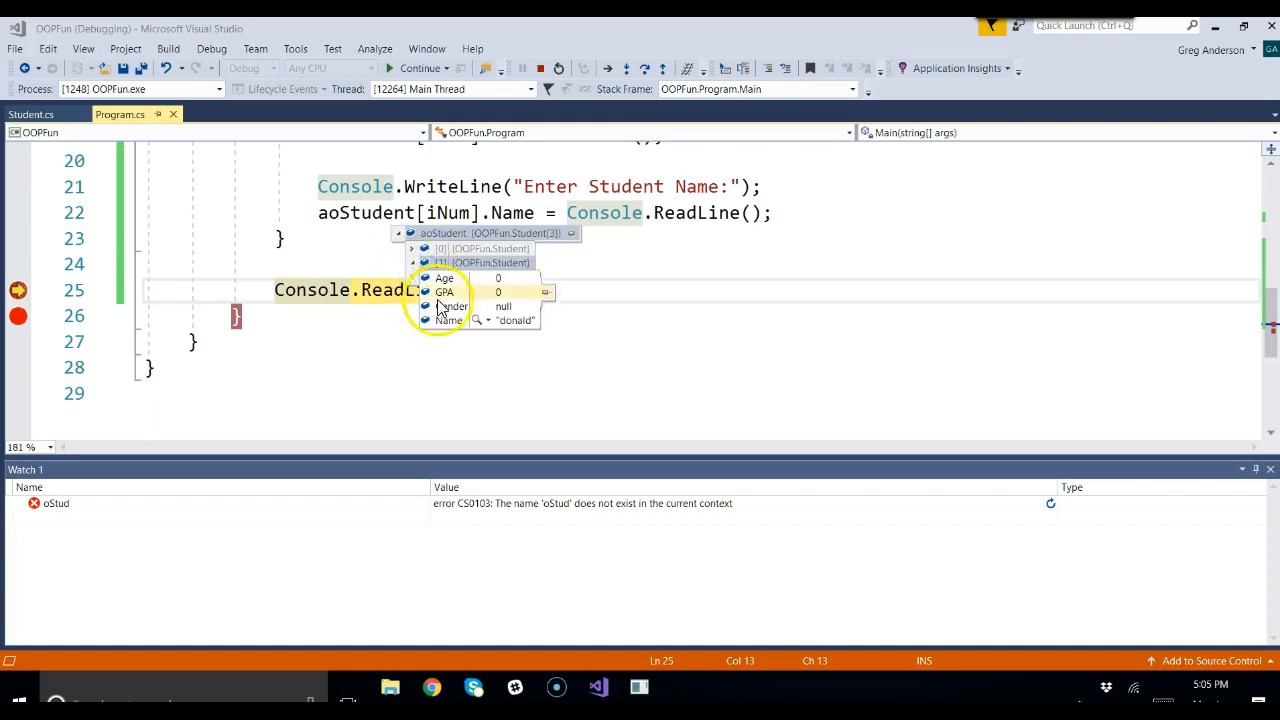
left_click(411, 262)
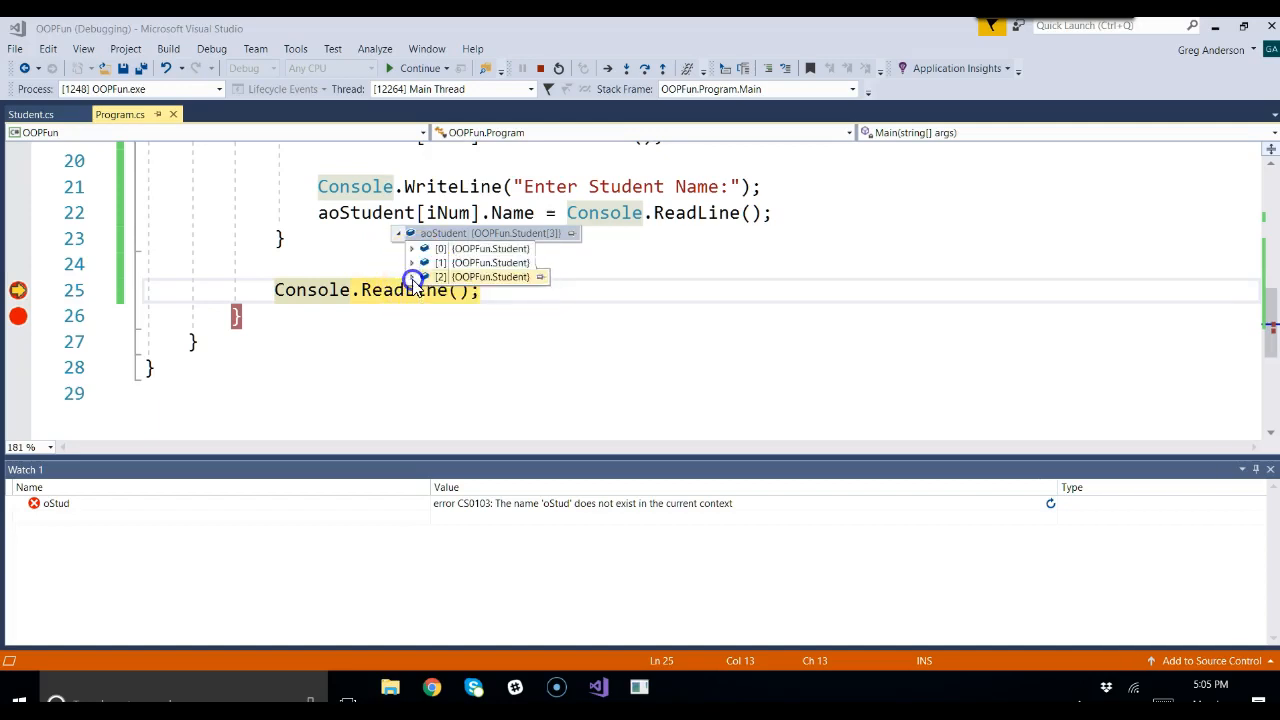
left_click(412, 277)
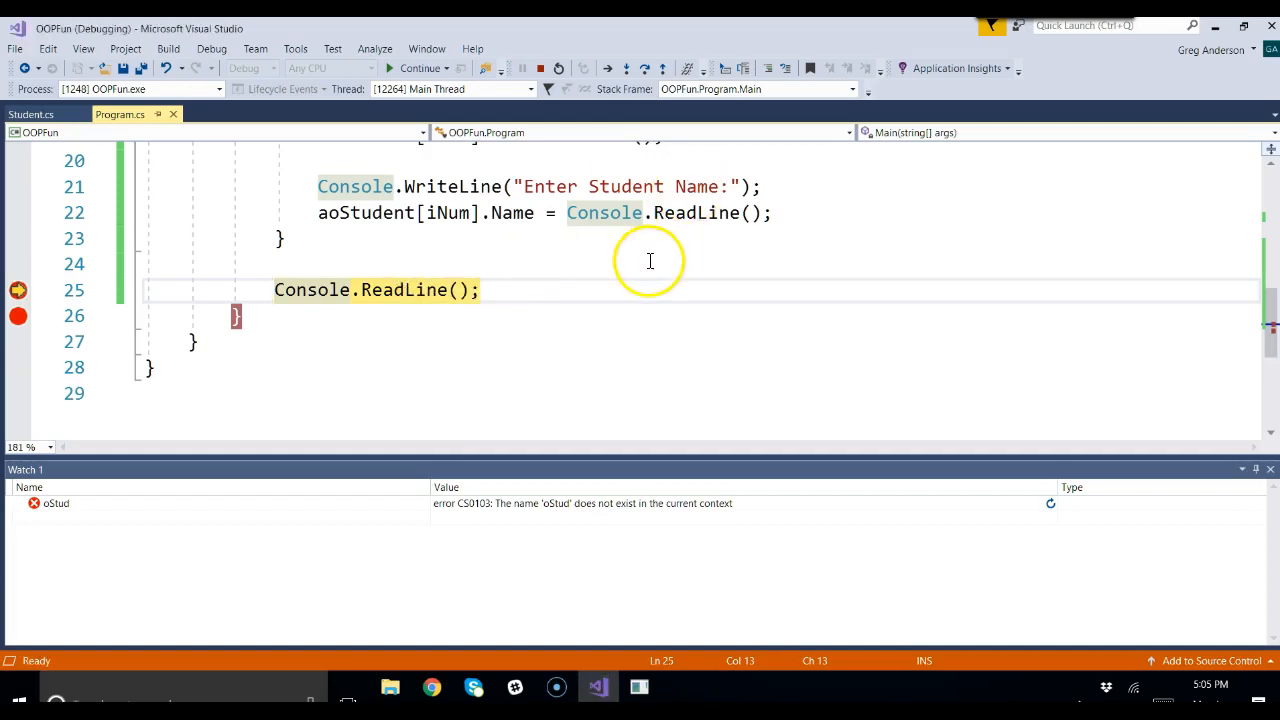
scroll("up", 3)
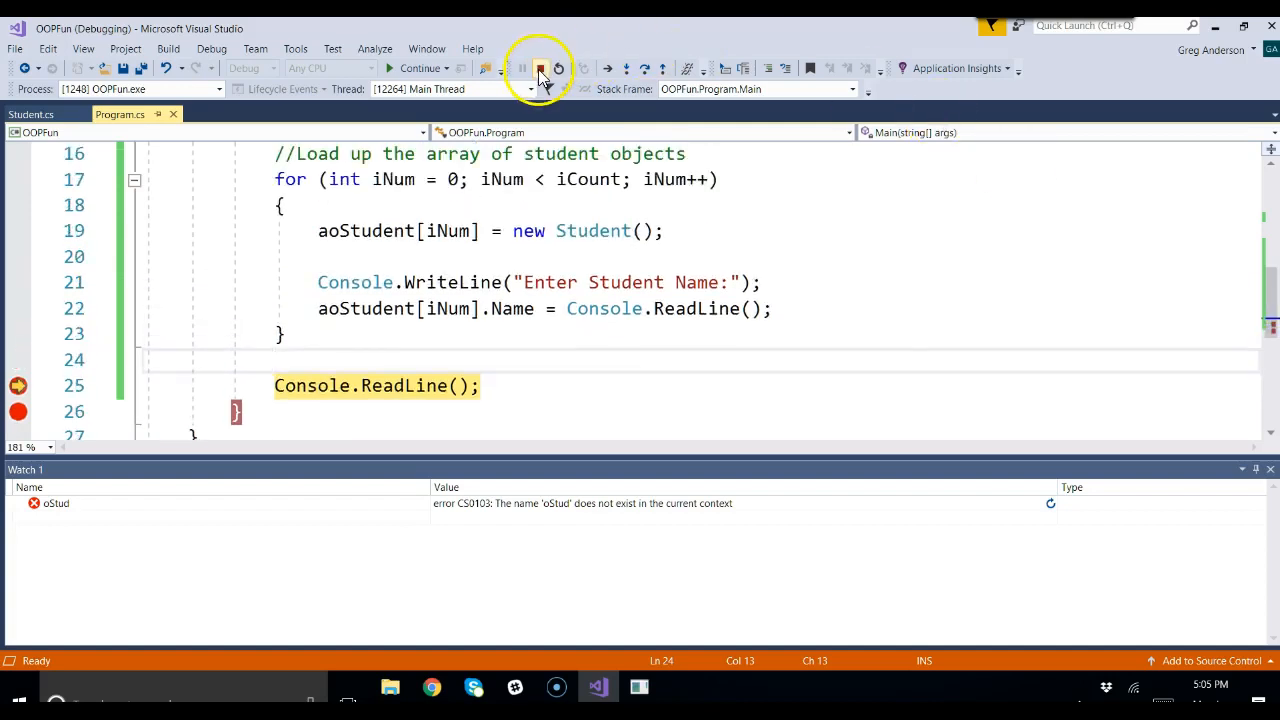
left_click(539, 68)
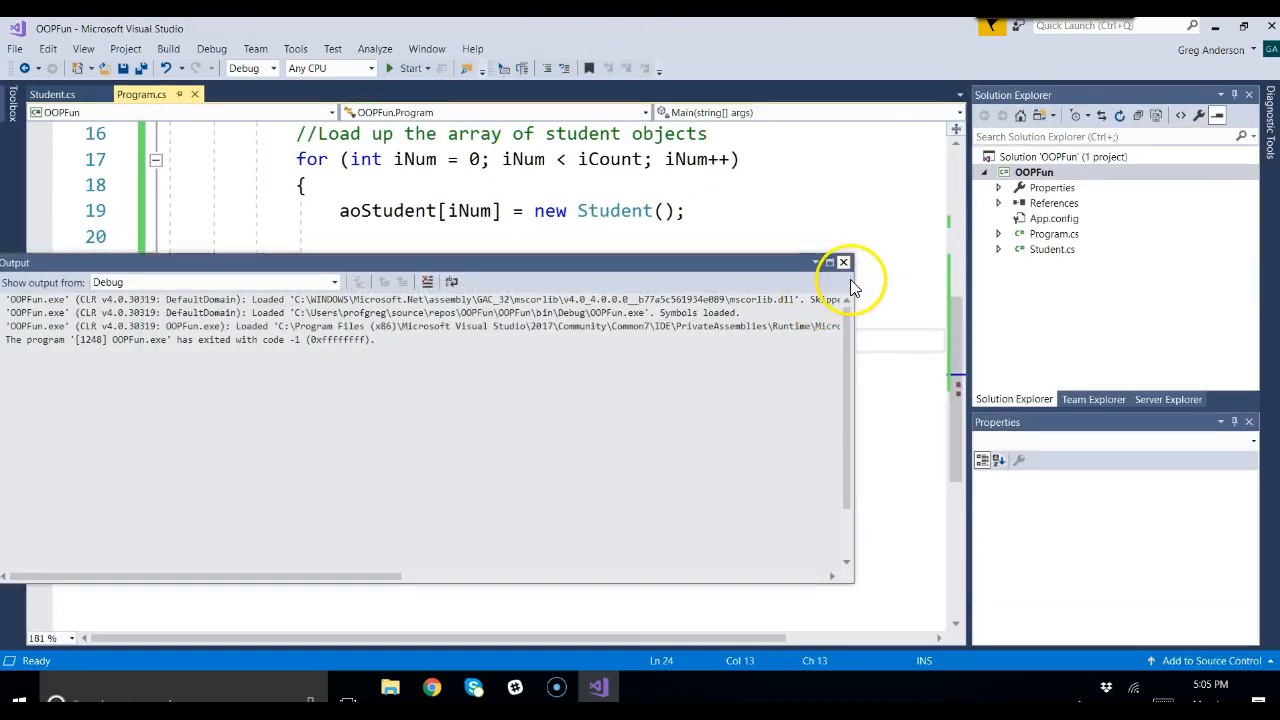
left_click(843, 262)
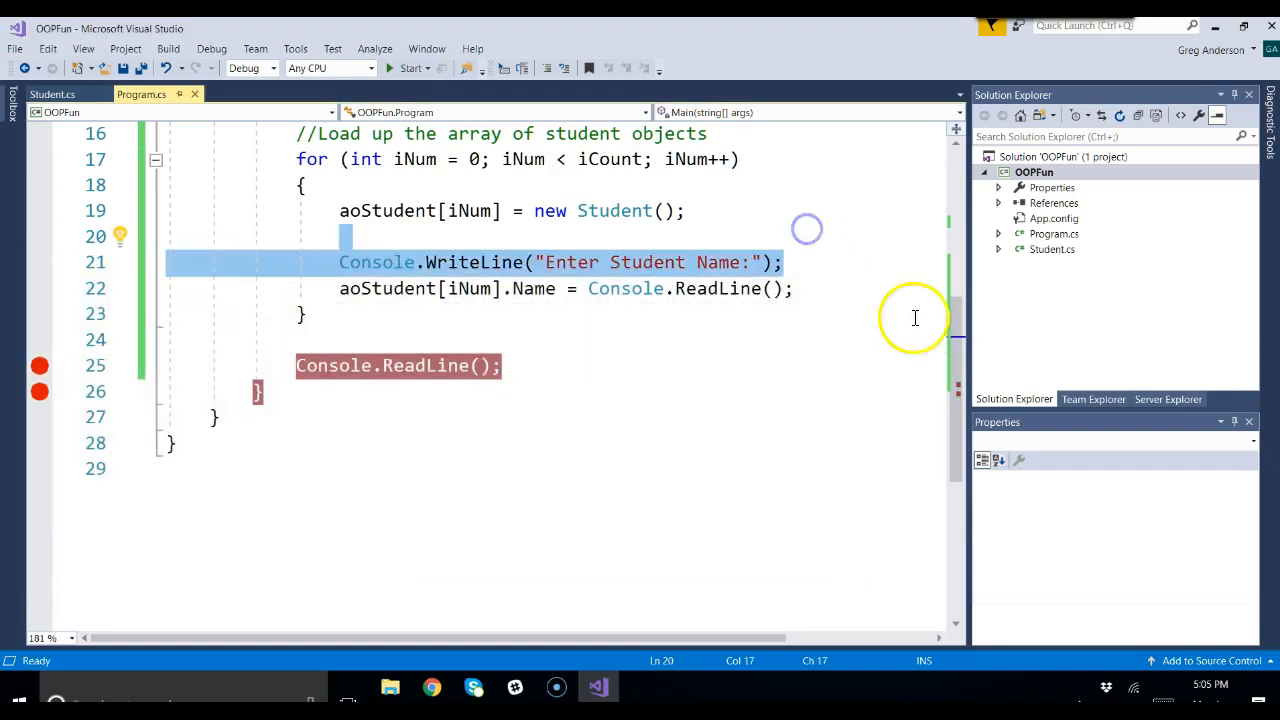
scroll("up", 3)
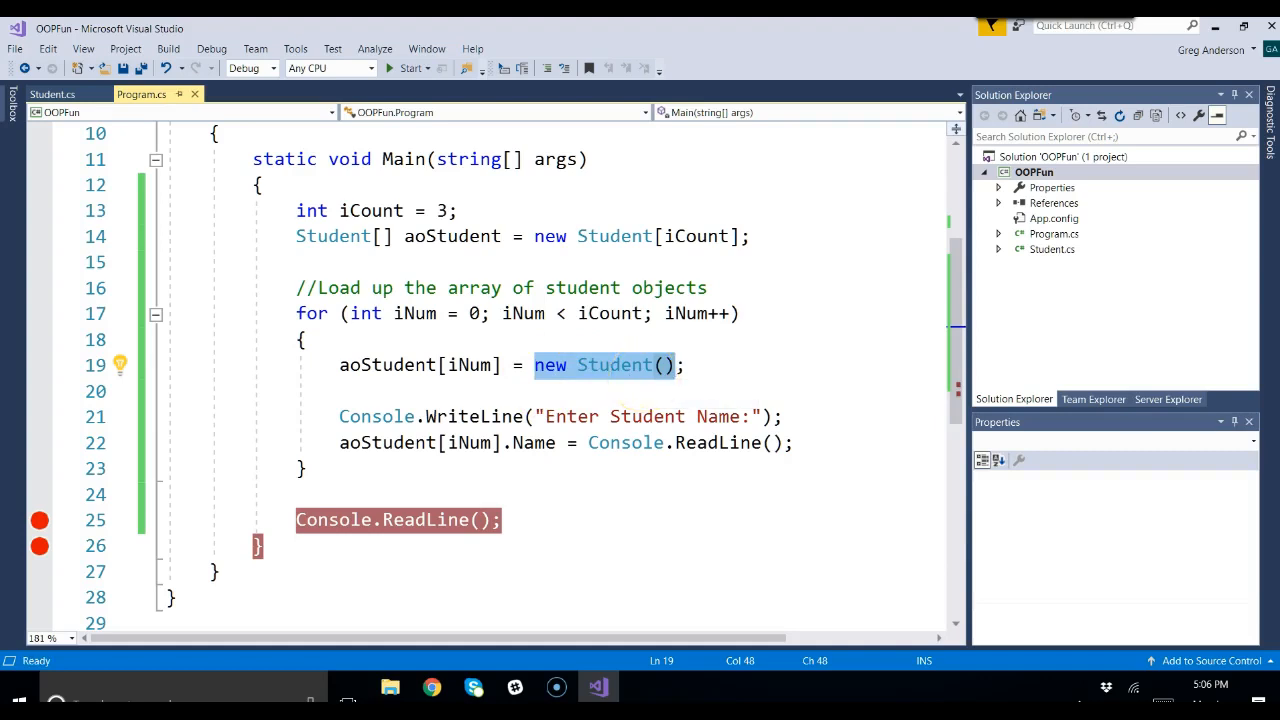
left_click(45, 93)
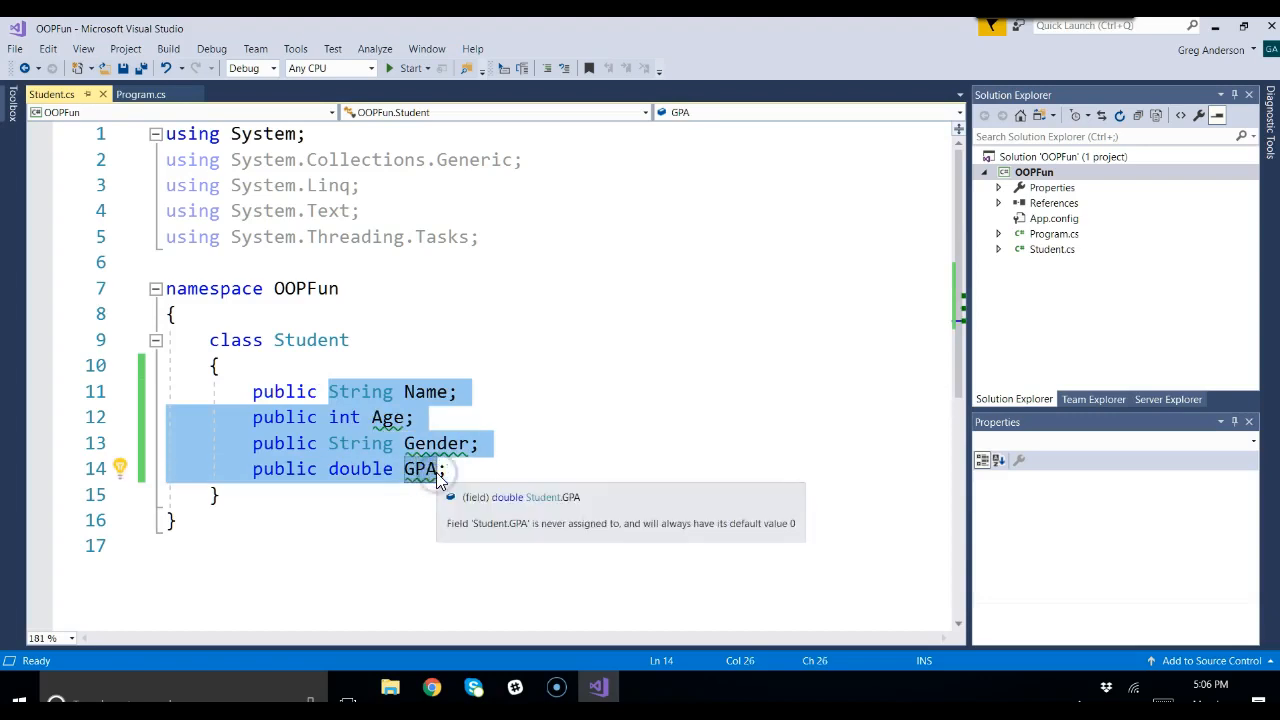
left_click(141, 93)
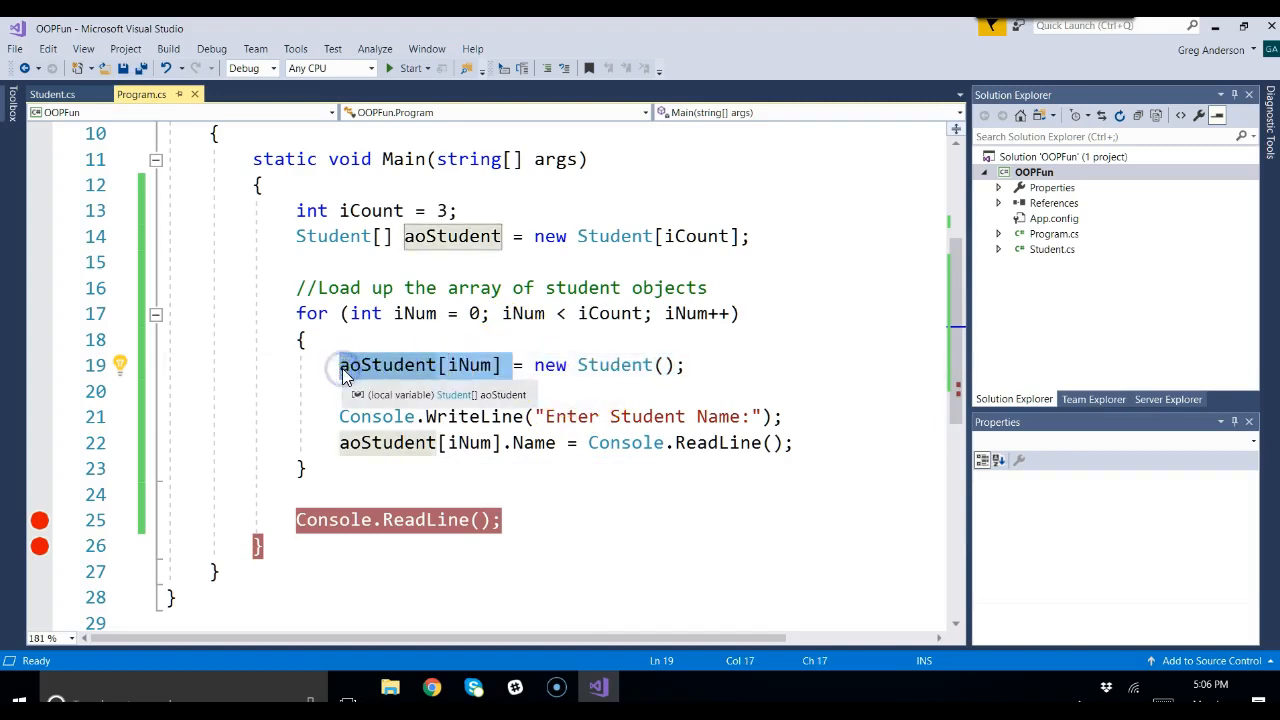
left_click(793, 442)
type("aoStudent[iNu")
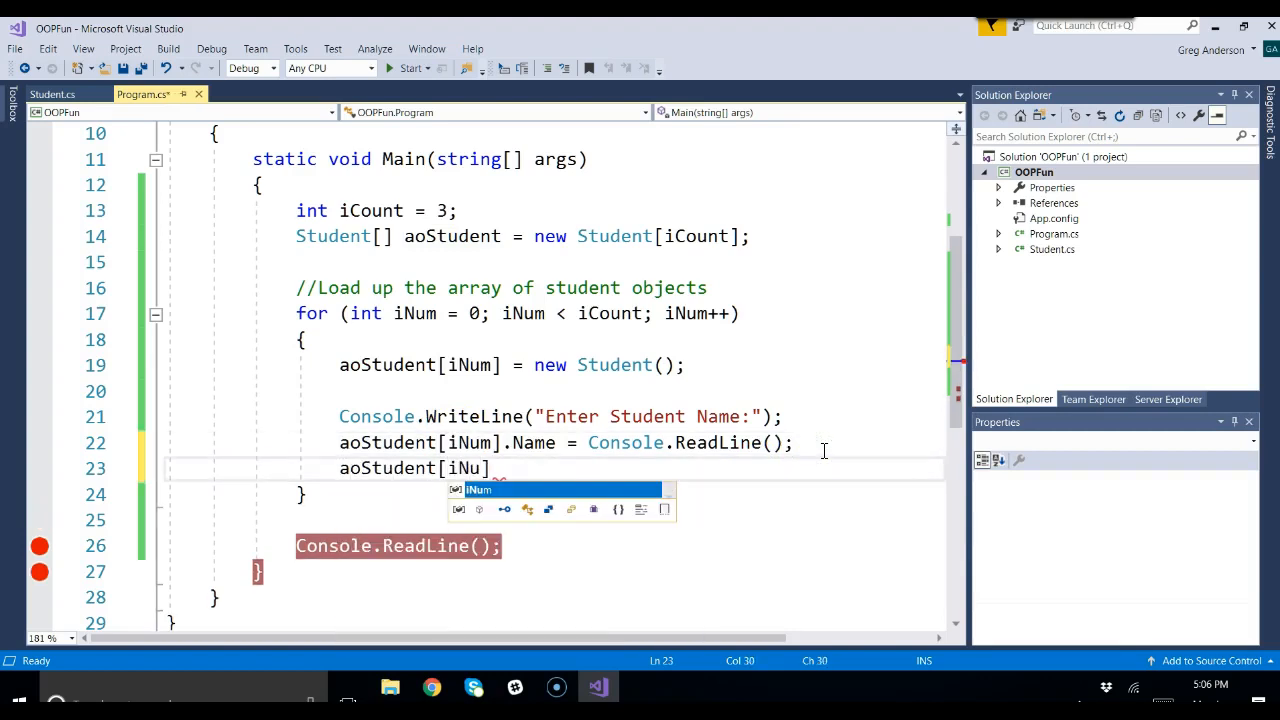
type("m].Age = 10;")
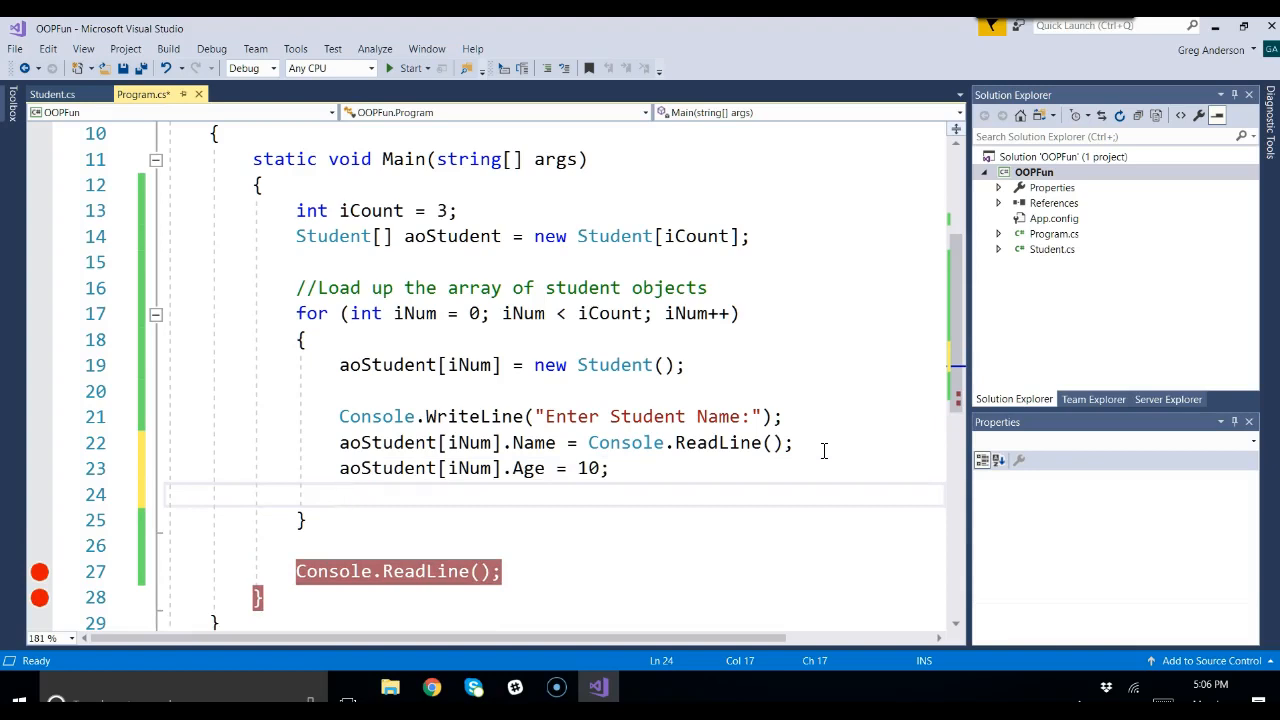
mouse_move(375, 364)
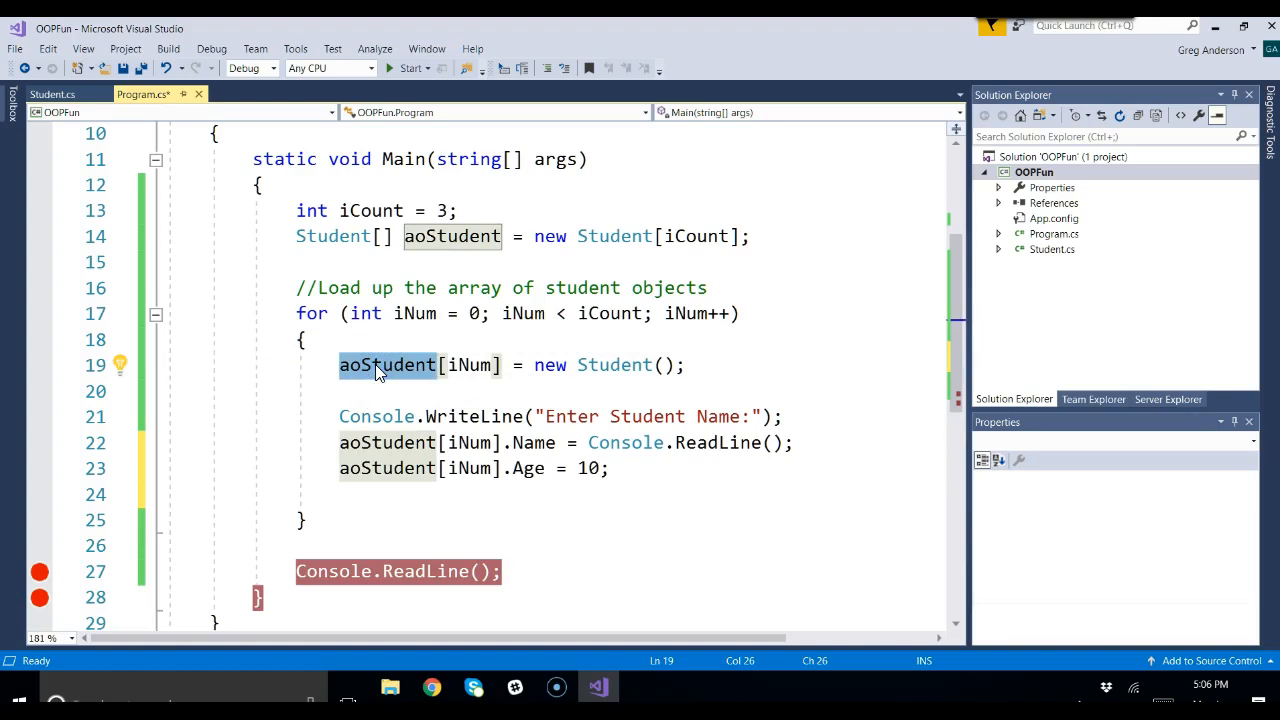
mouse_move(636, 471)
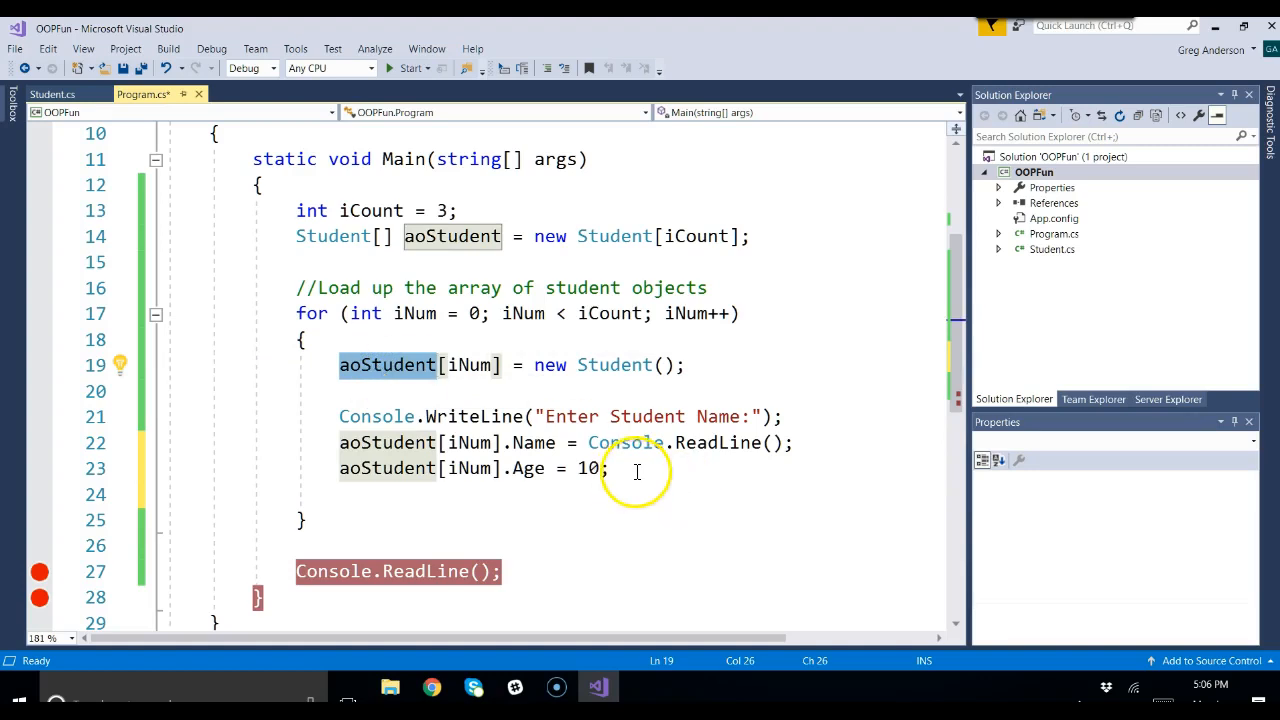
left_click(278, 468)
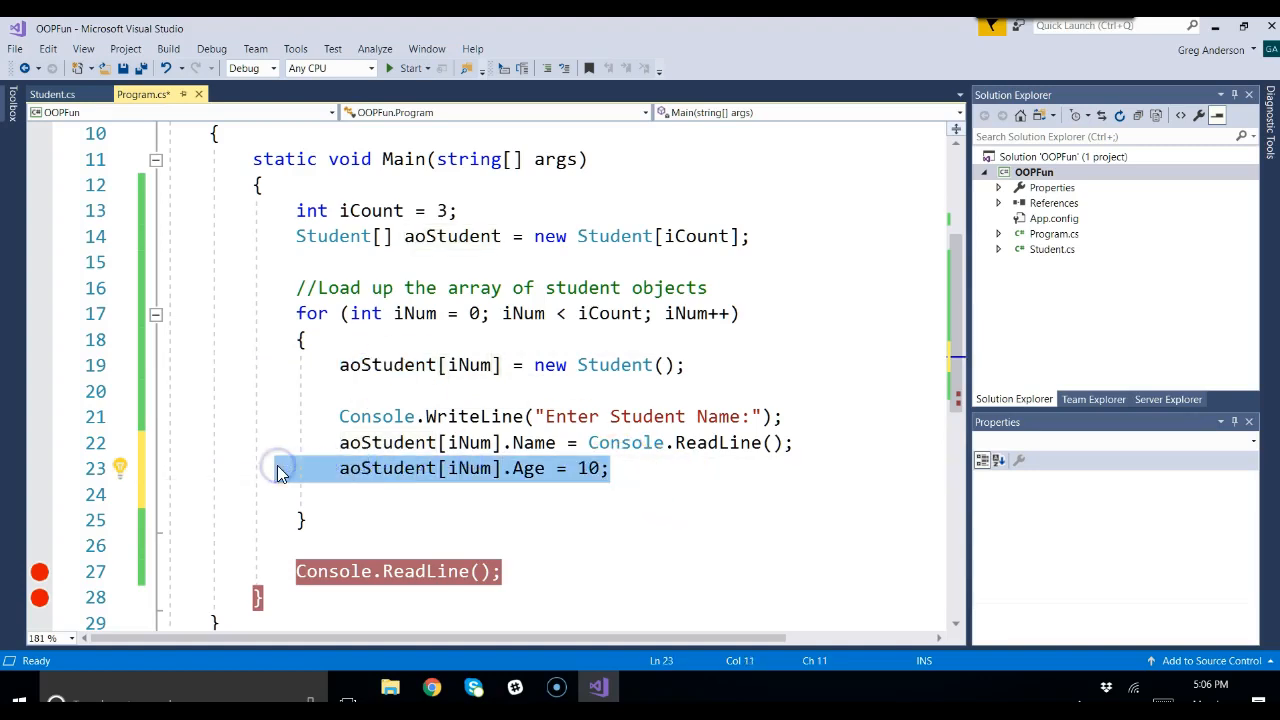
key("Delete")
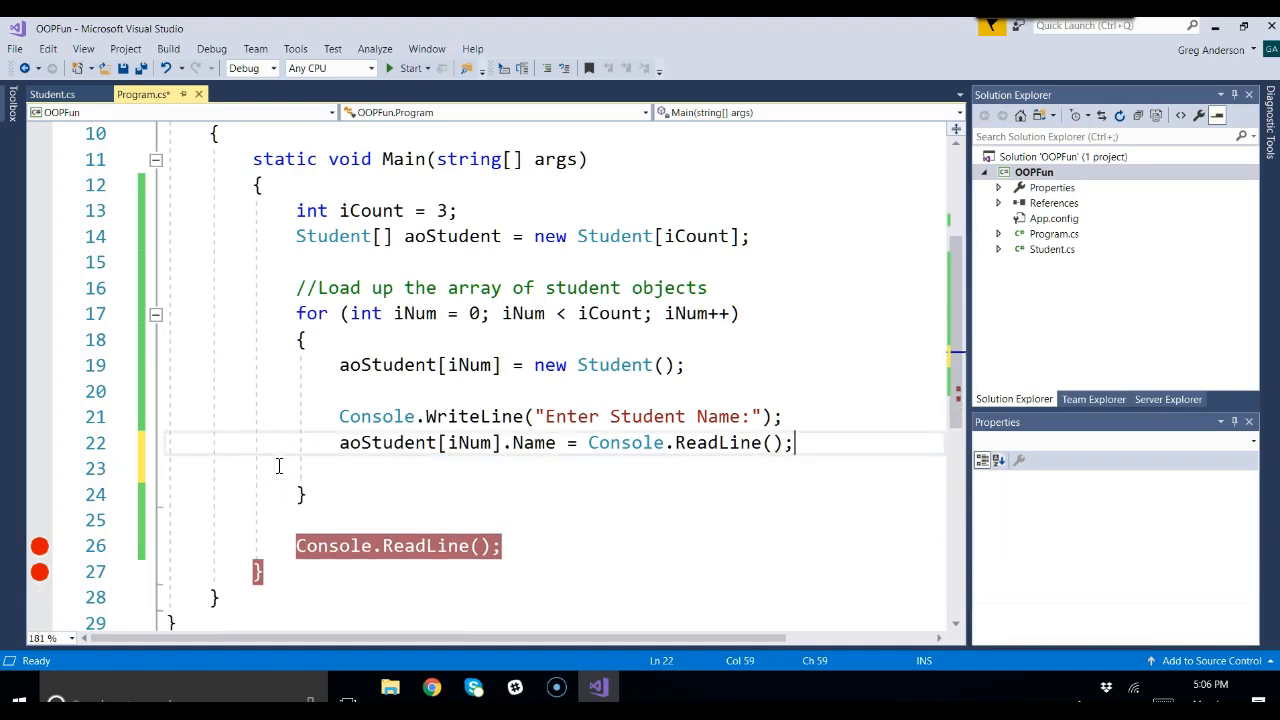
mouse_move(185, 475)
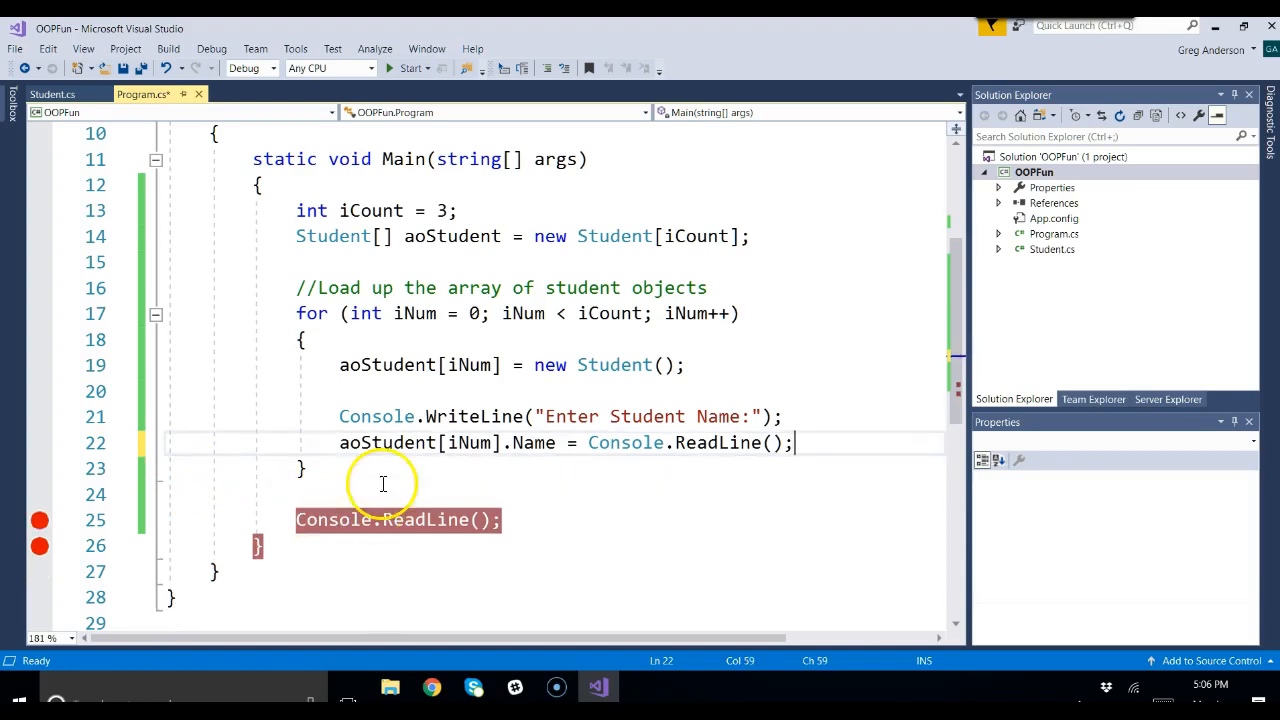
key("enter")
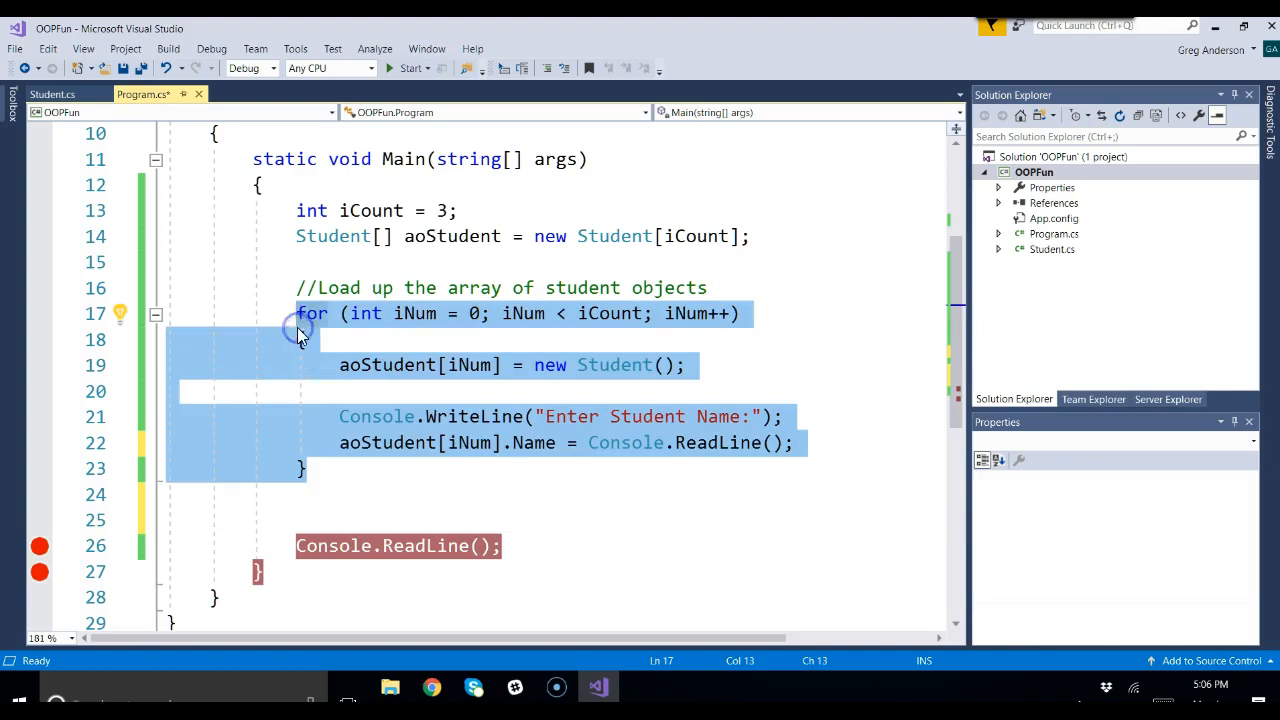
Duplicate the loading for loop, collapse the original, and select the copy's prompt and input lines.
left_click(298, 519)
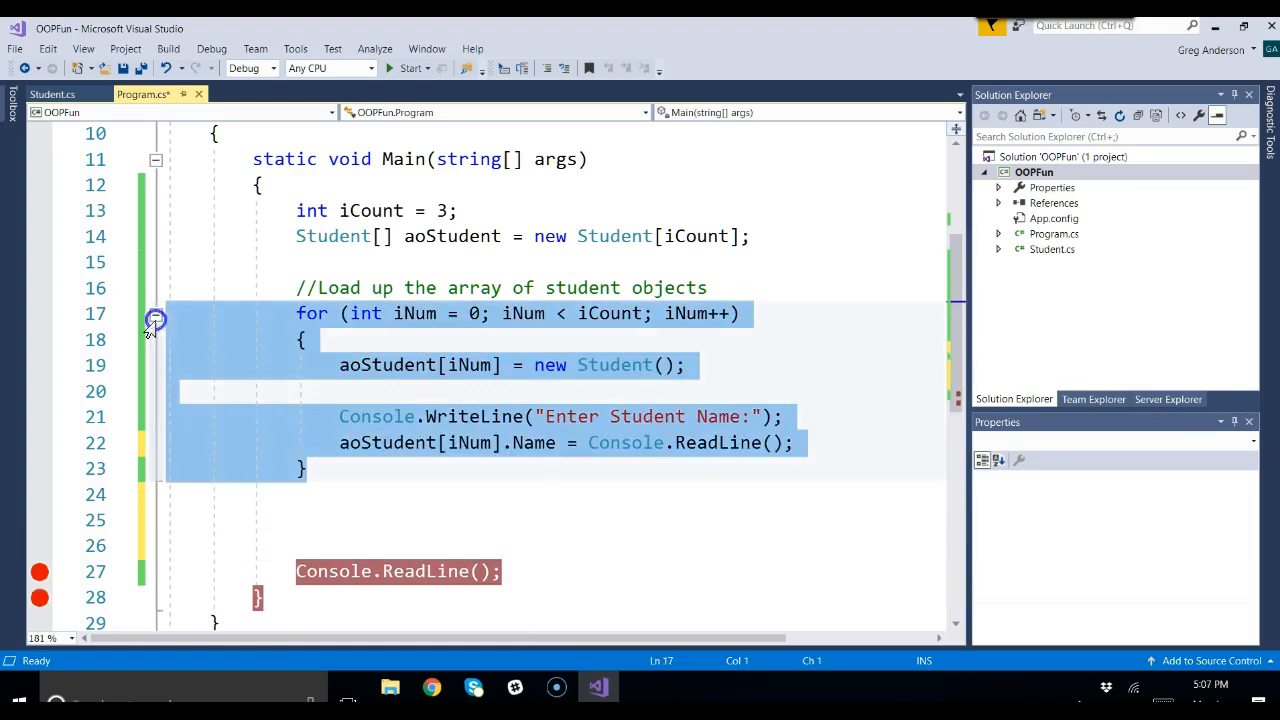
left_click(156, 313)
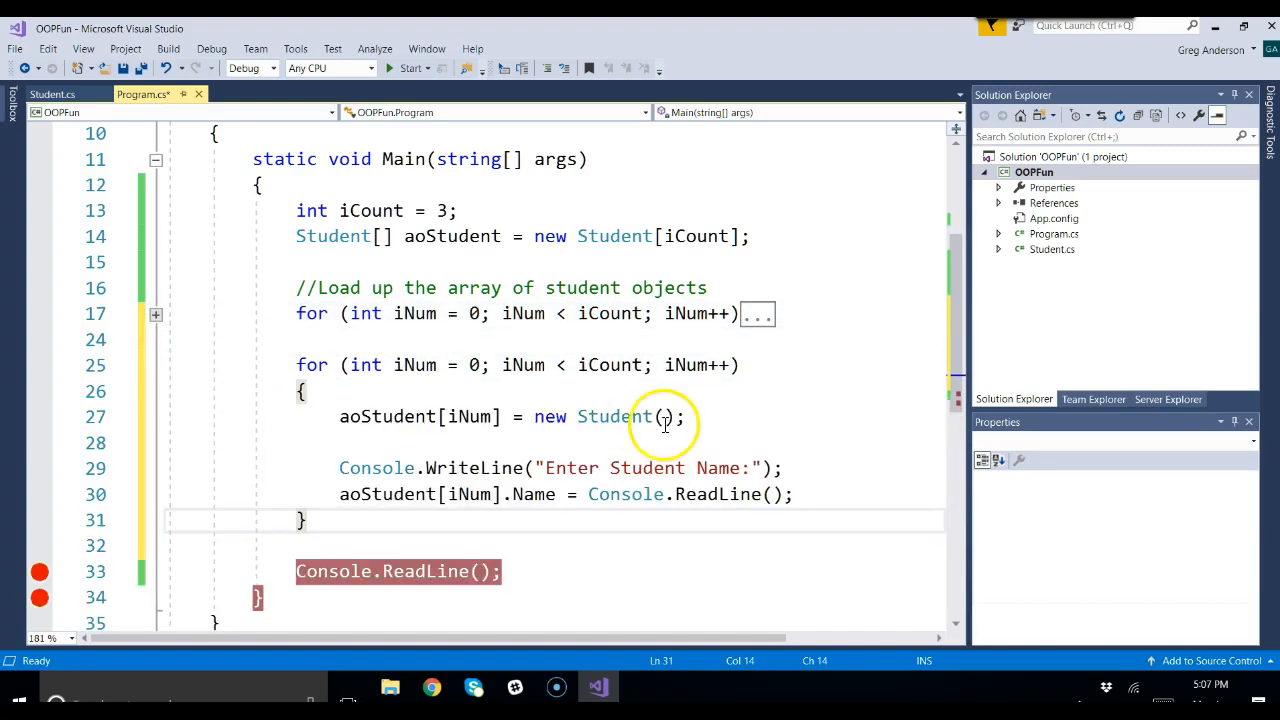
left_click(770, 453)
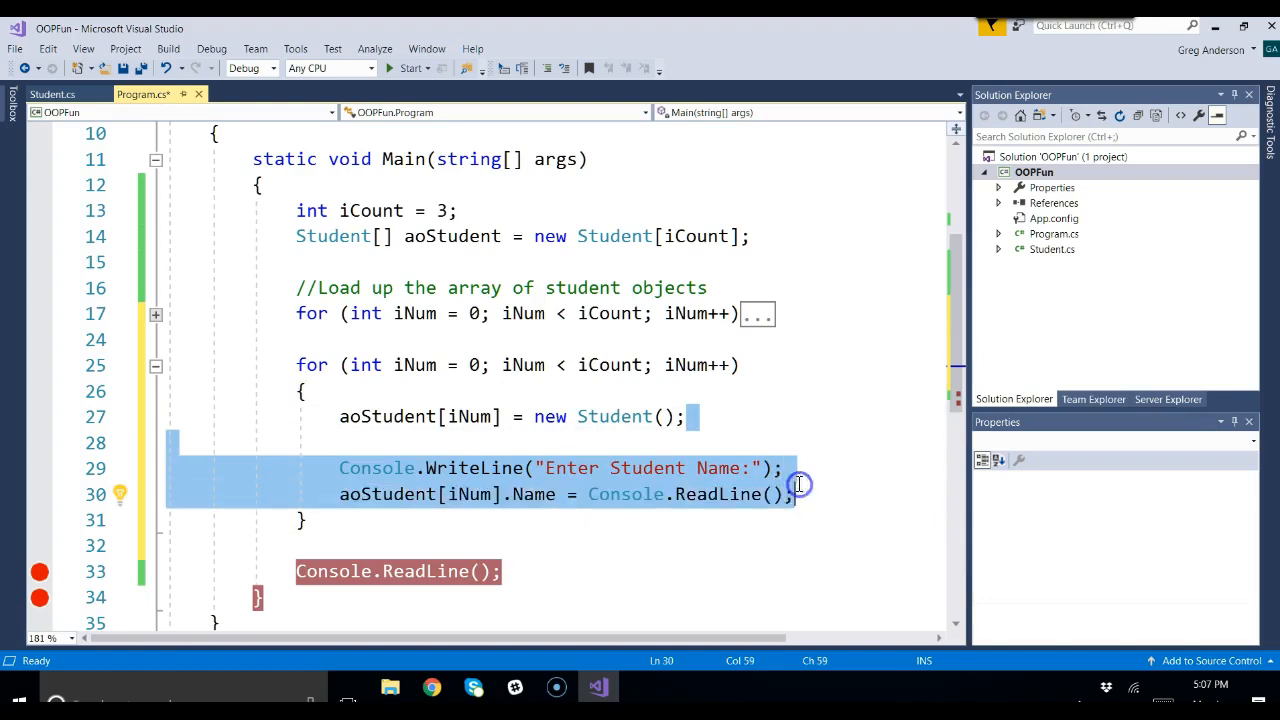
left_click(780, 468)
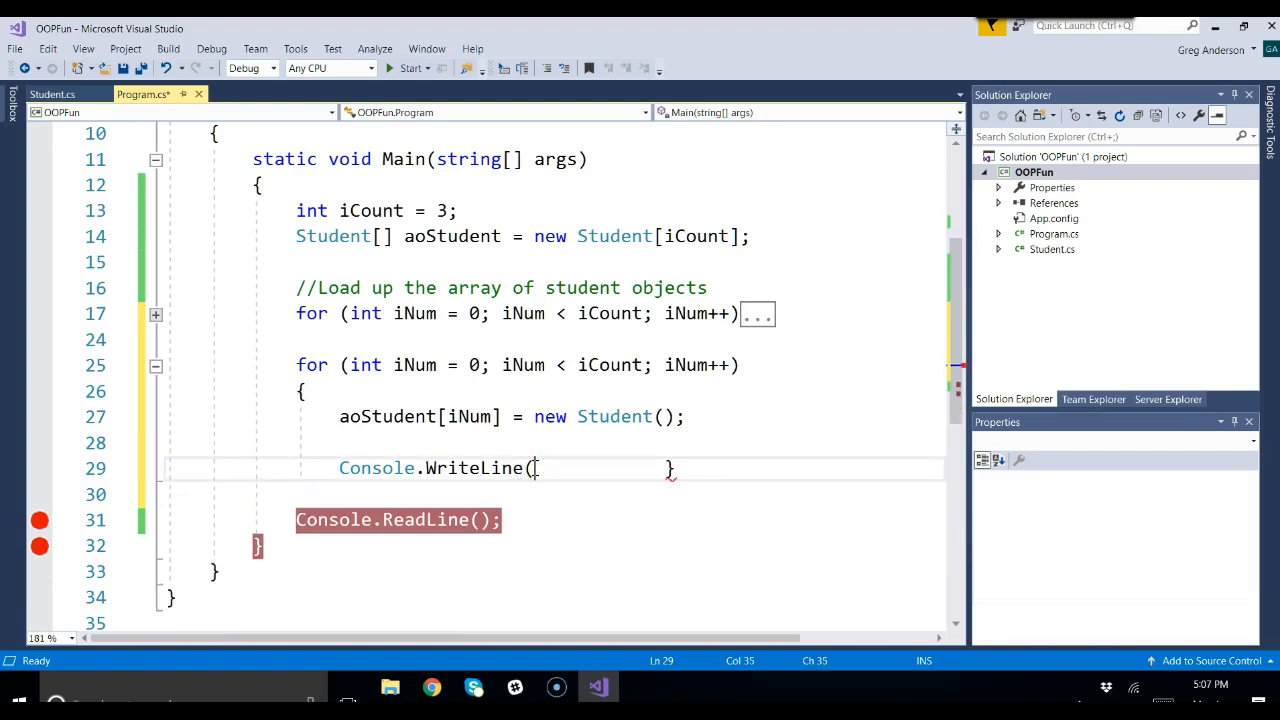
Replace the copy's body with Console.WriteLine(aoStudent[iNum].Name); and delete the Student creation line.
type("aoS")
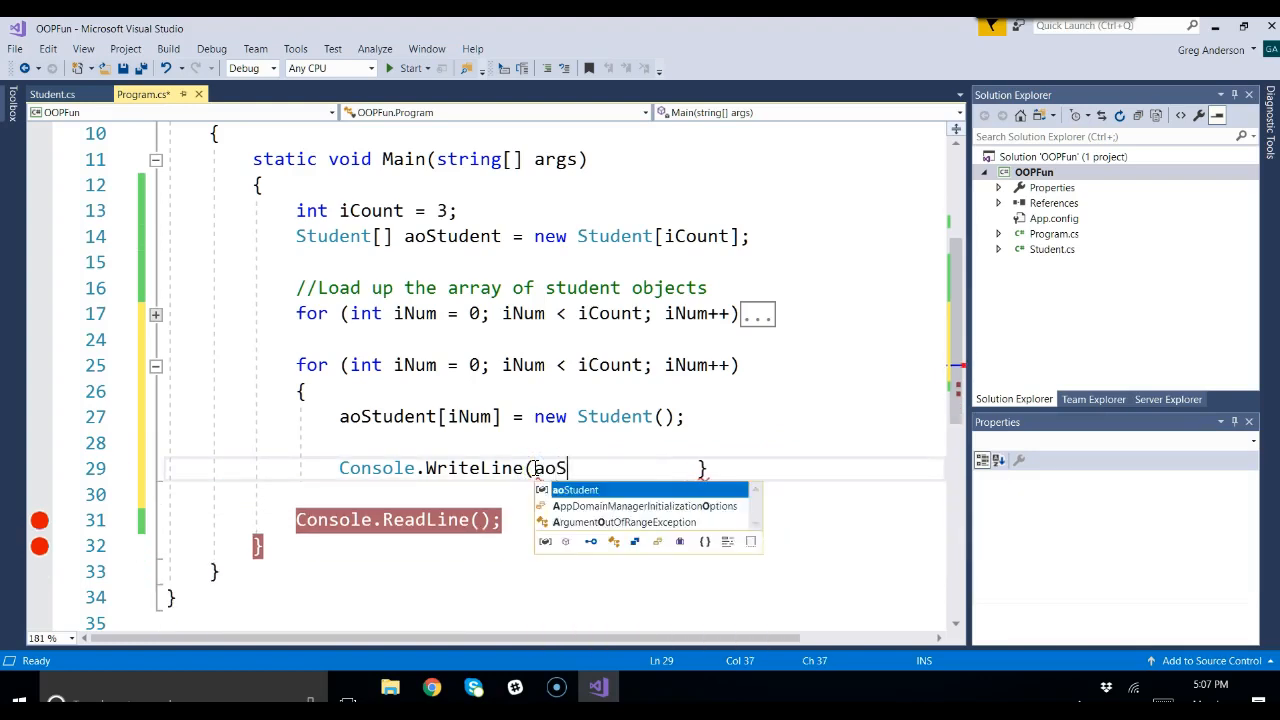
type("tudent[iNum")
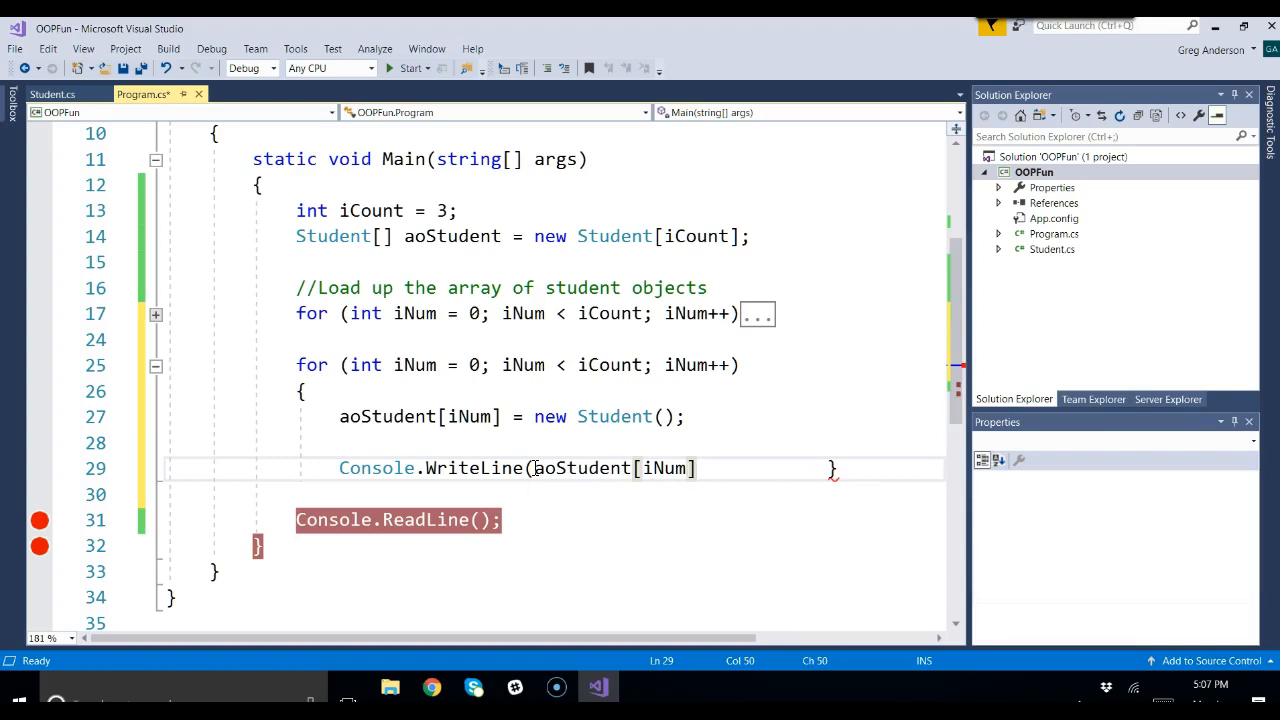
type(".Name);")
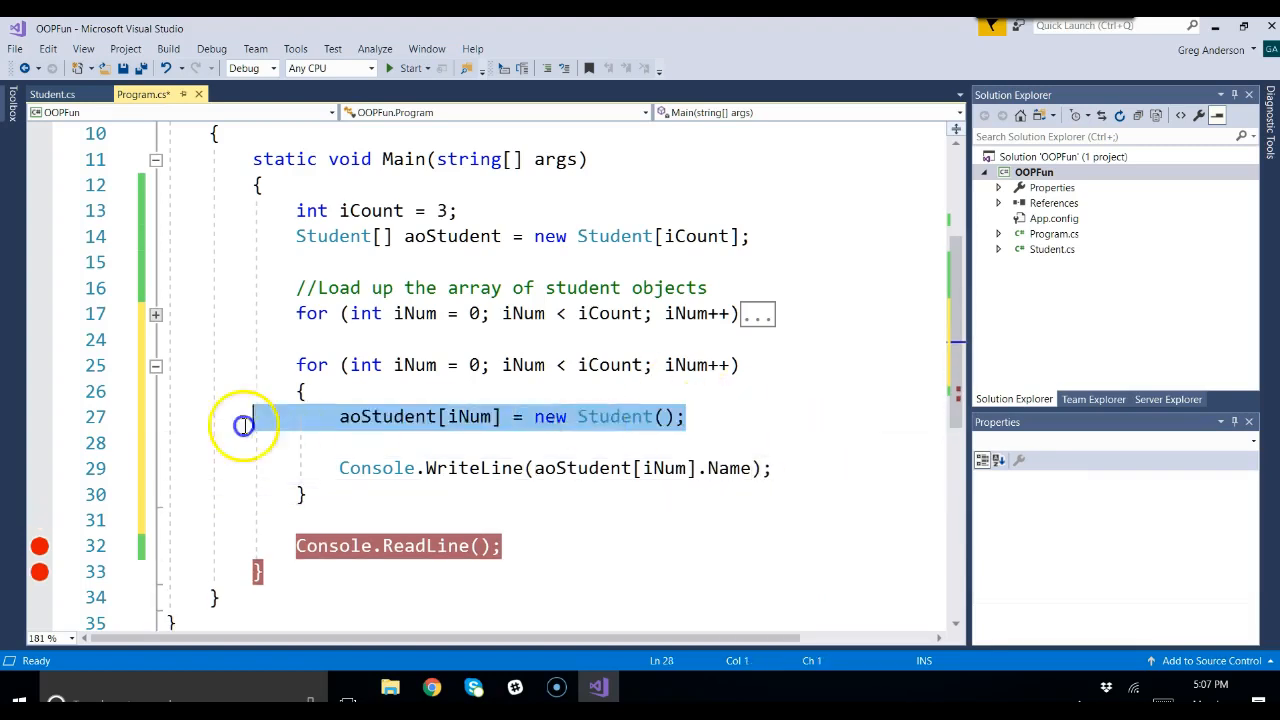
key("Delete")
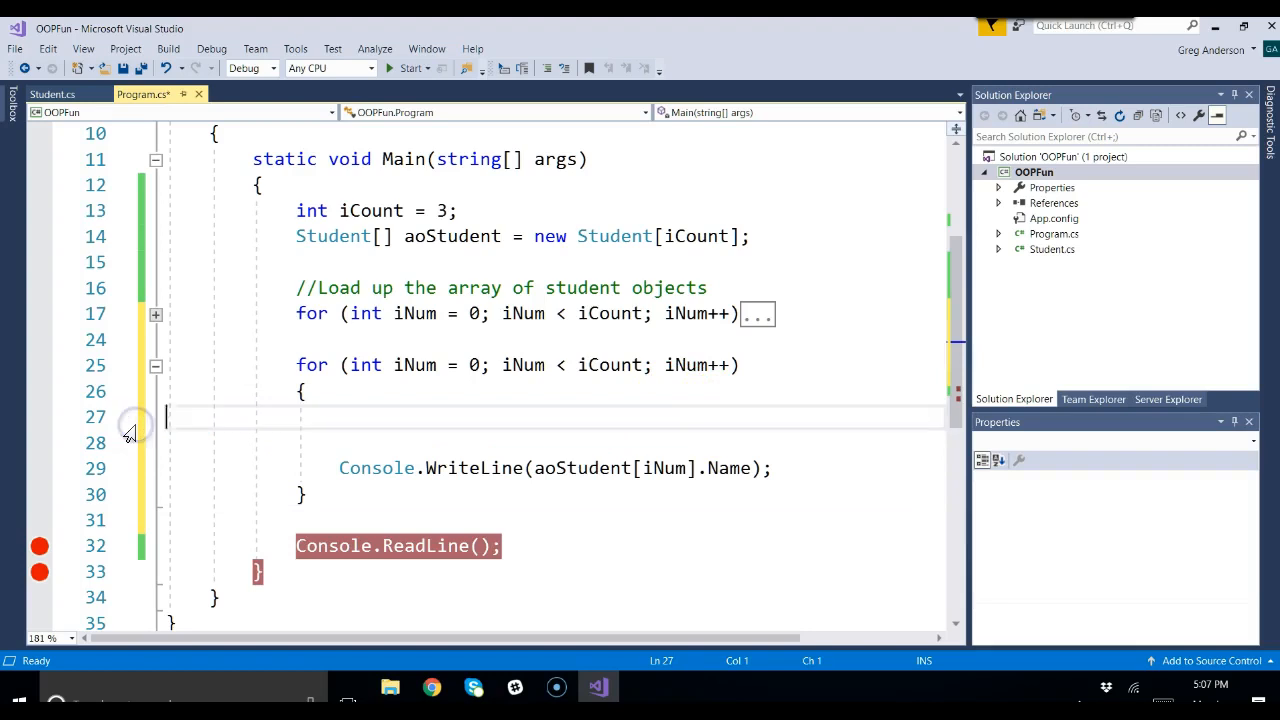
key("Delete")
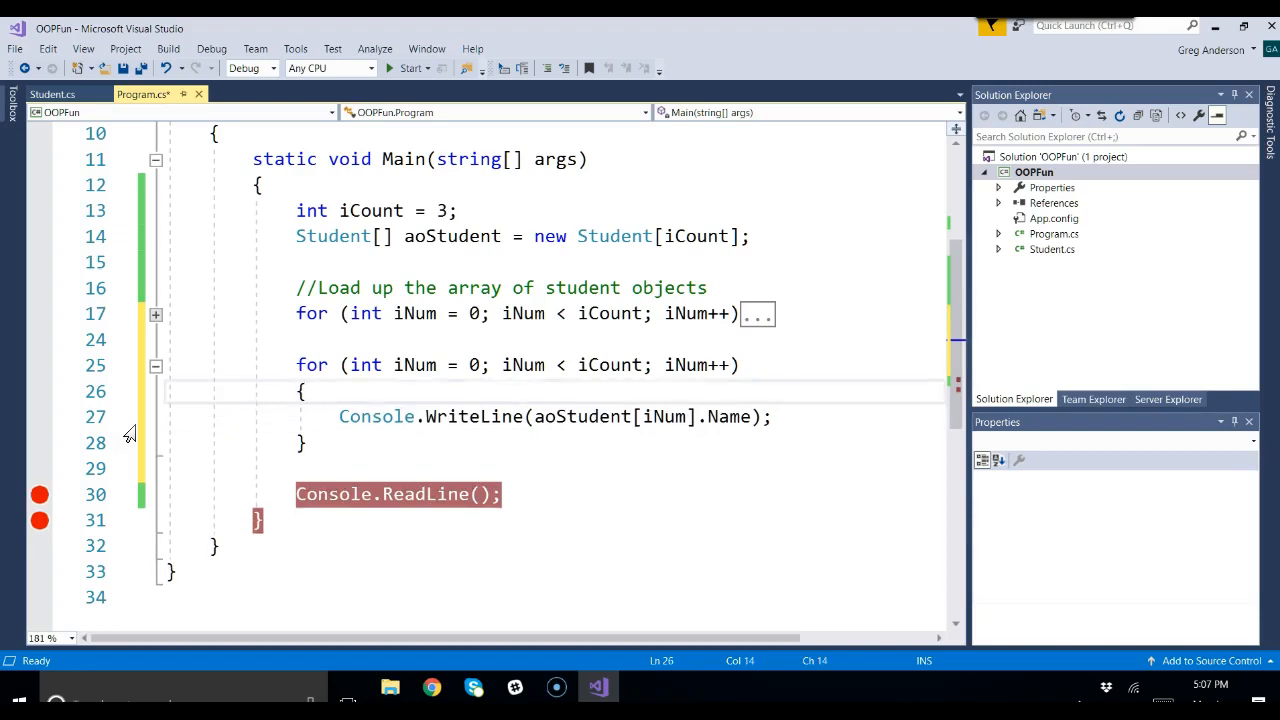
mouse_move(750, 335)
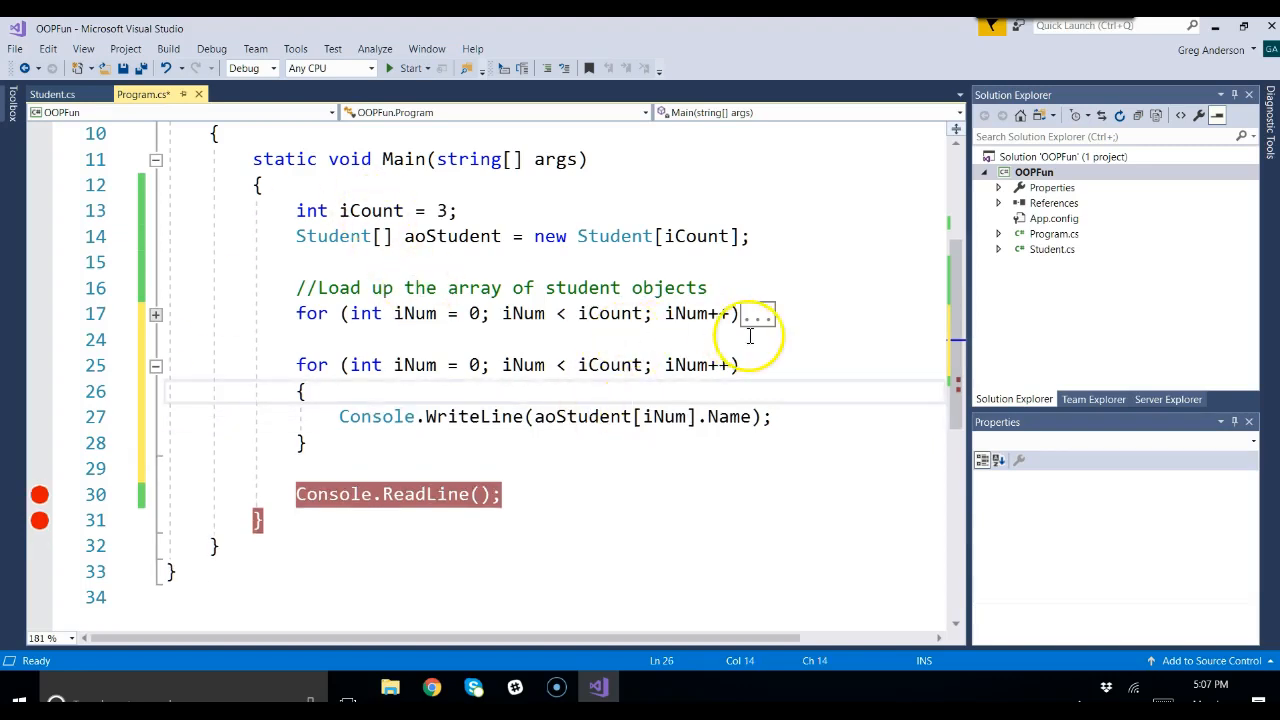
Expand the collapsed loading loop and highlight aoStudent references to review both loops.
left_click(156, 313)
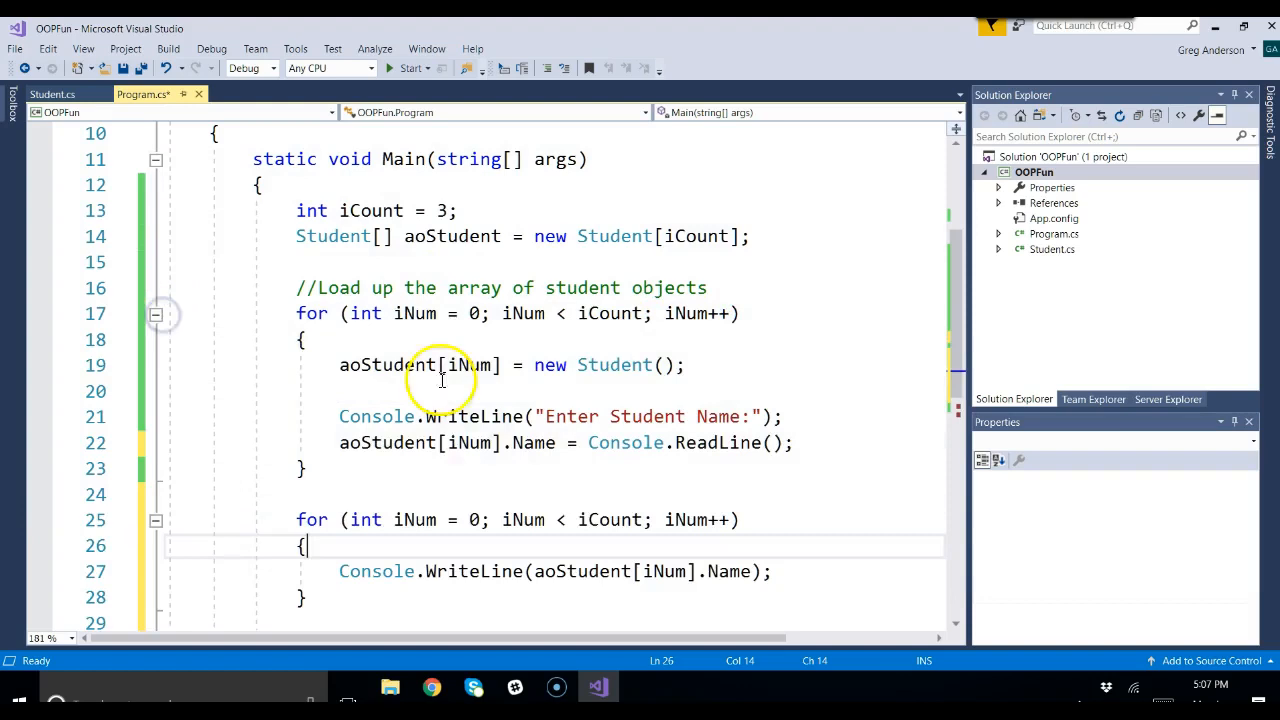
scroll("down", 3)
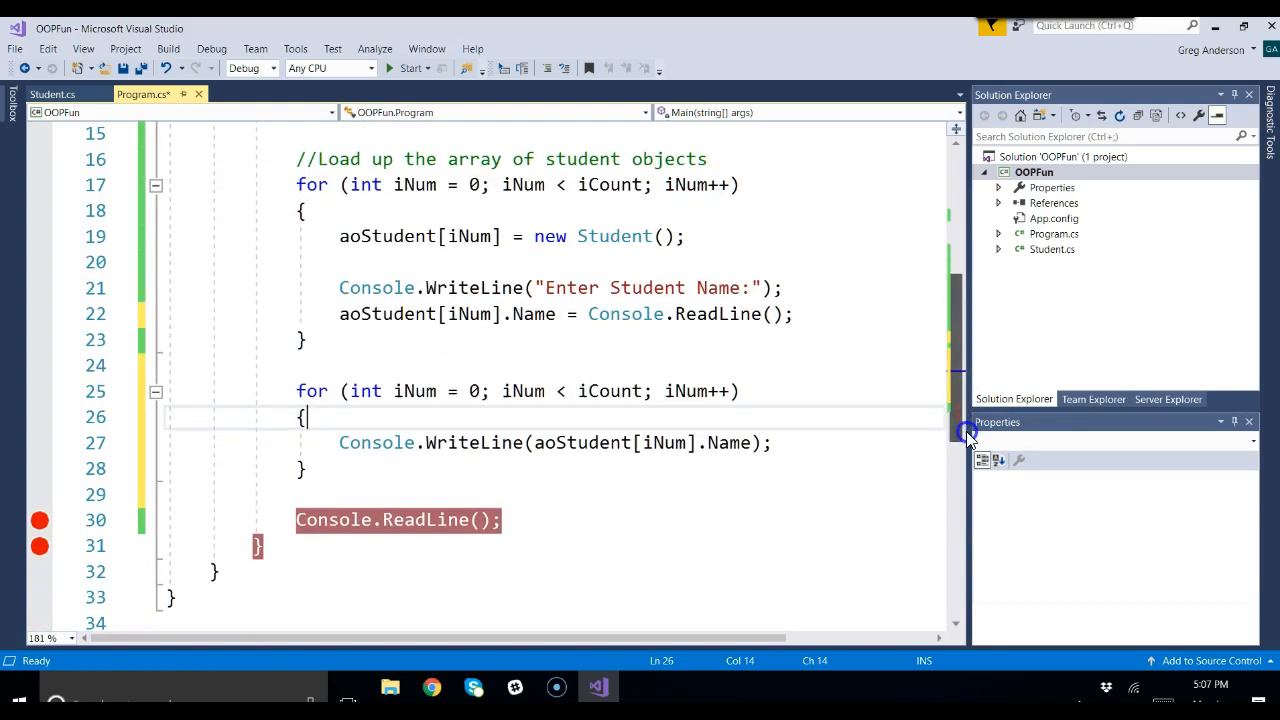
mouse_move(510, 456)
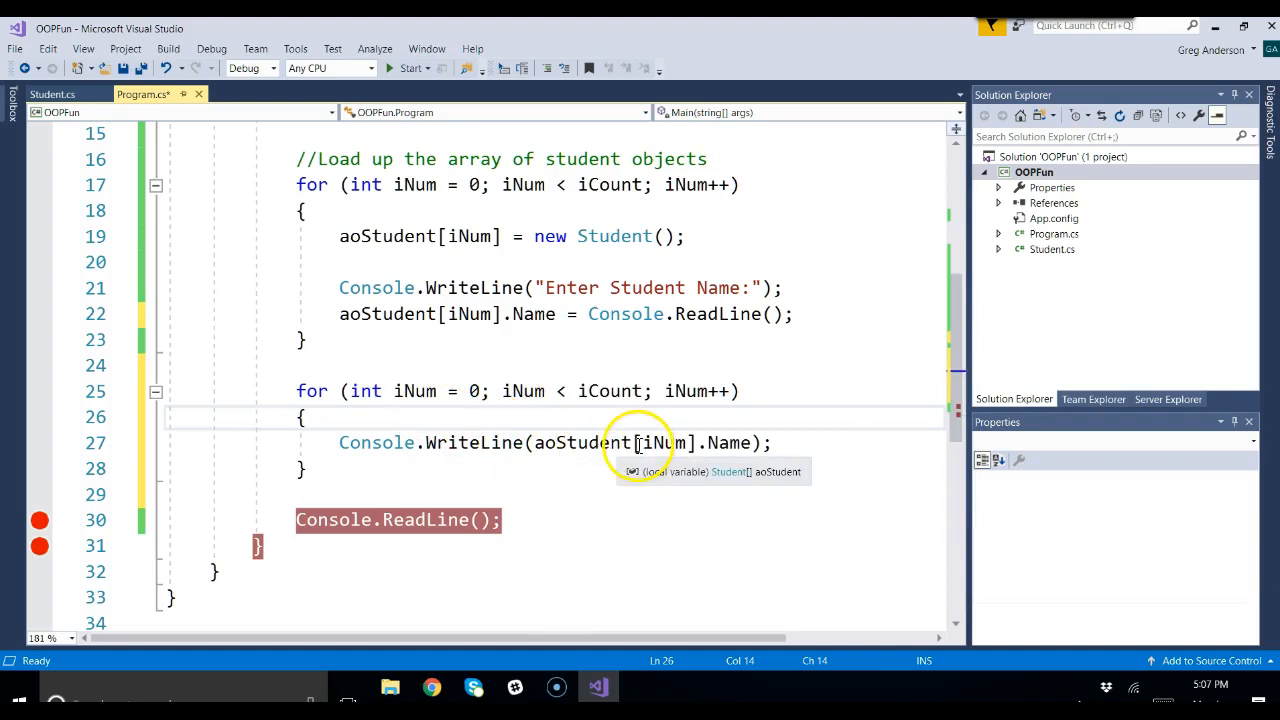
mouse_move(645, 287)
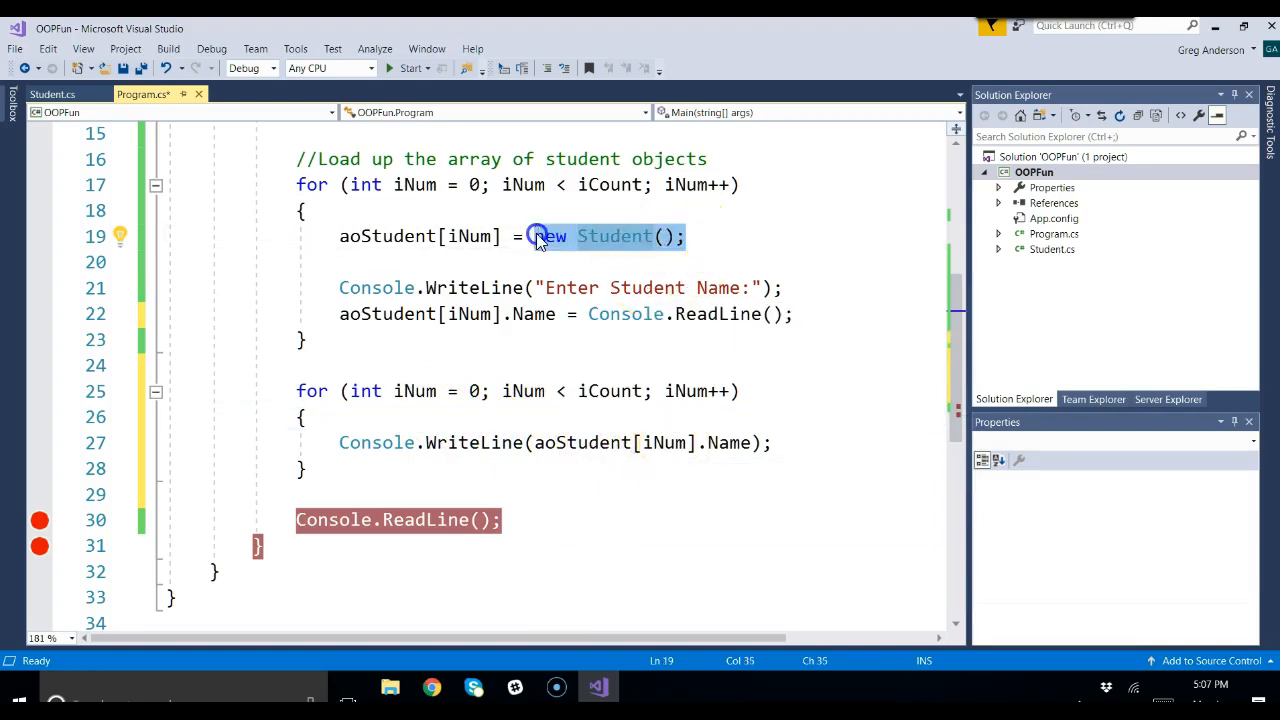
mouse_move(397, 219)
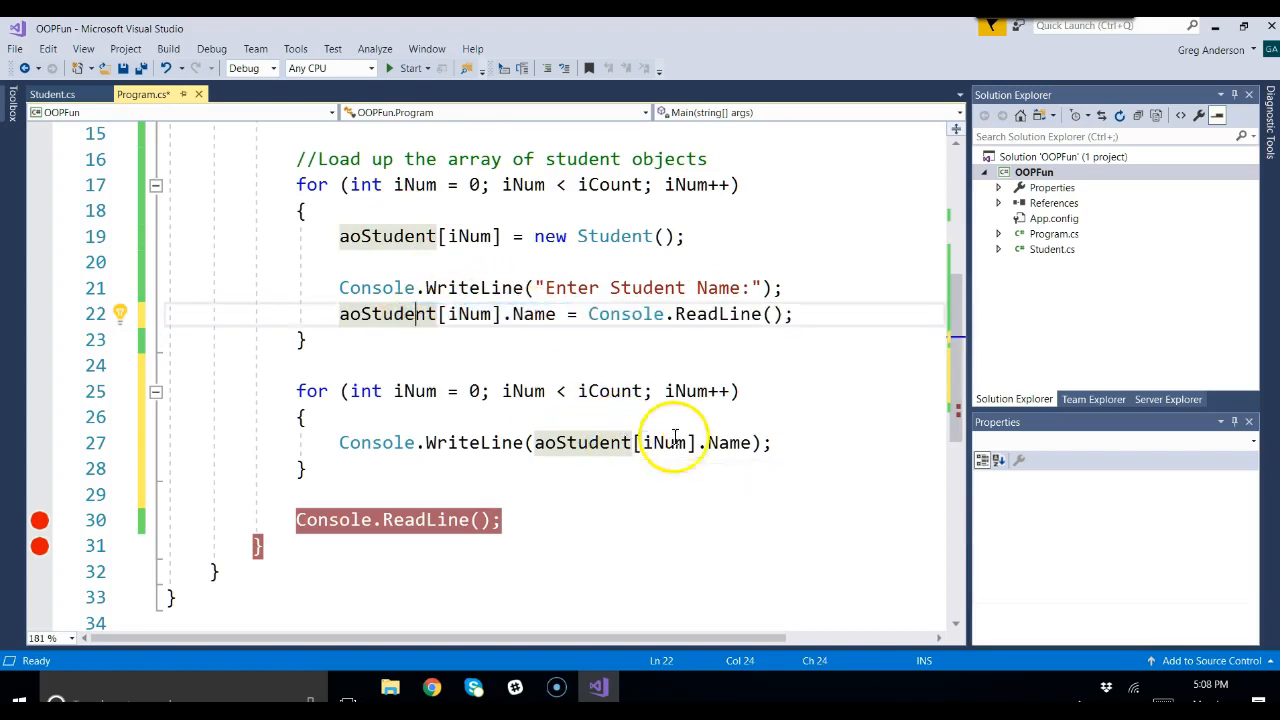
double_click(610, 442)
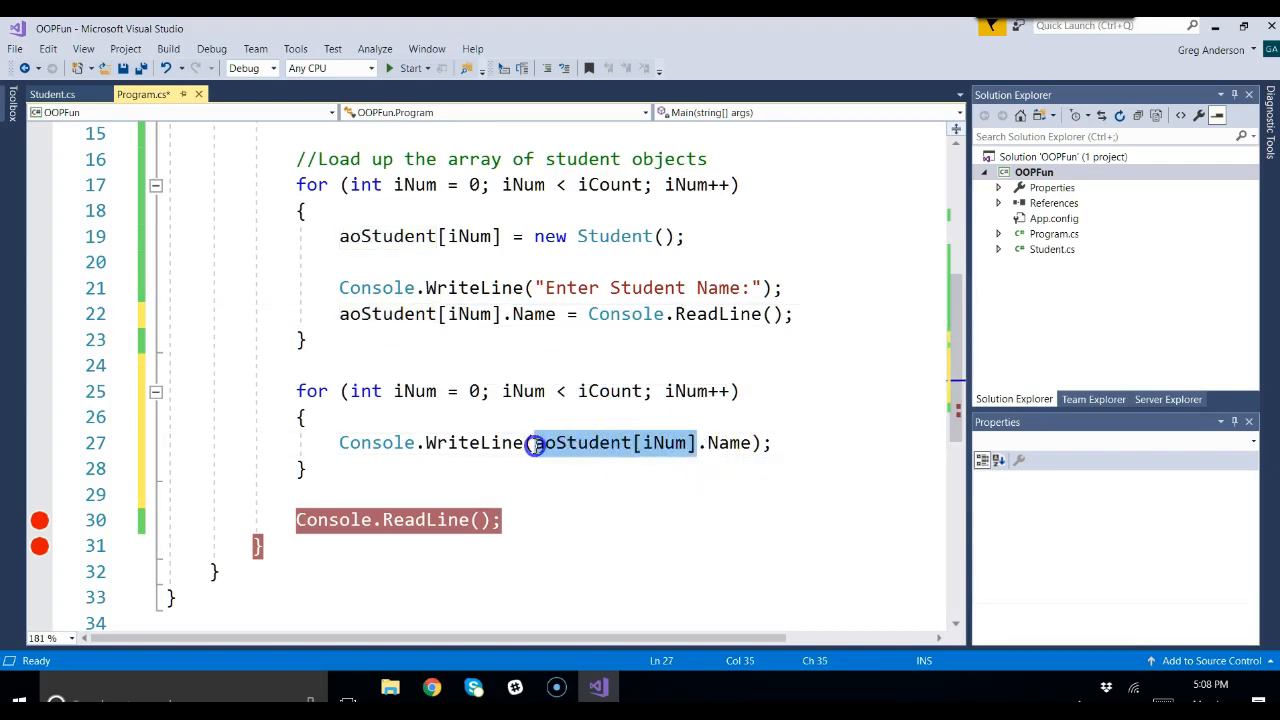
left_click(730, 442)
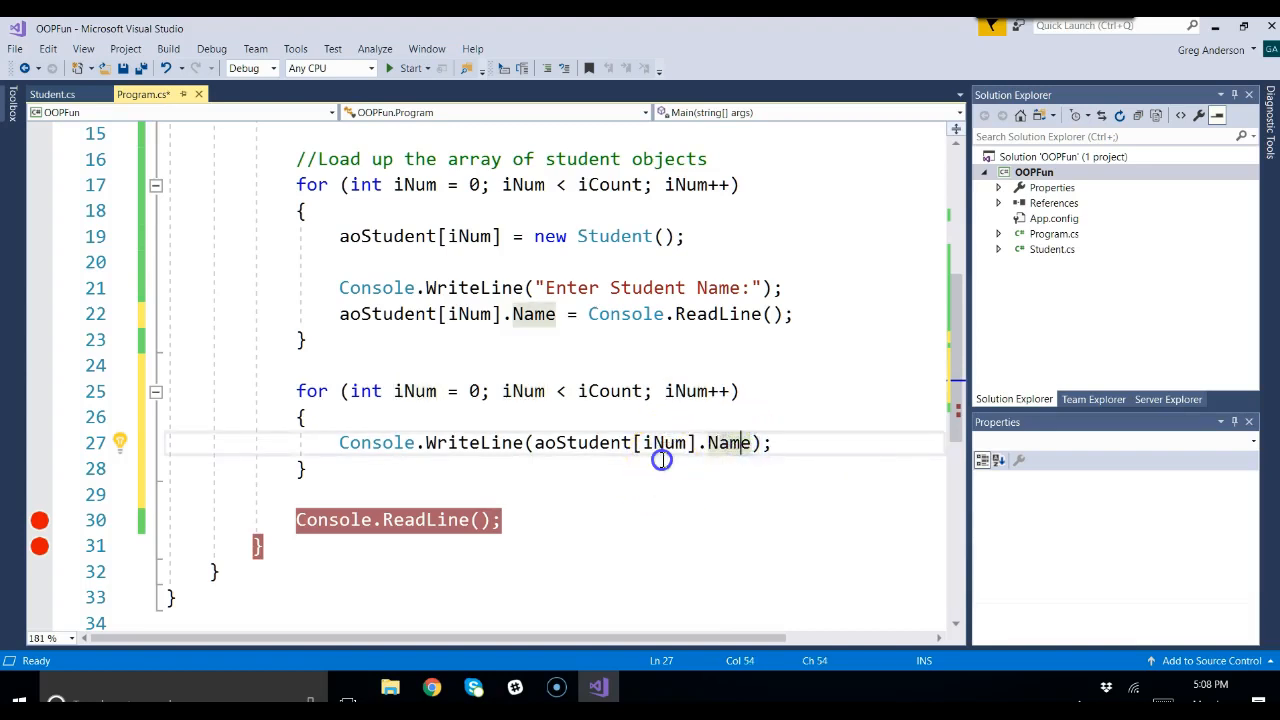
left_click(308, 468)
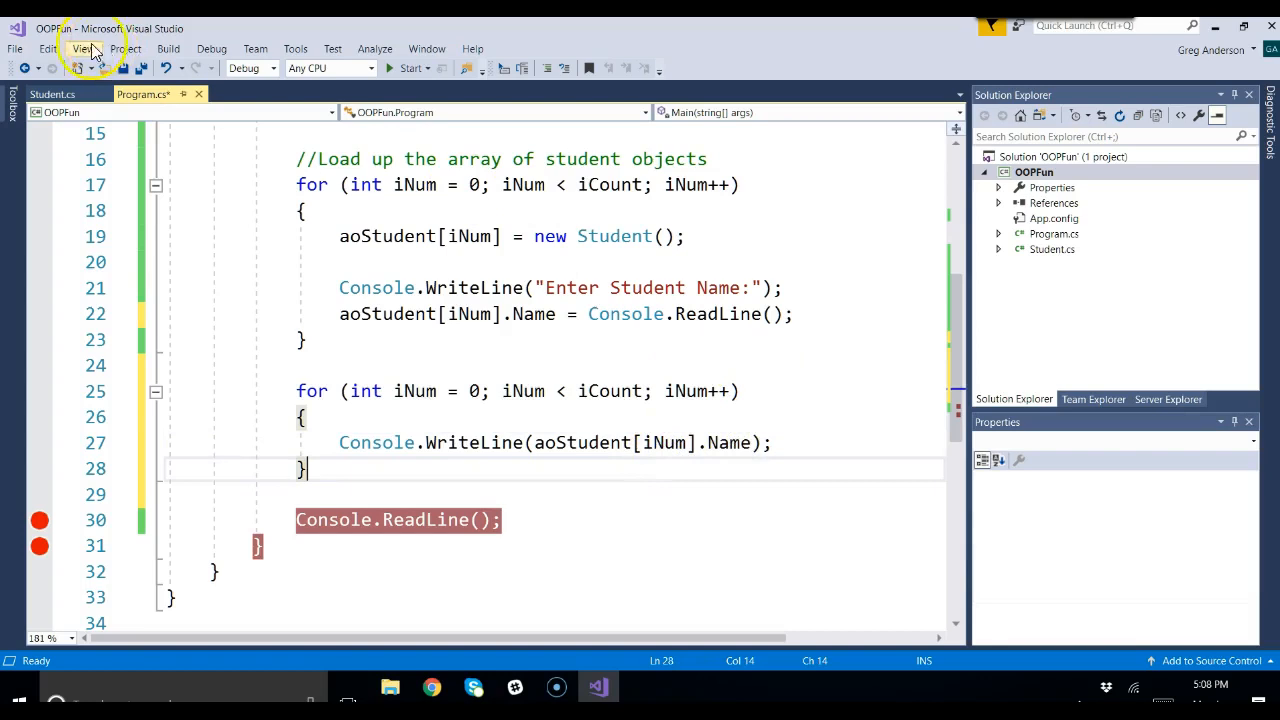